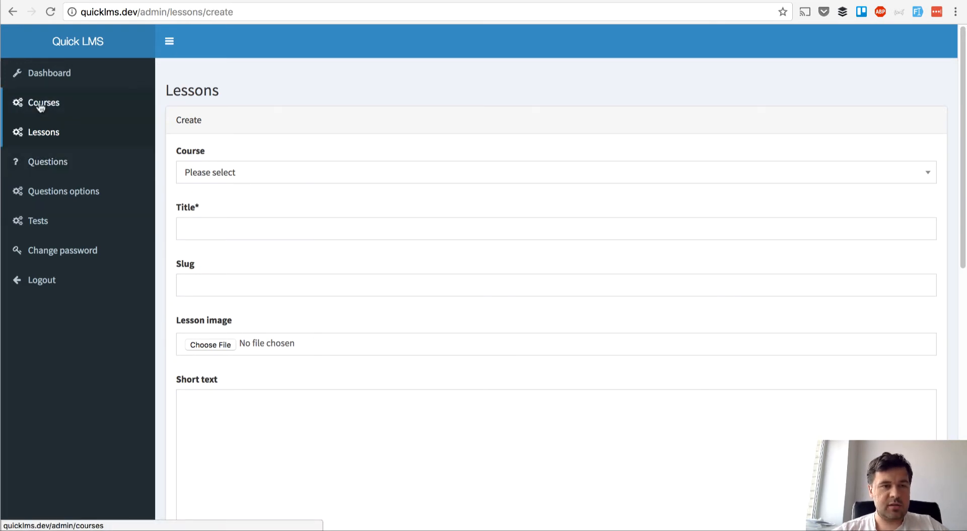
Step: Browse the courses and lessons lists in Quick LMS and start a new lesson to inspect its form
left_click(43, 102)
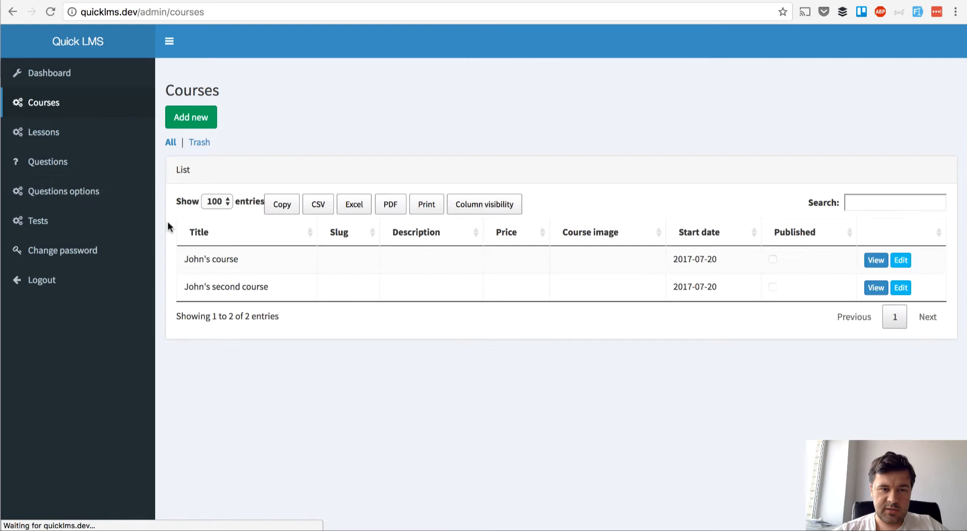
mouse_move(271, 474)
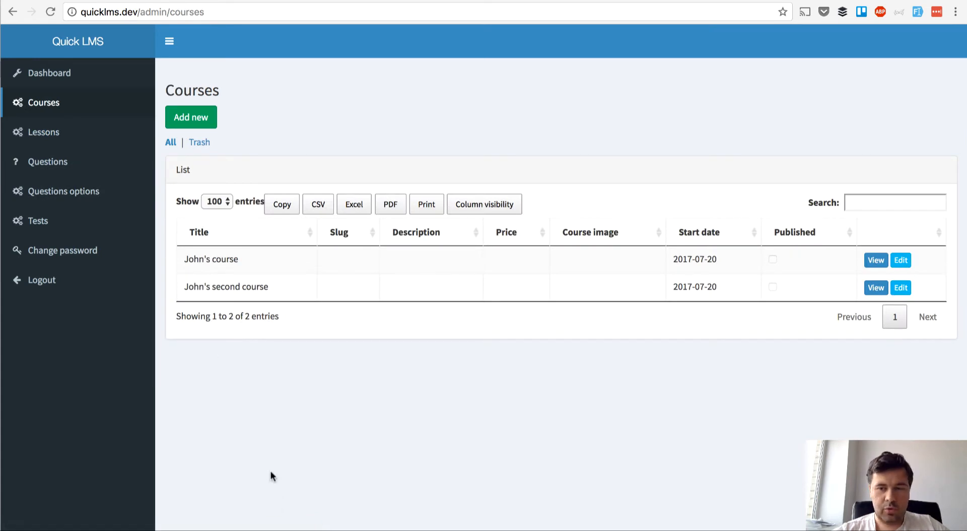
left_click(43, 132)
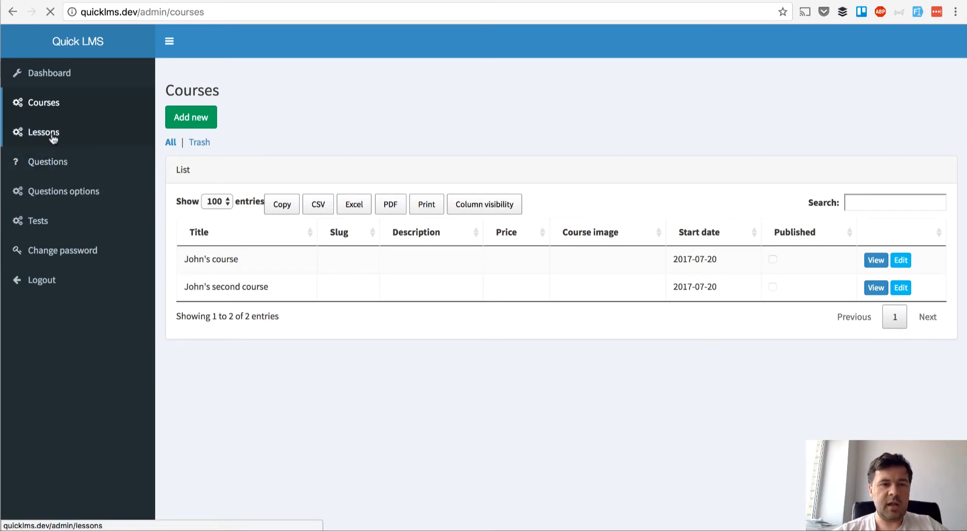
left_click(43, 132)
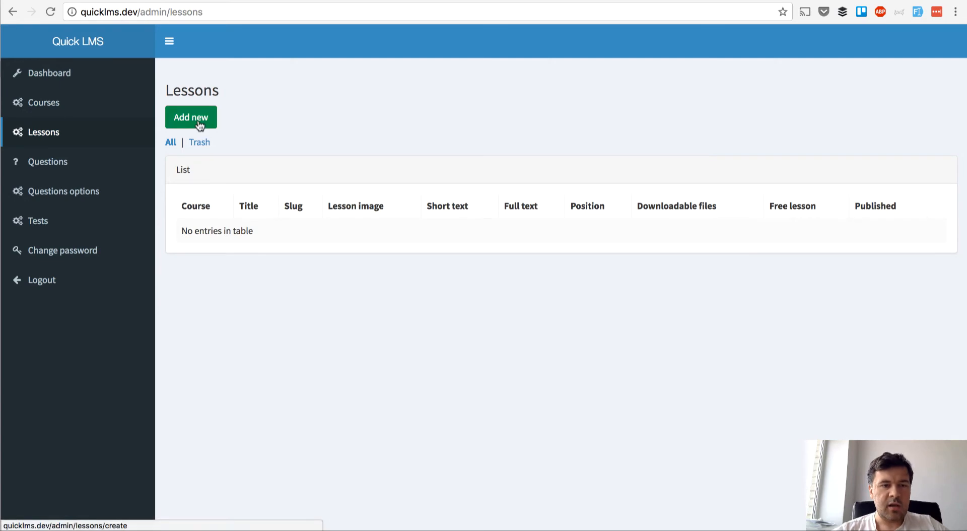
mouse_move(39, 139)
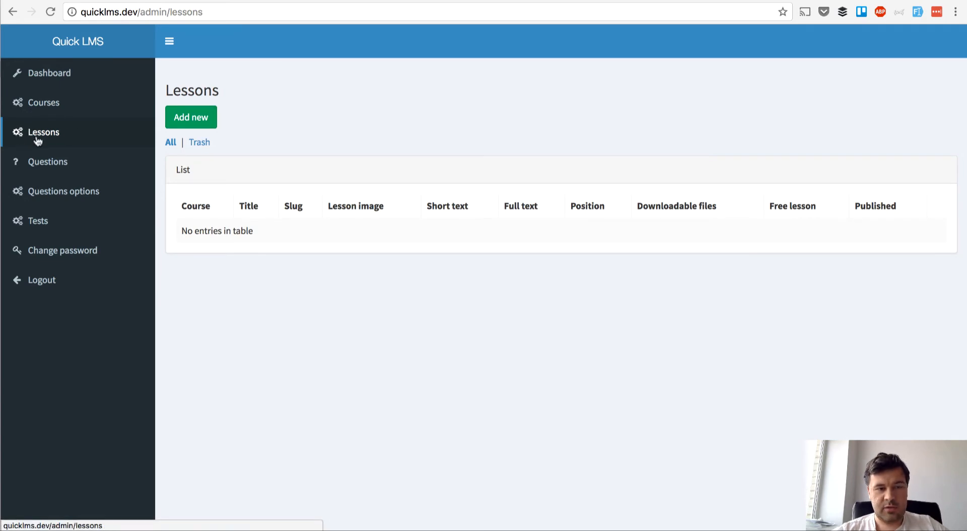
mouse_move(73, 139)
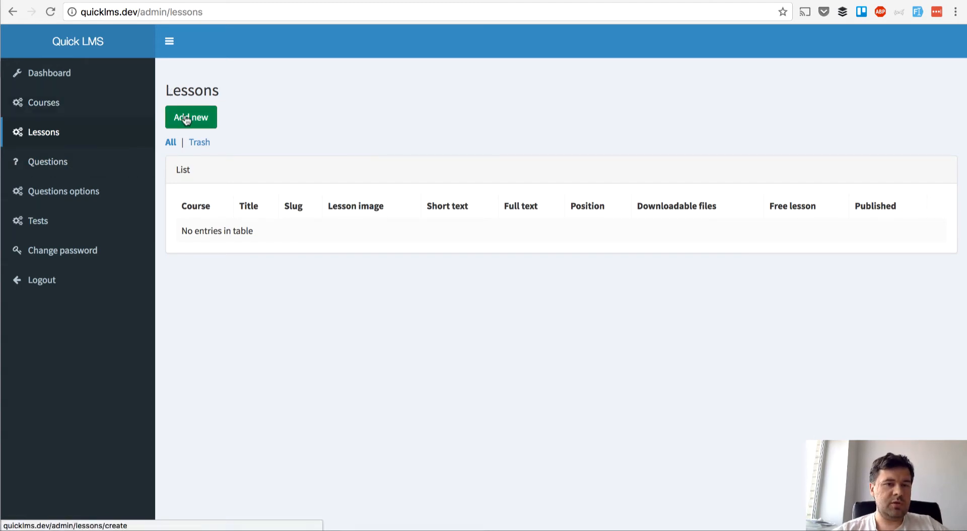
left_click(190, 117)
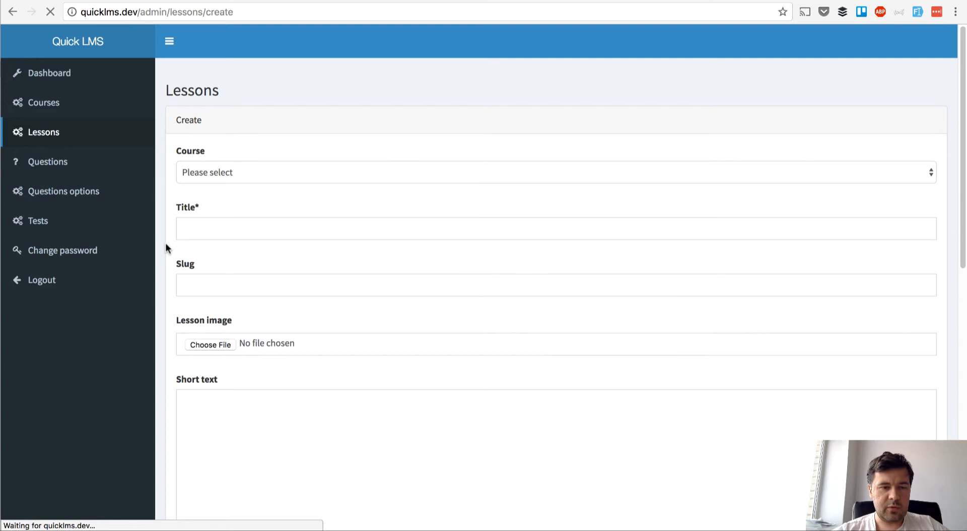
scroll("down", 3)
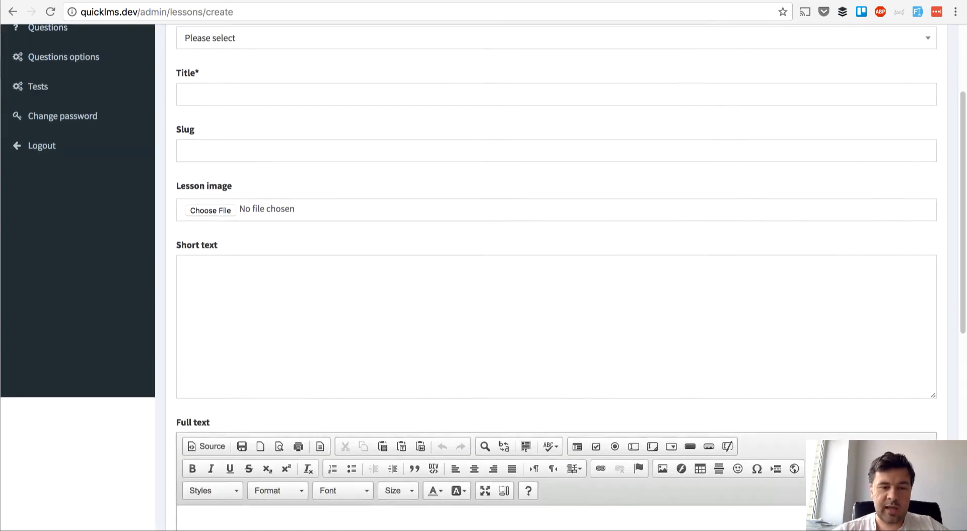
scroll("up", 3)
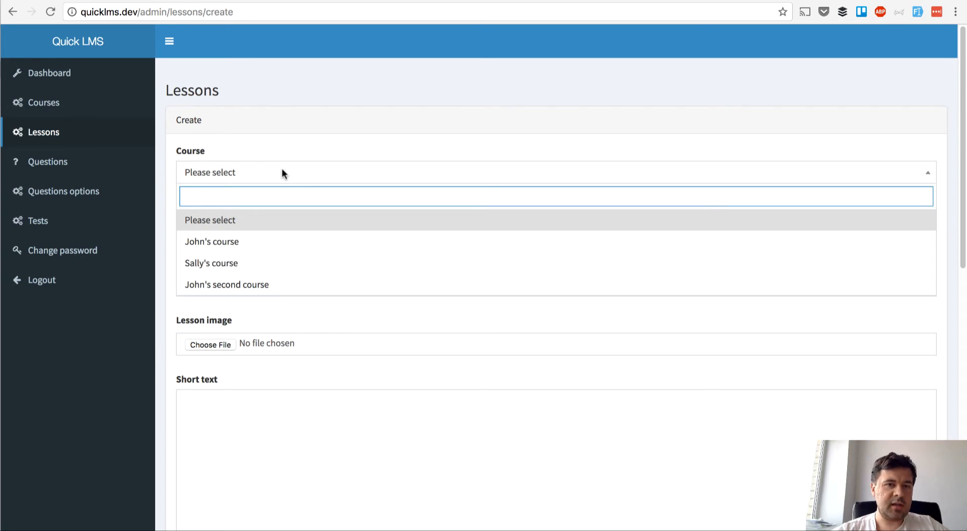
mouse_move(211, 241)
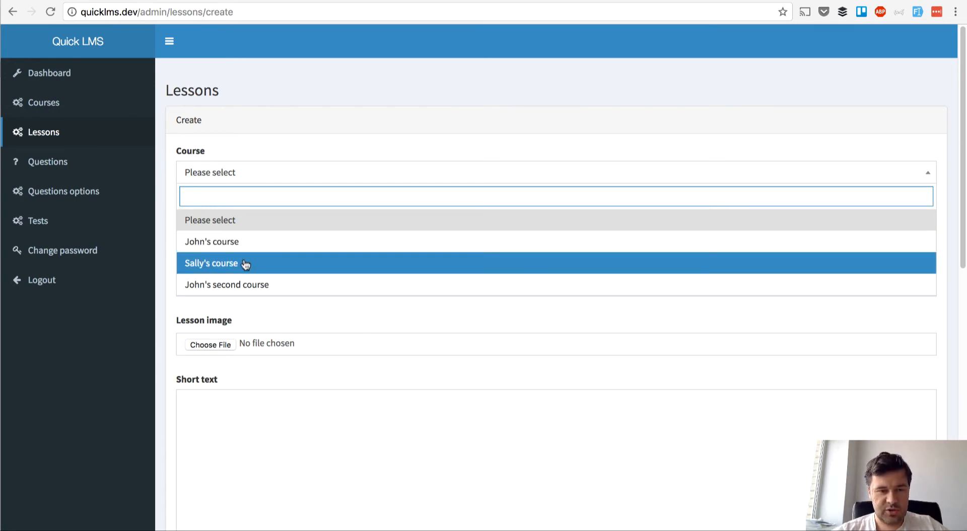
mouse_move(282, 143)
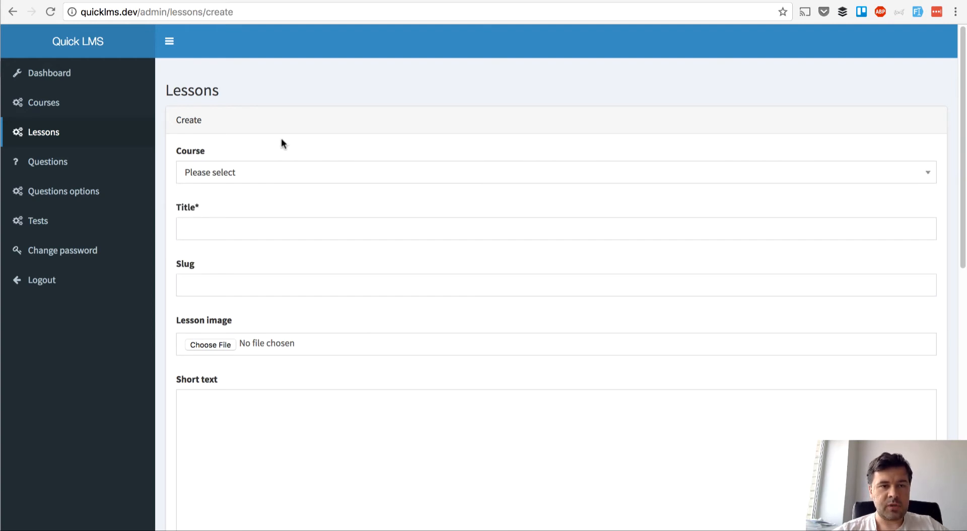
Step: In PhpStorm, check the scopeOfTeacher method in the Course model, then return to LessonsController
key("alt+tab")
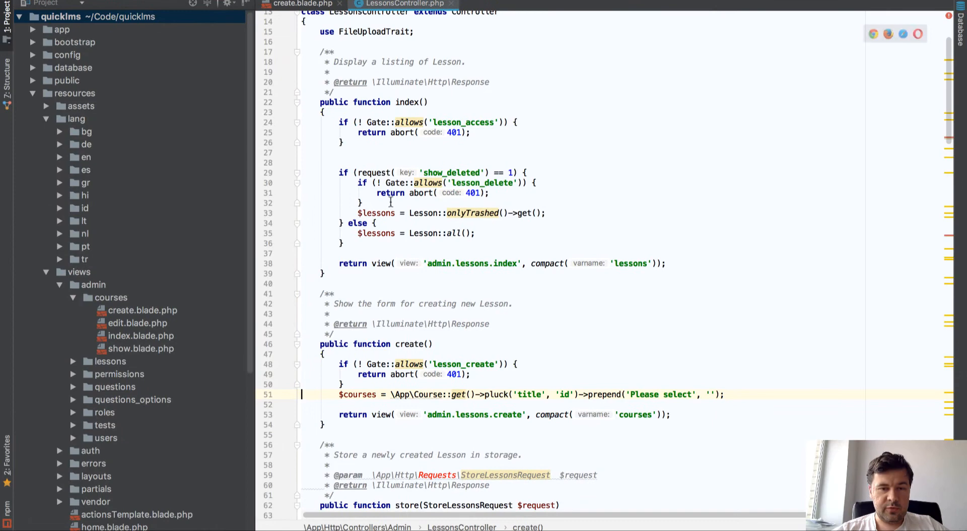
left_click(344, 243)
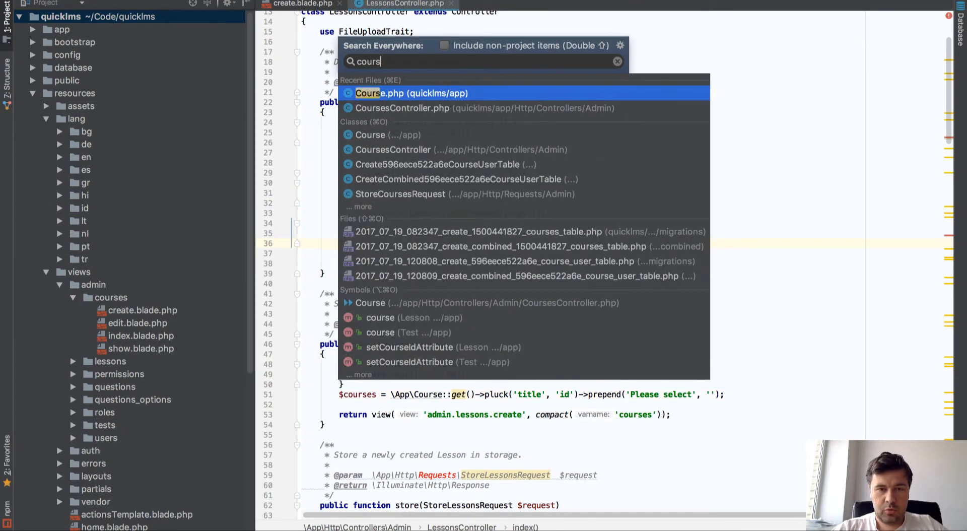
left_click(411, 93)
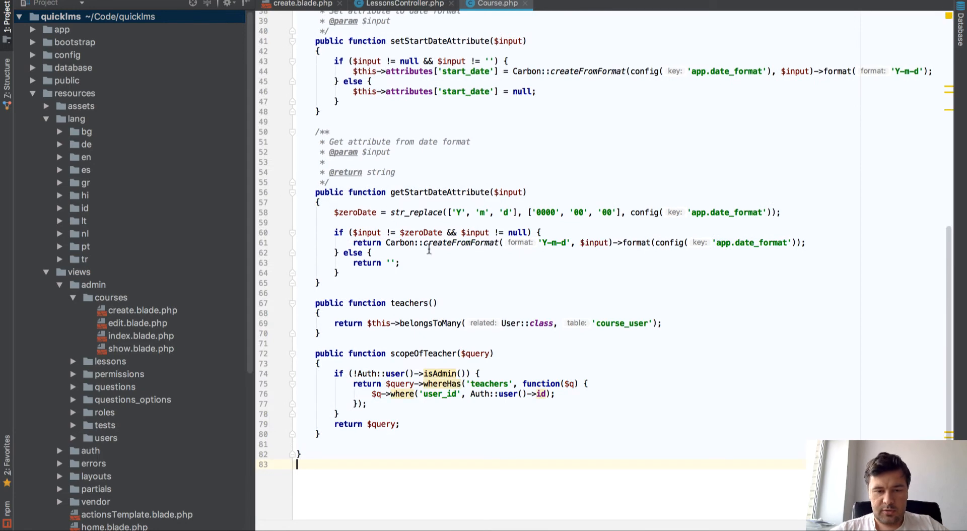
left_click(424, 352)
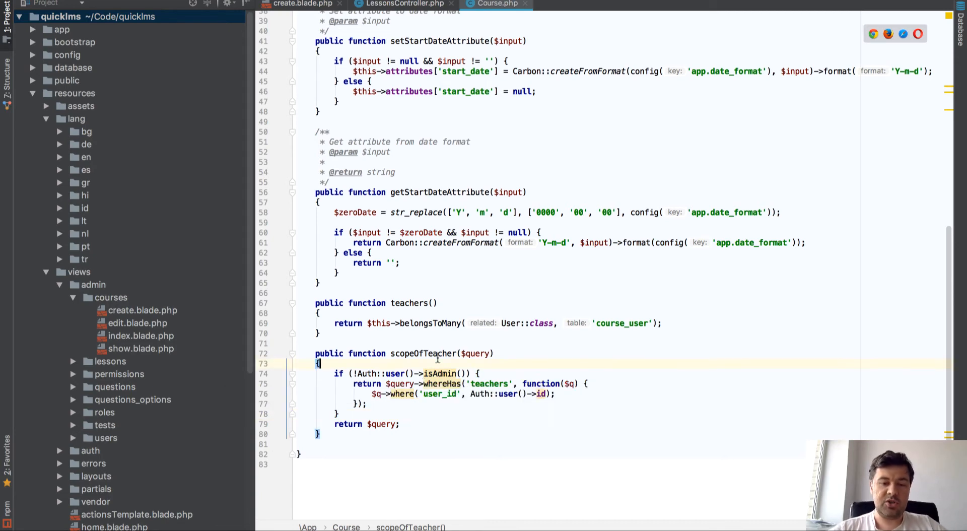
left_click(400, 4)
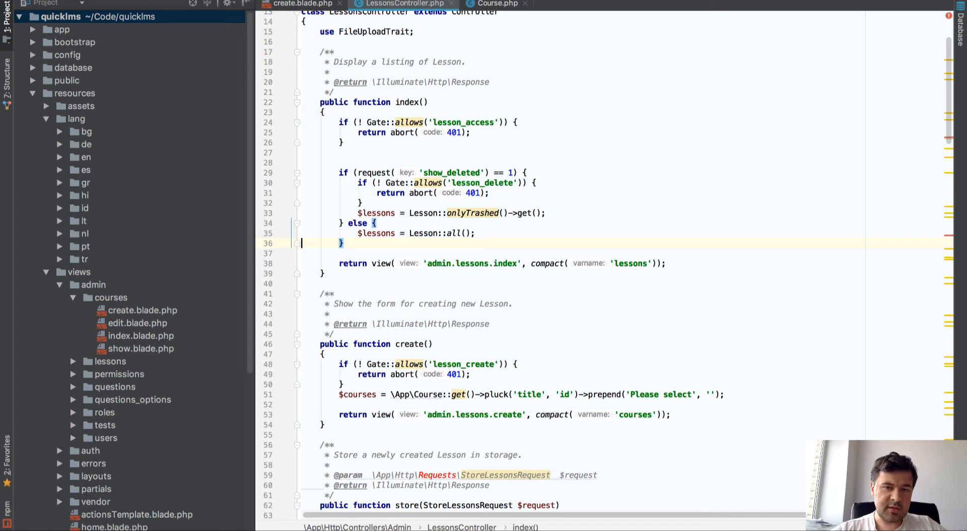
mouse_move(422, 395)
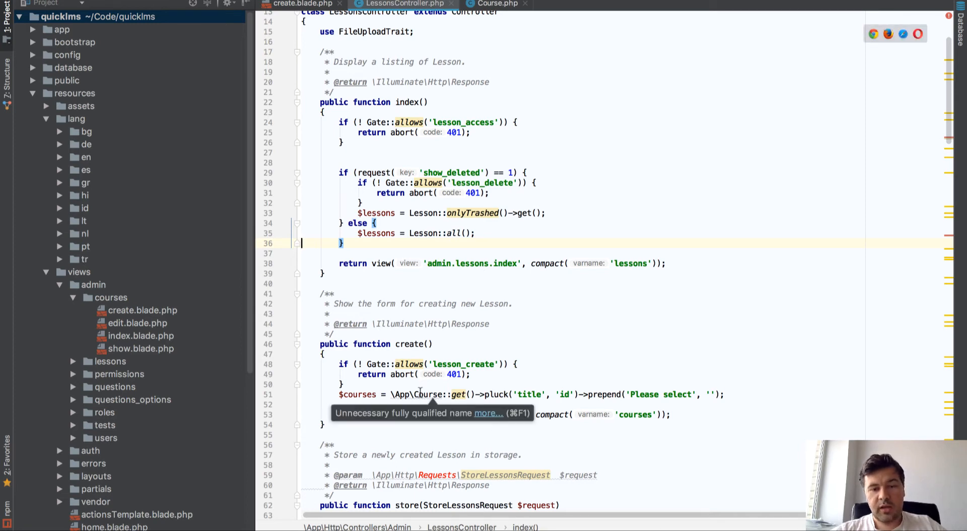
Step: Prefix the course queries in create() and edit() with ofTeacher()-> so only the teacher's courses list
left_click(419, 393)
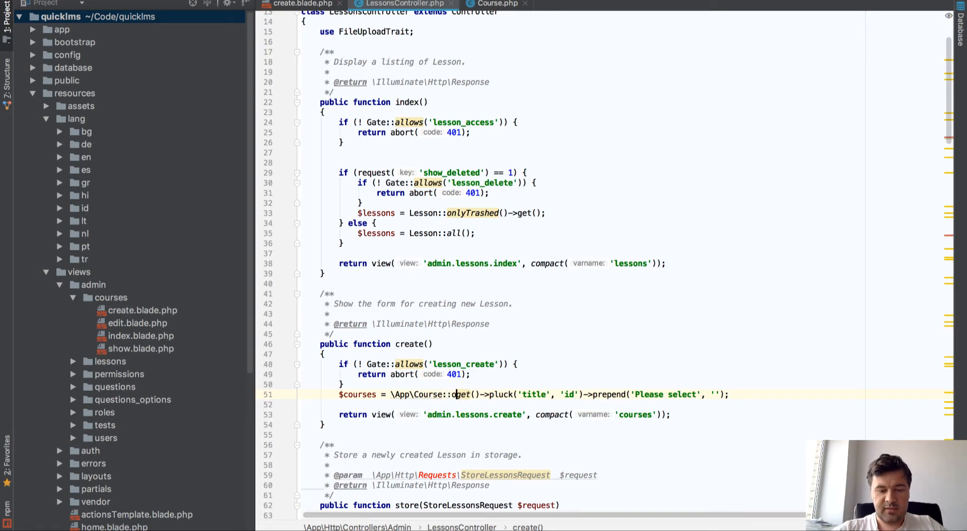
type("ofTeacher()->")
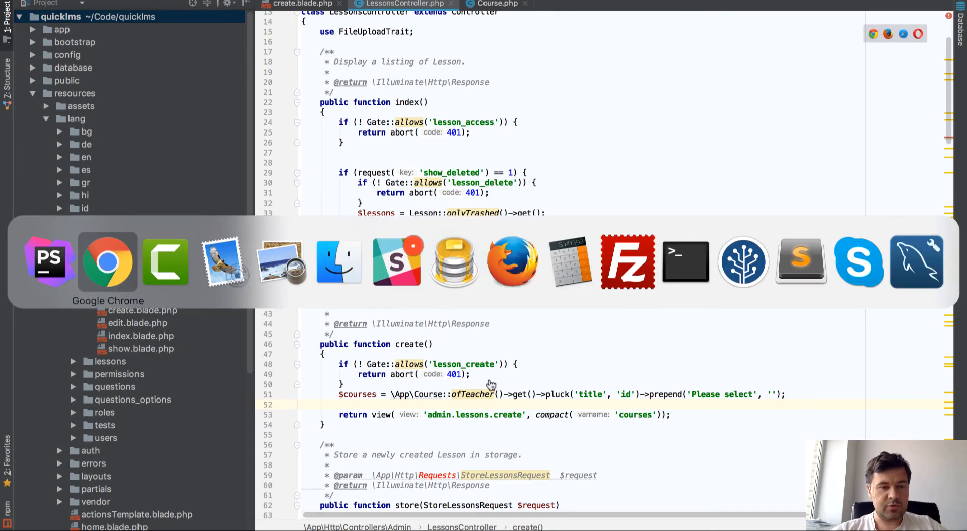
left_click(107, 259)
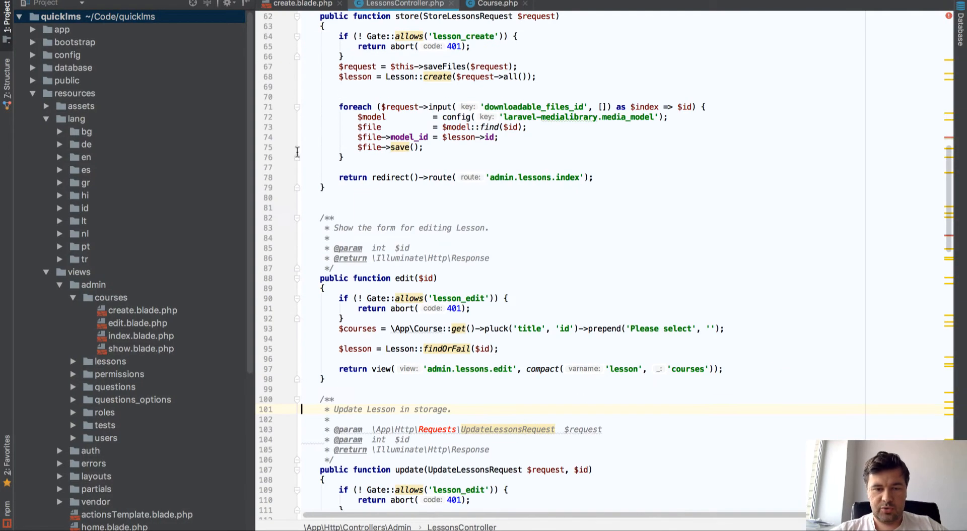
left_click(454, 328)
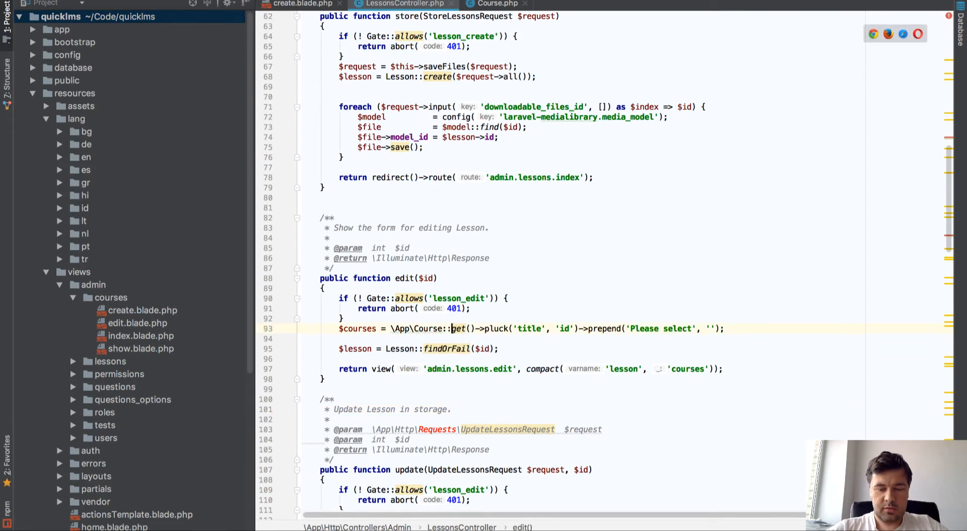
type("ofTeacher()->")
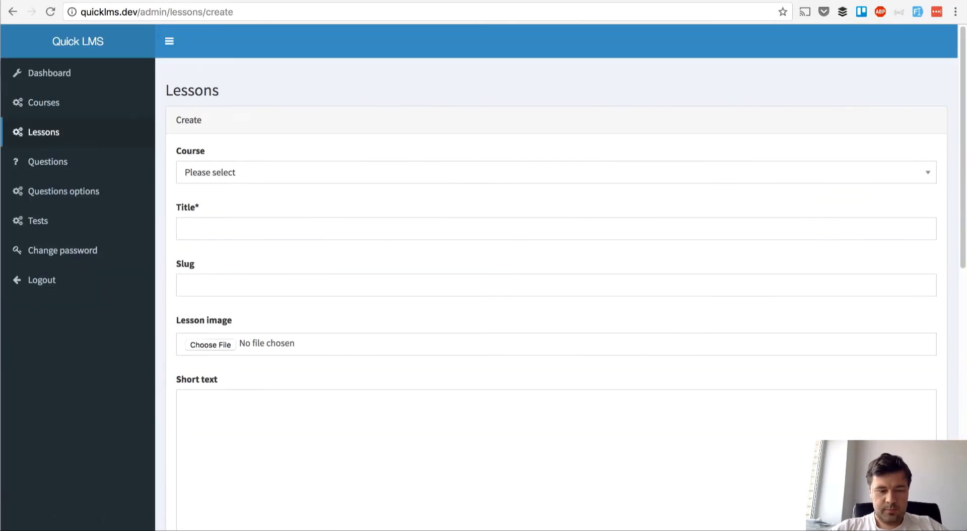
Step: Scroll to the end of the Create lesson form and enter 1 in the Position field
scroll("down", 3)
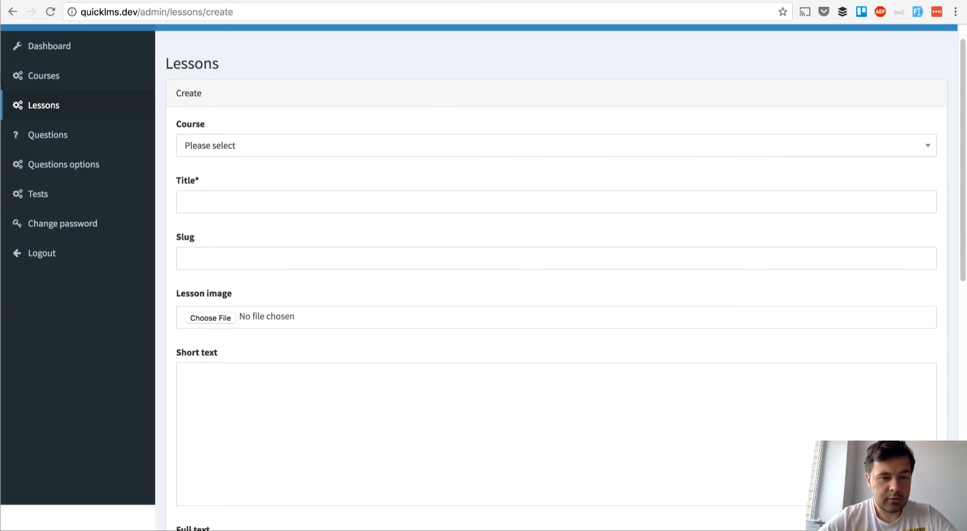
scroll("down", 3)
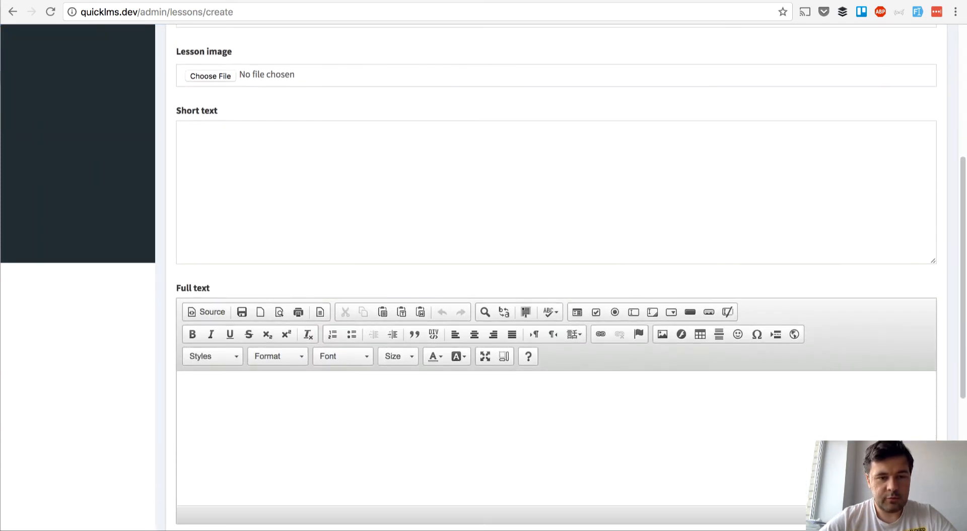
scroll("down", 3)
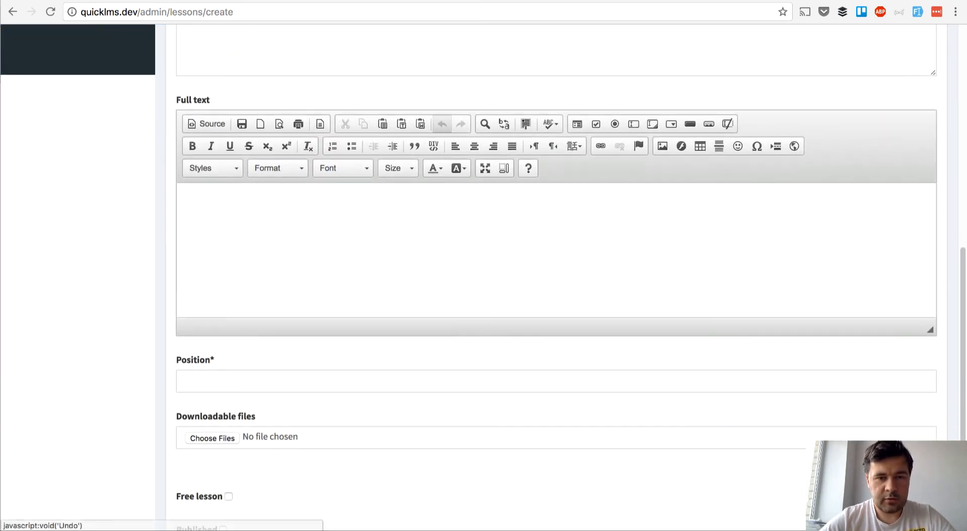
scroll("down", 3)
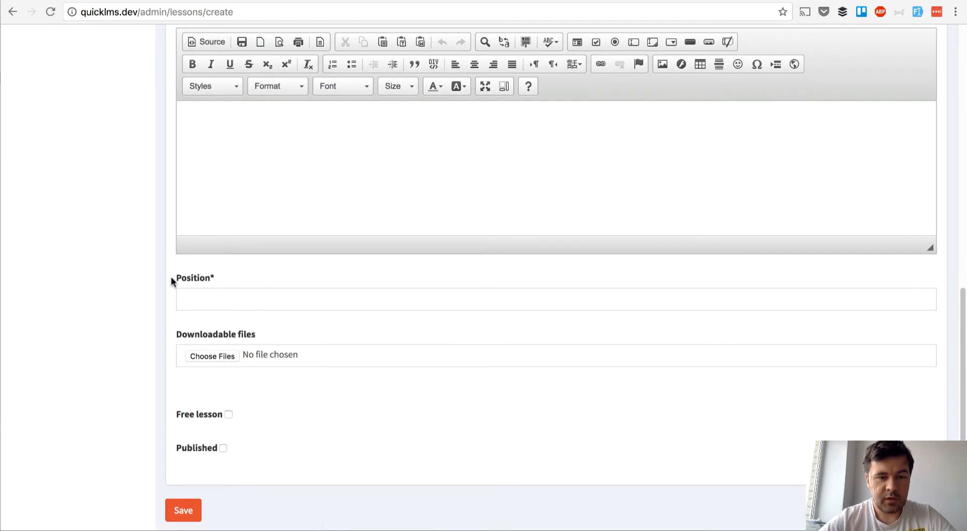
double_click(194, 277)
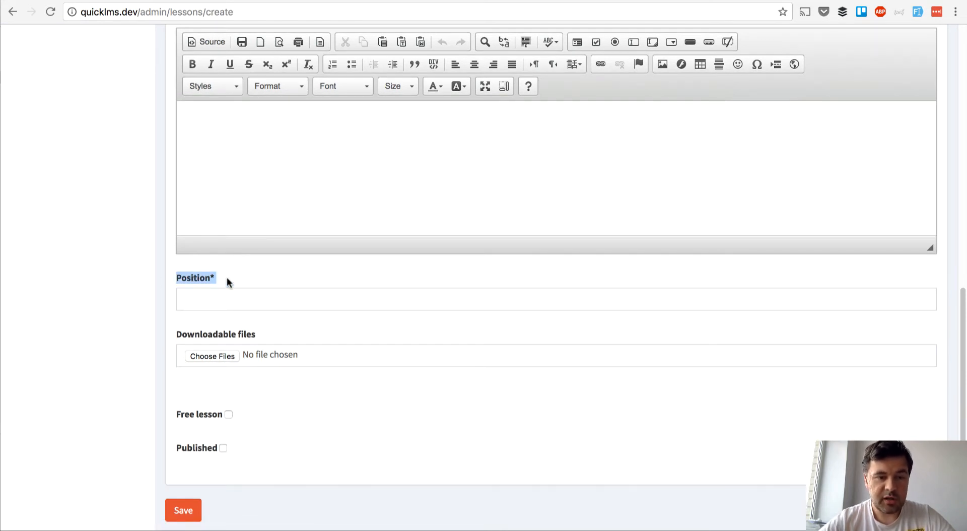
left_click(555, 300)
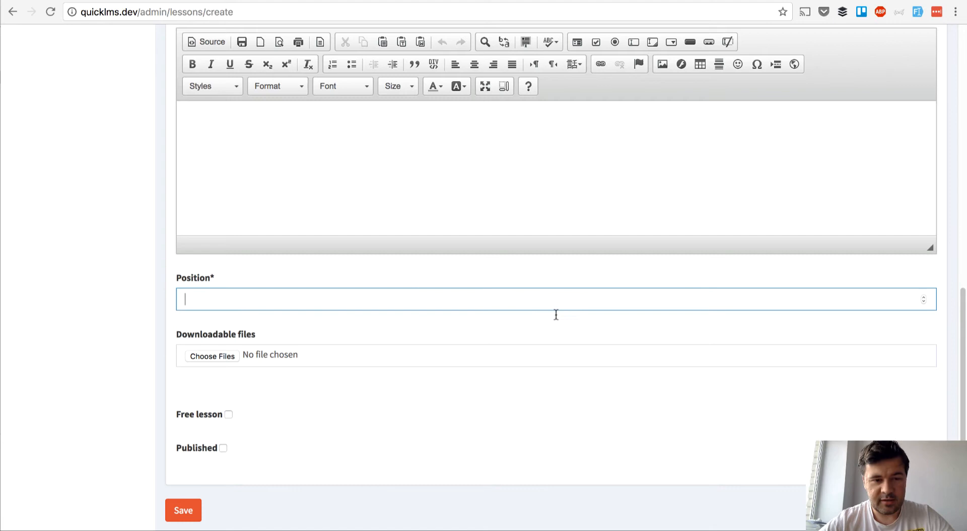
type("1")
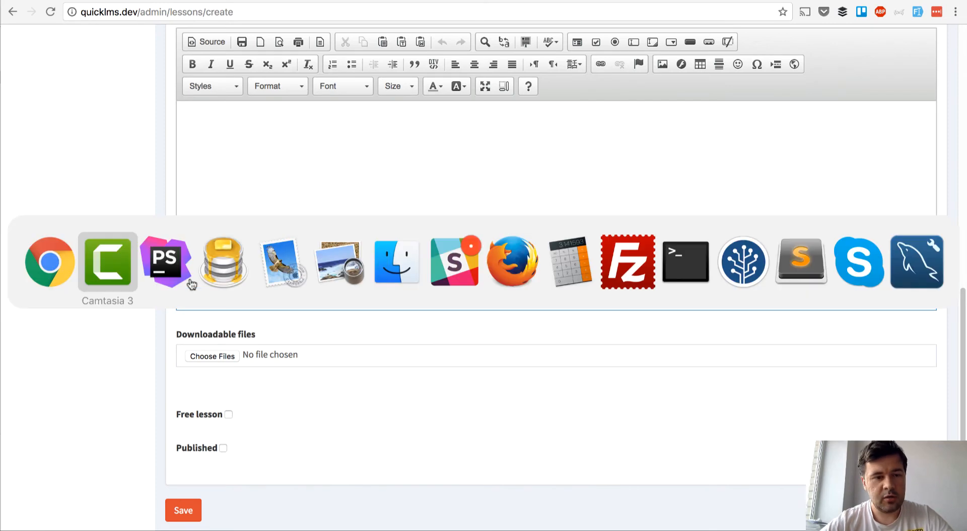
Step: Delete the position form-group from create.blade.php and bring up StoreLessonsRequest.php
left_click(165, 260)
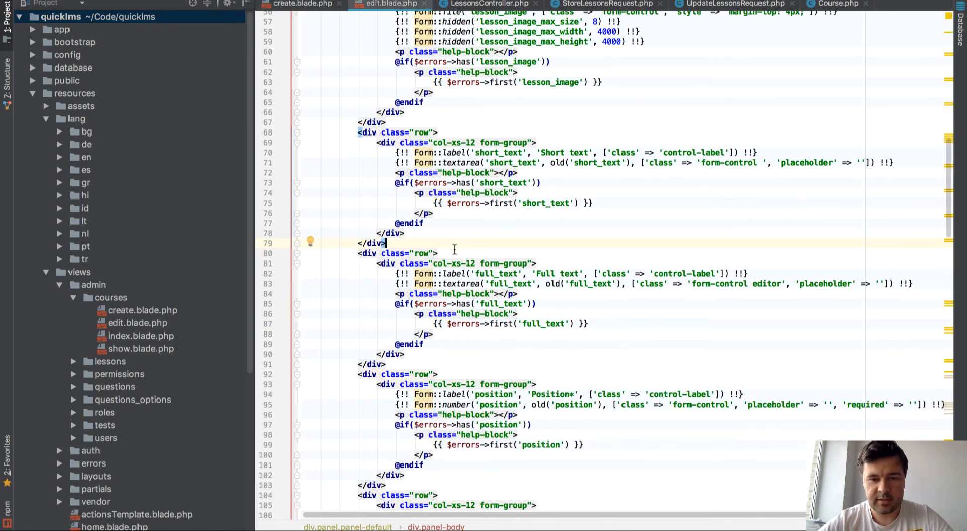
left_click(404, 374)
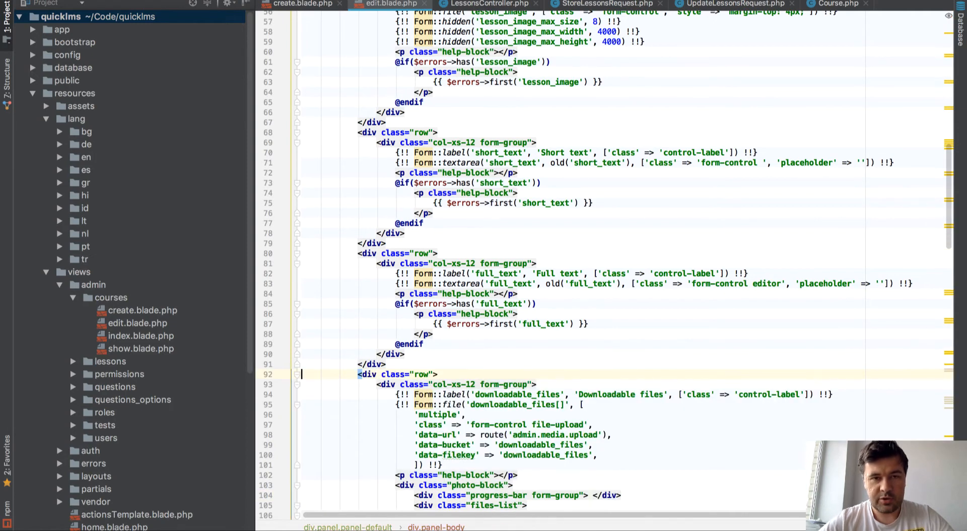
left_click(604, 4)
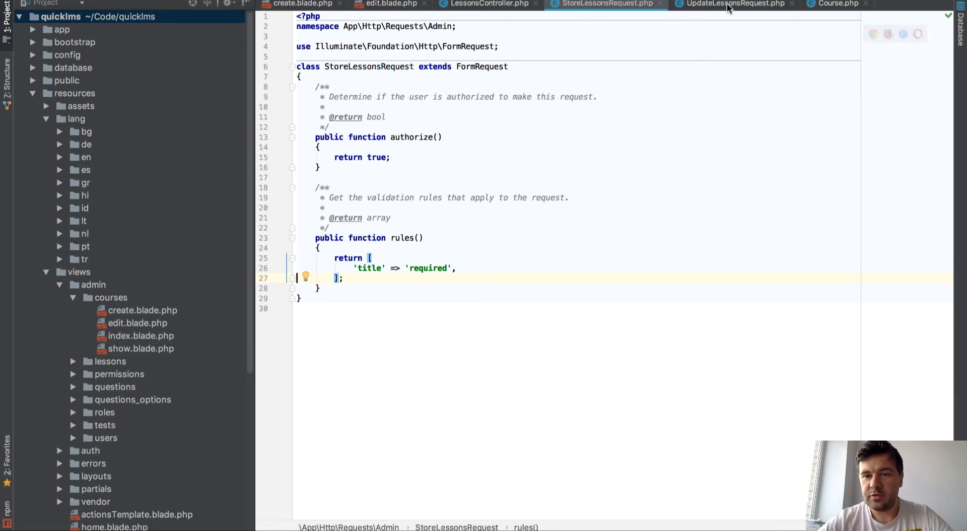
Step: Review and close the store and update request classes, returning to LessonsController store()
left_click(732, 5)
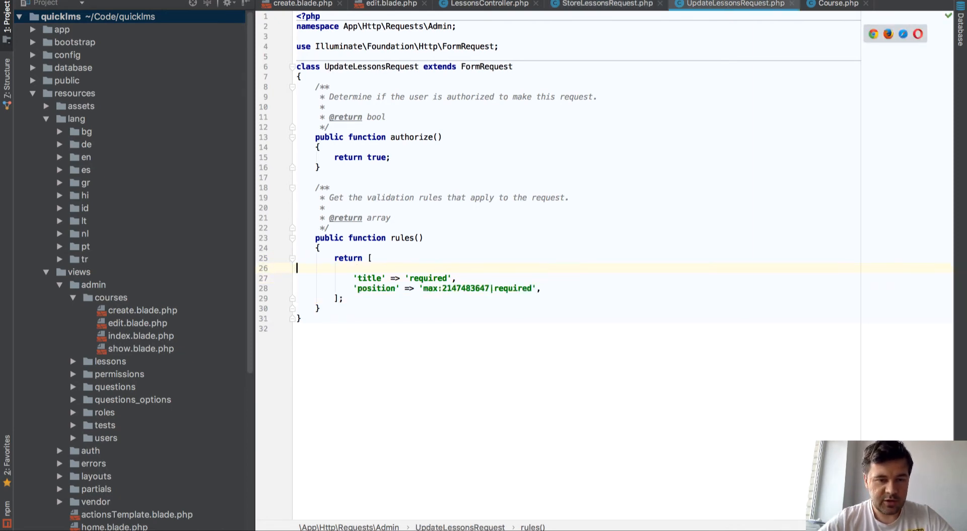
left_click(604, 4)
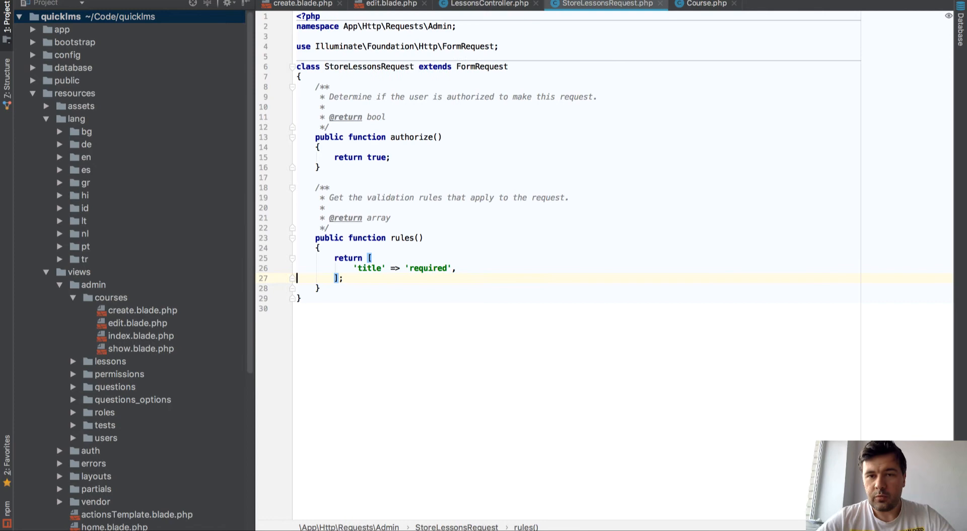
left_click(485, 4)
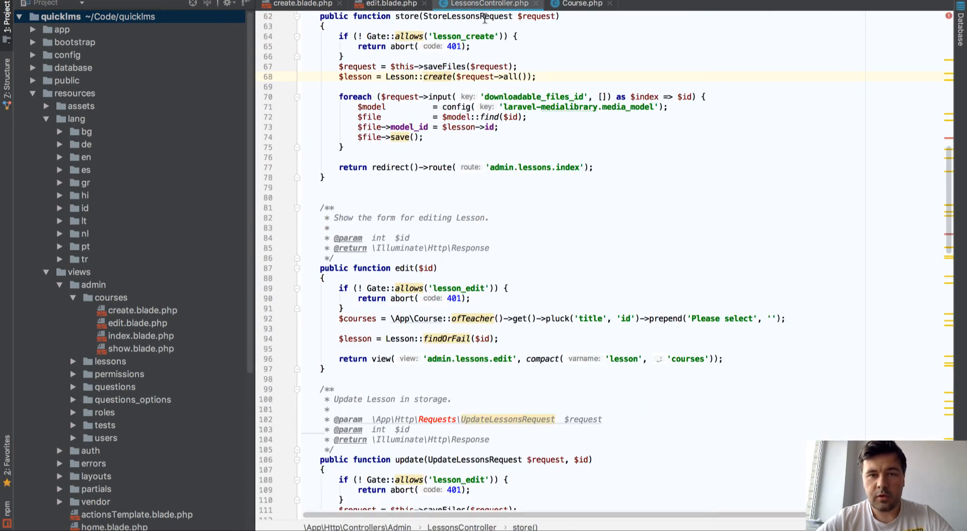
left_click(302, 177)
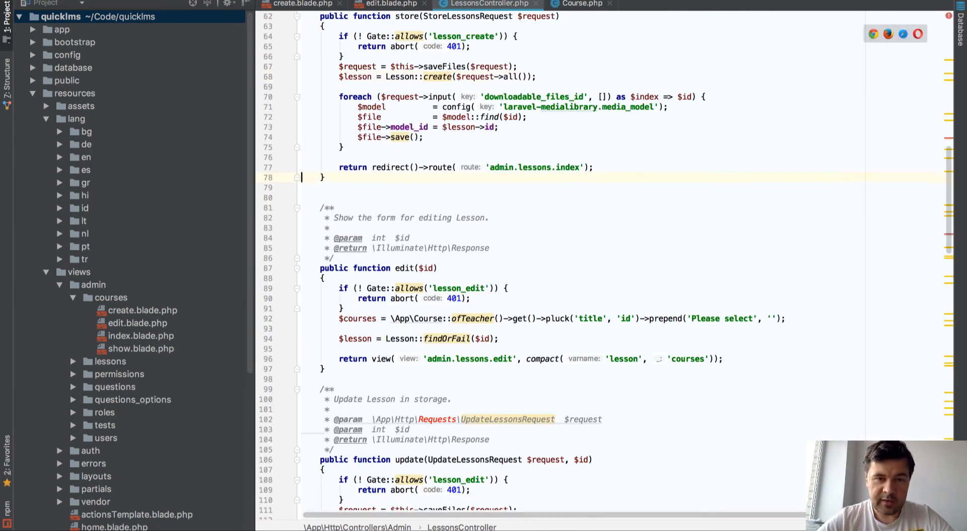
scroll("up", 3)
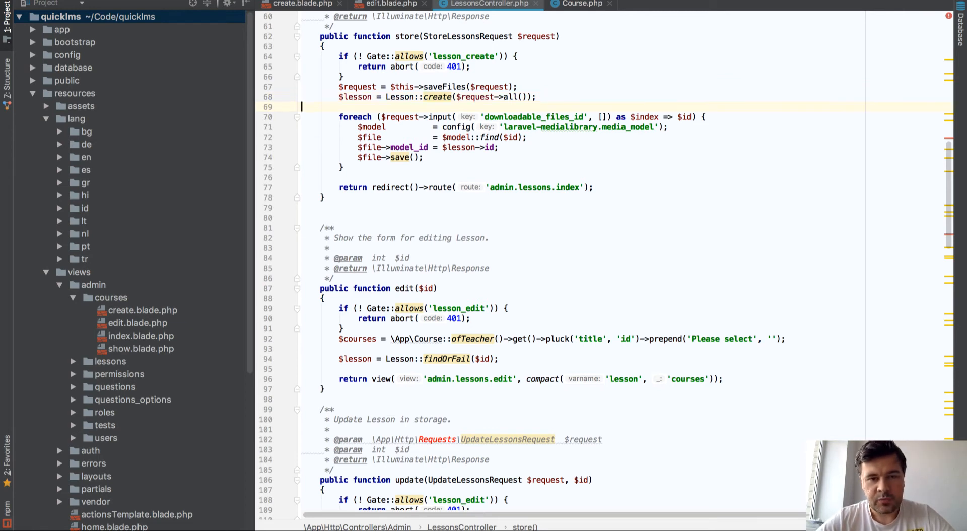
Step: Append ['position' => Lesson::where('course_id', $request->course_id)->max('position') + 1] to the create() data
left_click(533, 97)
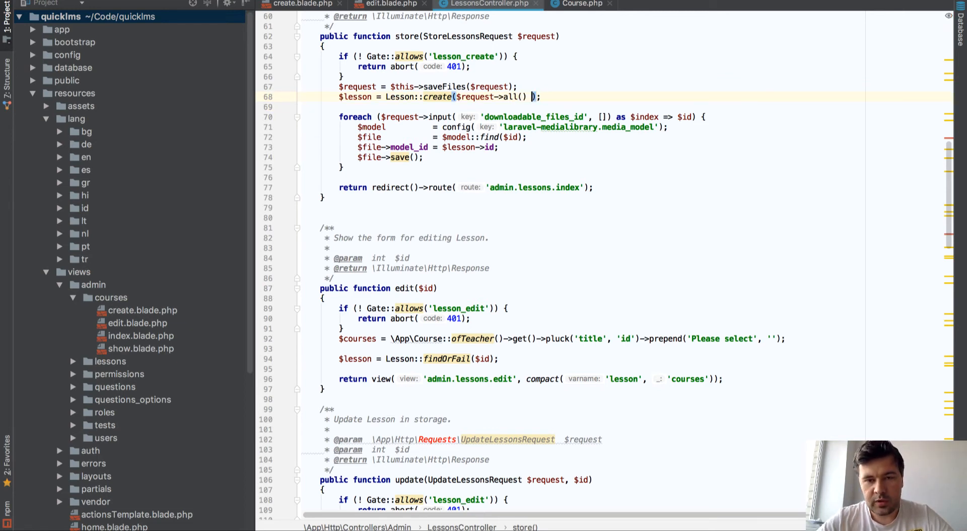
type("+ []")
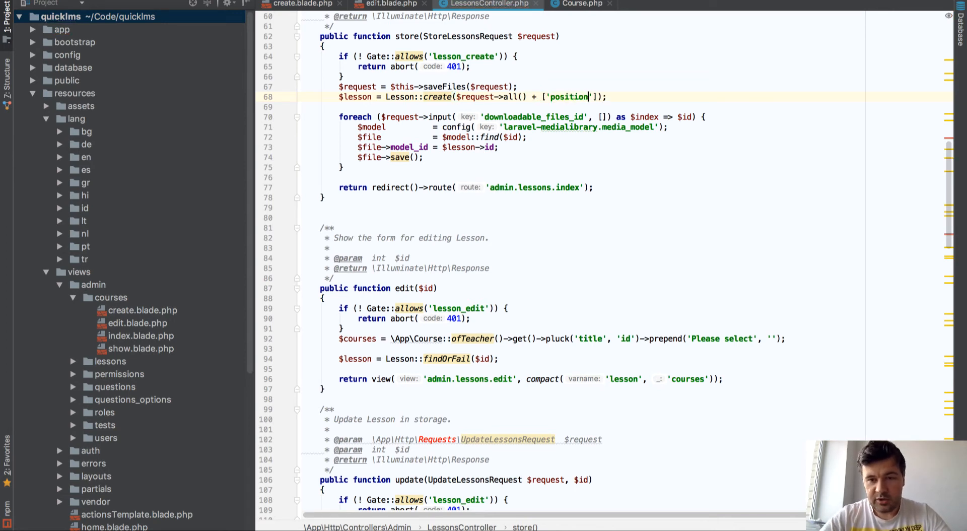
type("=>")
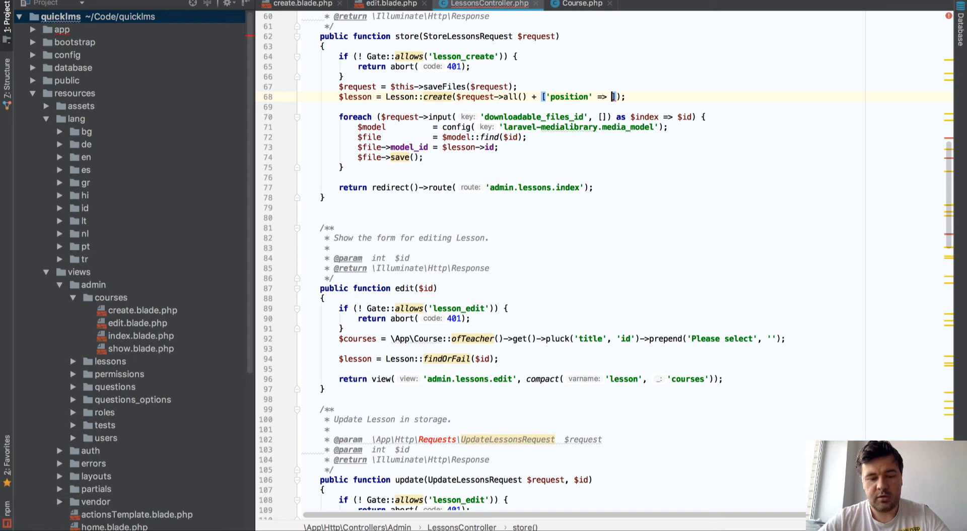
type("Lesson::where('")
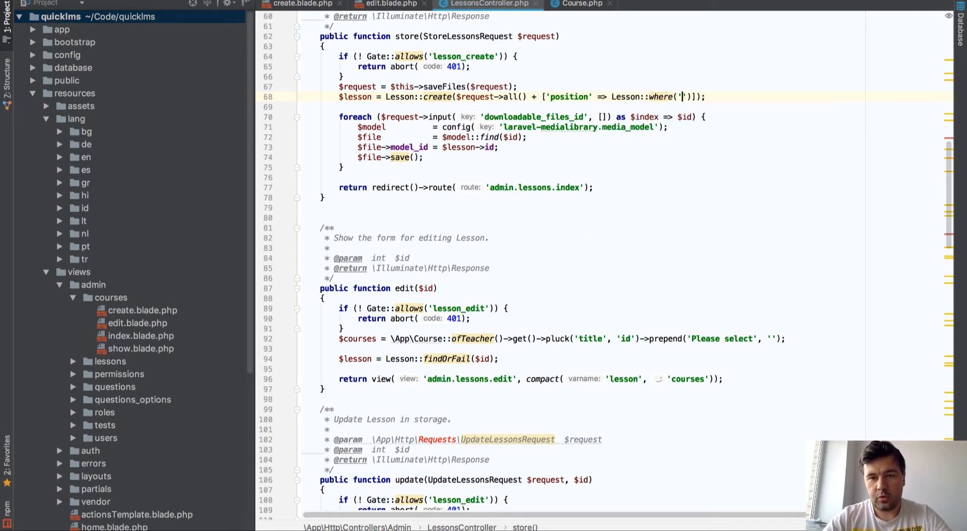
type("course_id")
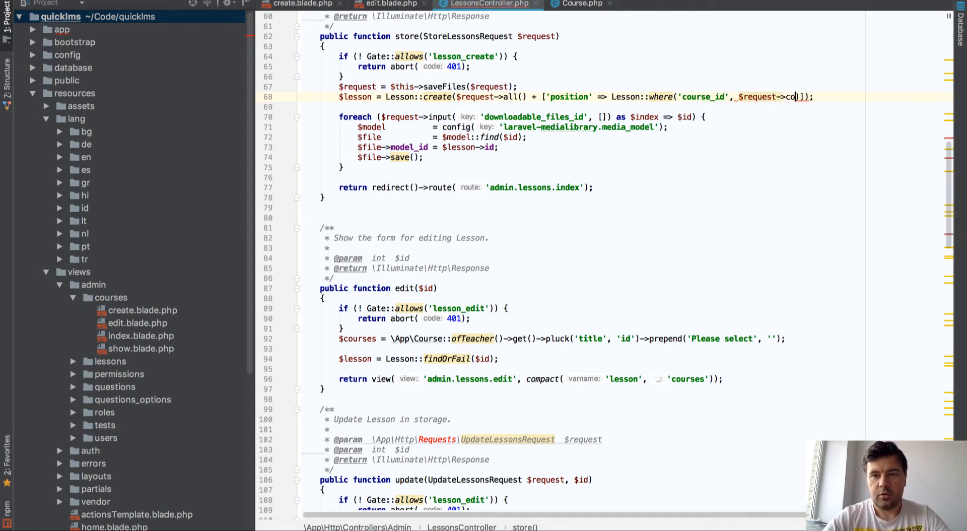
type("urse_id)->max('position')")
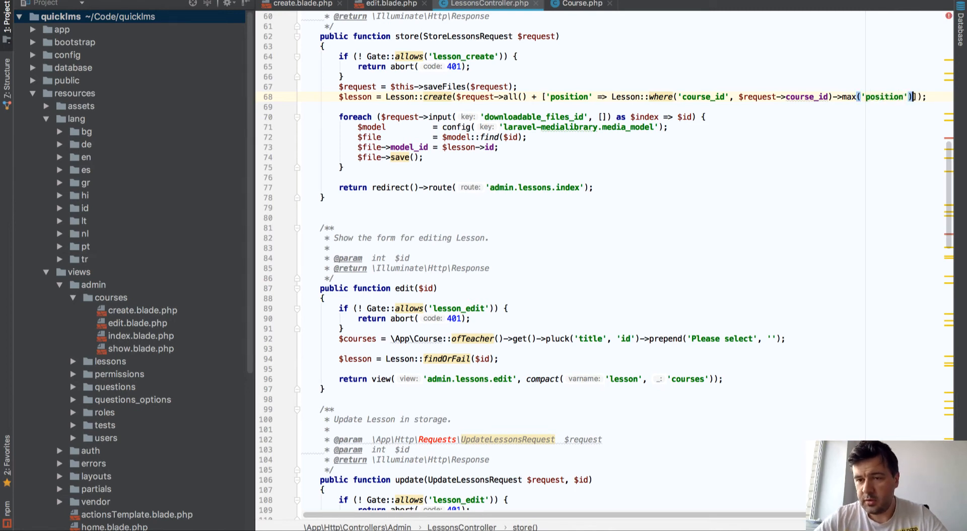
type("+ 1")
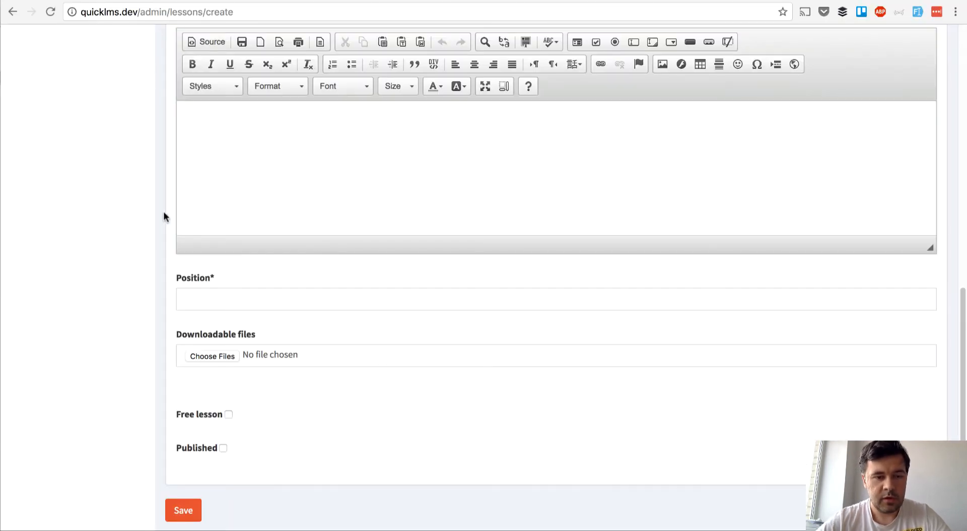
Step: Reload the lesson form, assign John's course with title First lesson and save it, getting position 1
left_click(182, 510)
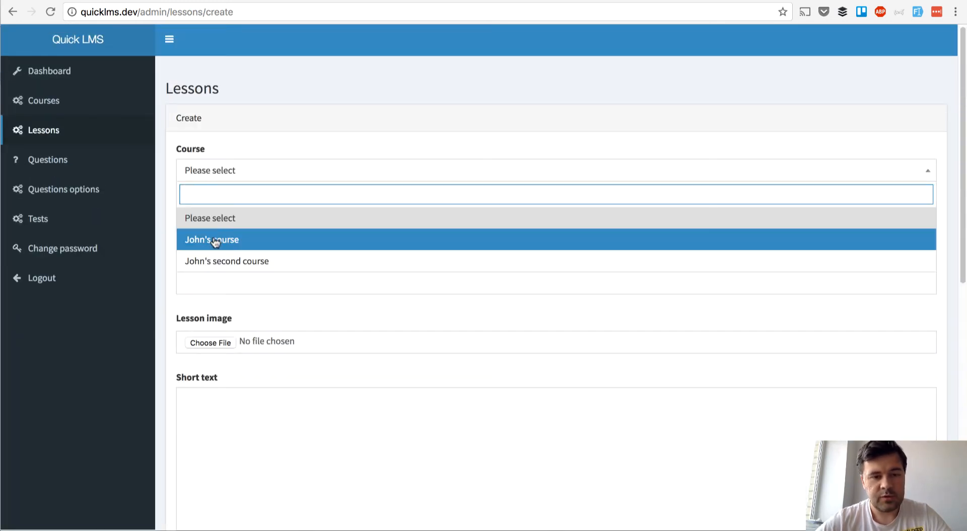
left_click(211, 239)
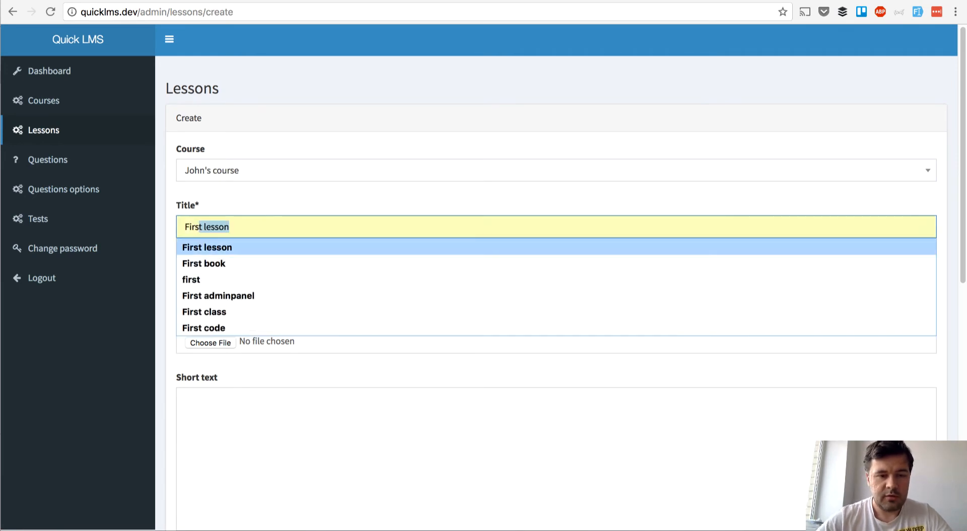
scroll("down", 3)
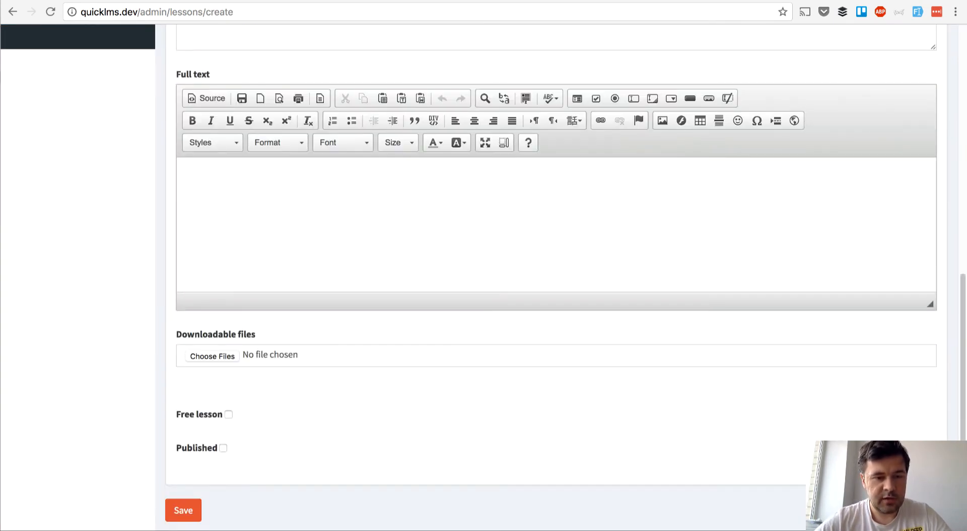
left_click(182, 509)
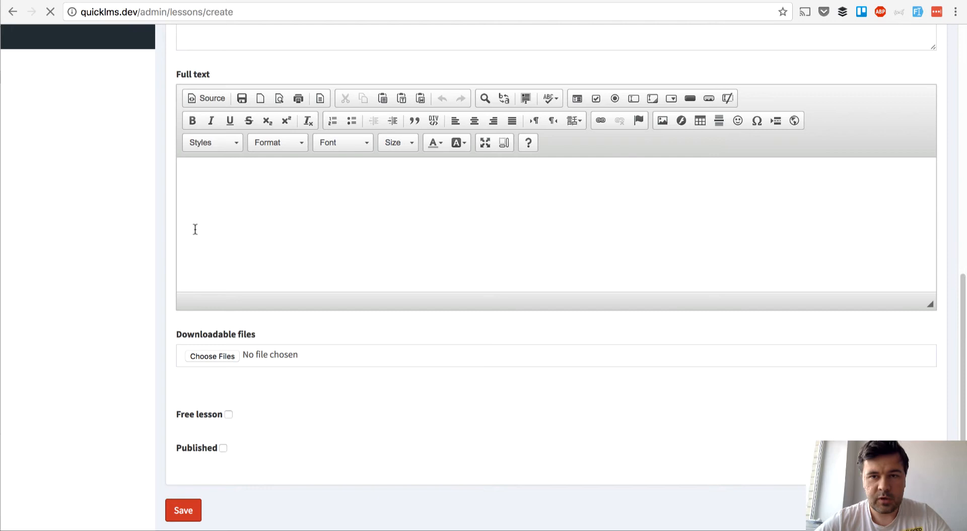
left_click(182, 509)
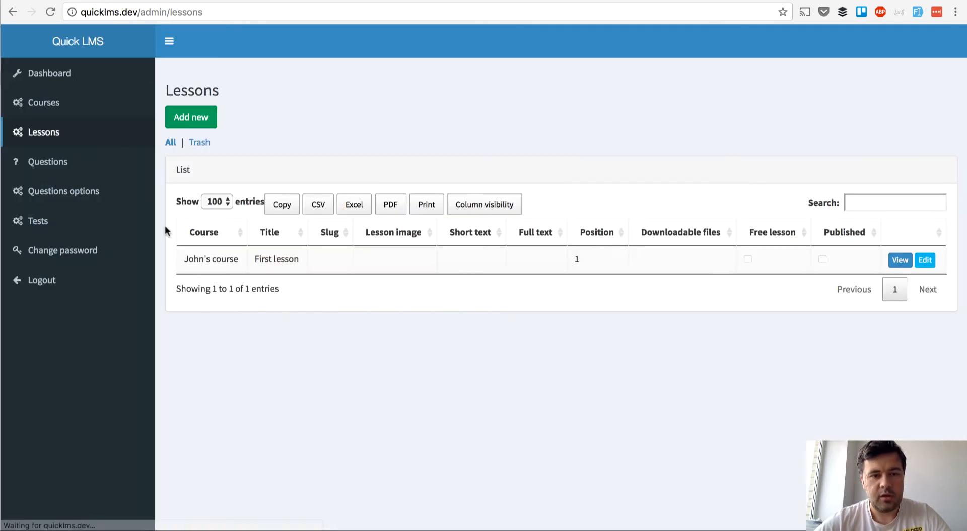
mouse_move(573, 264)
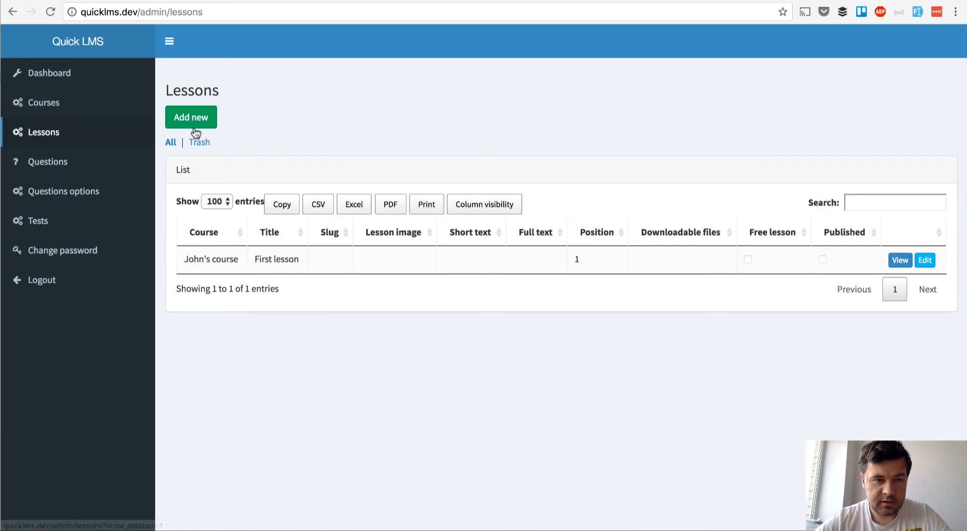
Step: Add Second lesson to John's course and save it, receiving position 2
left_click(191, 117)
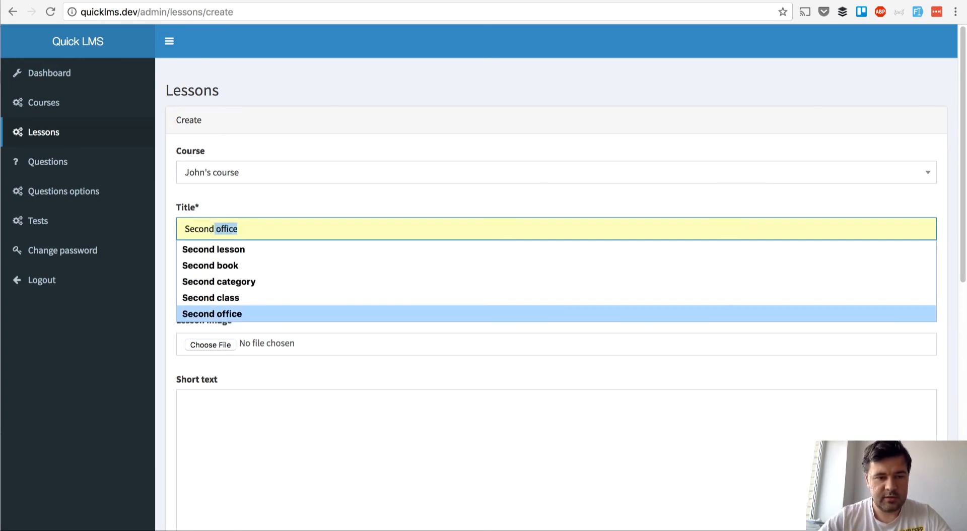
left_click(214, 249)
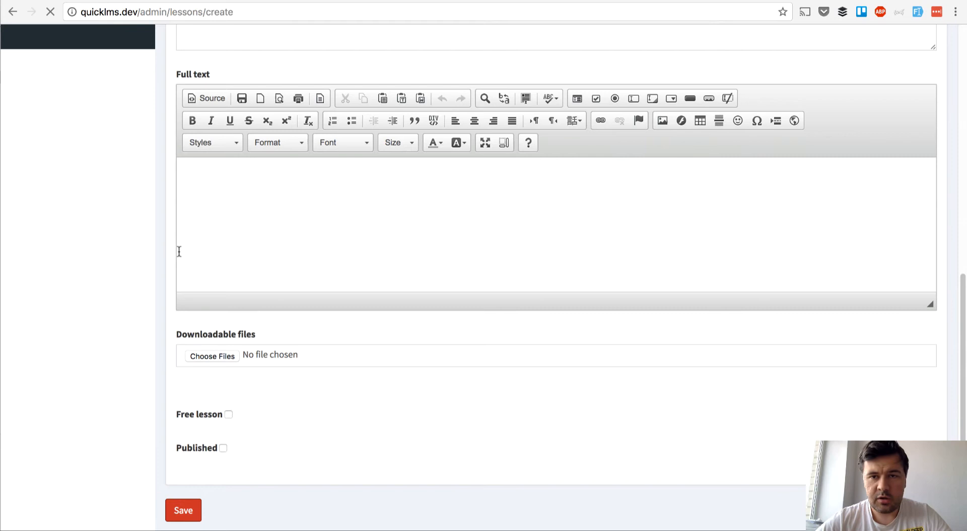
left_click(182, 509)
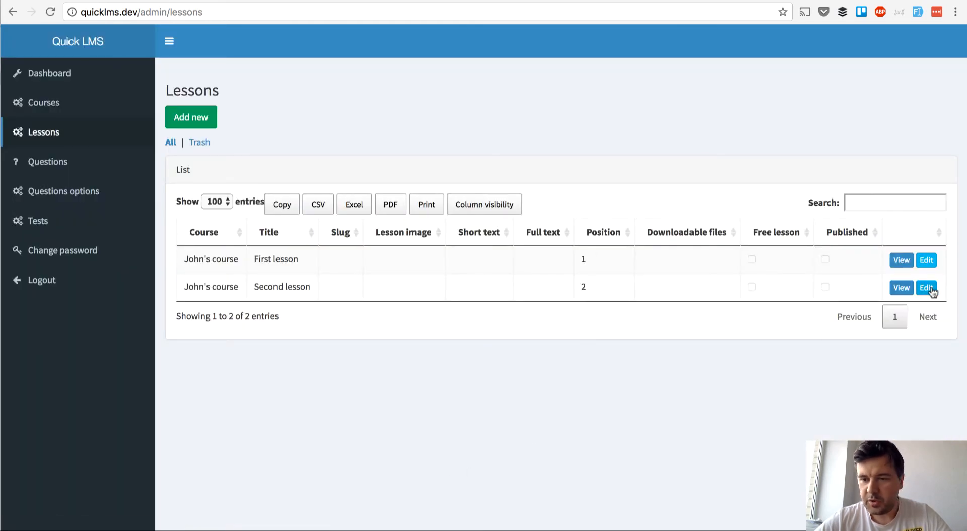
Step: Edit Second lesson and update it unchanged, confirming it keeps position 2
left_click(925, 287)
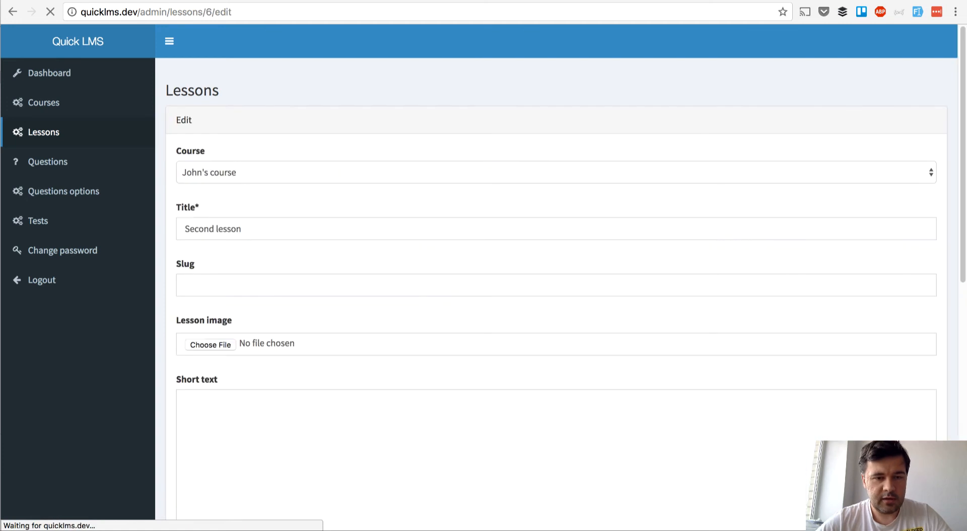
scroll("down", 3)
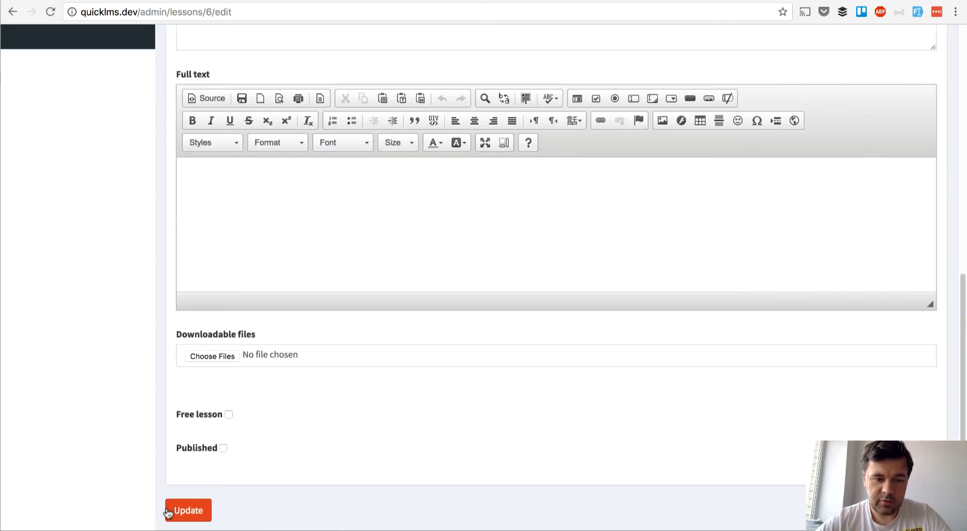
left_click(189, 510)
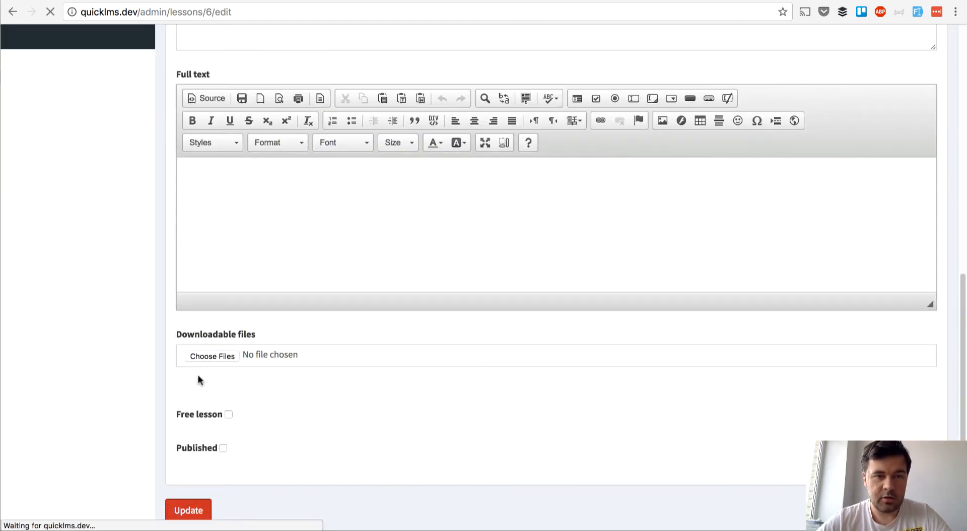
left_click(189, 510)
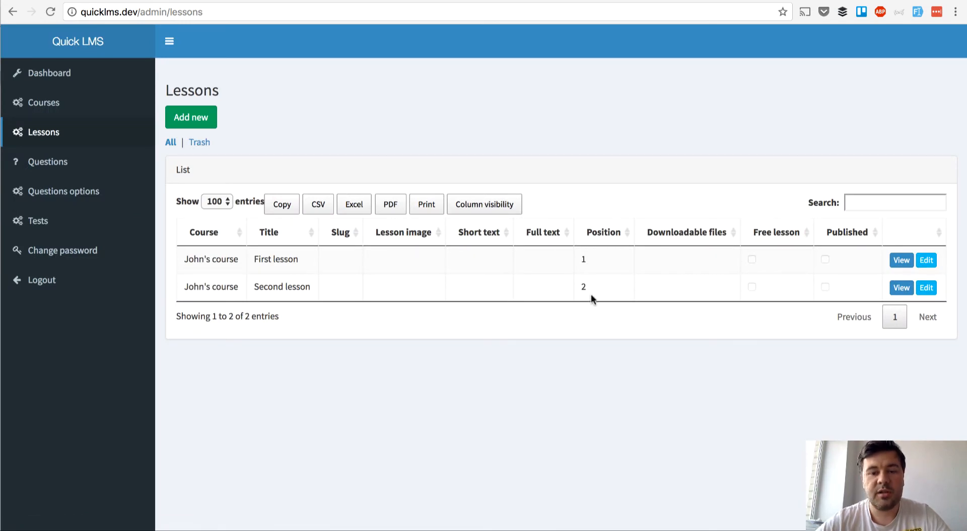
mouse_move(473, 400)
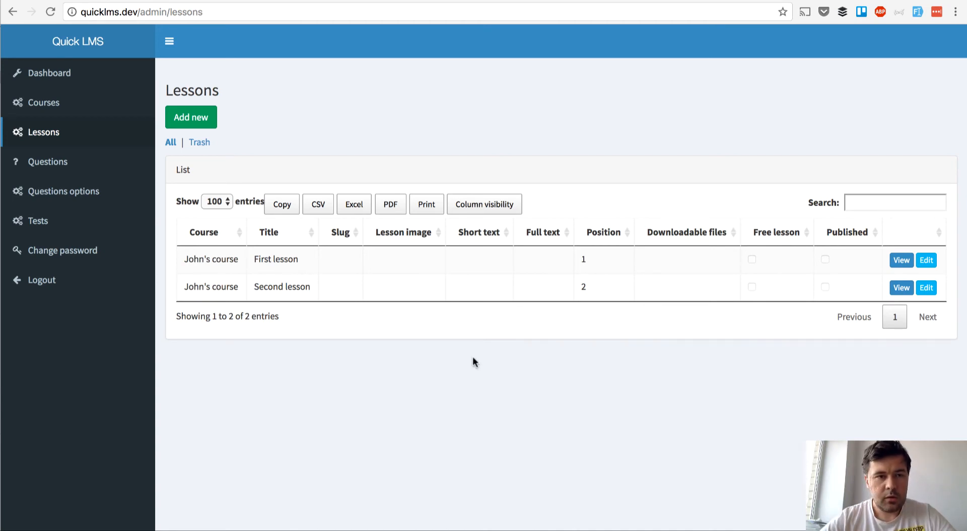
mouse_move(520, 234)
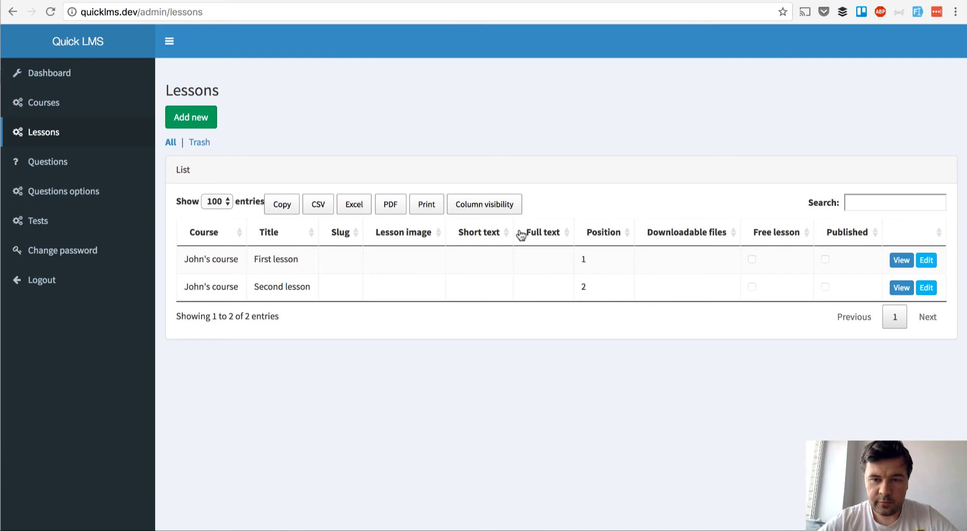
mouse_move(489, 417)
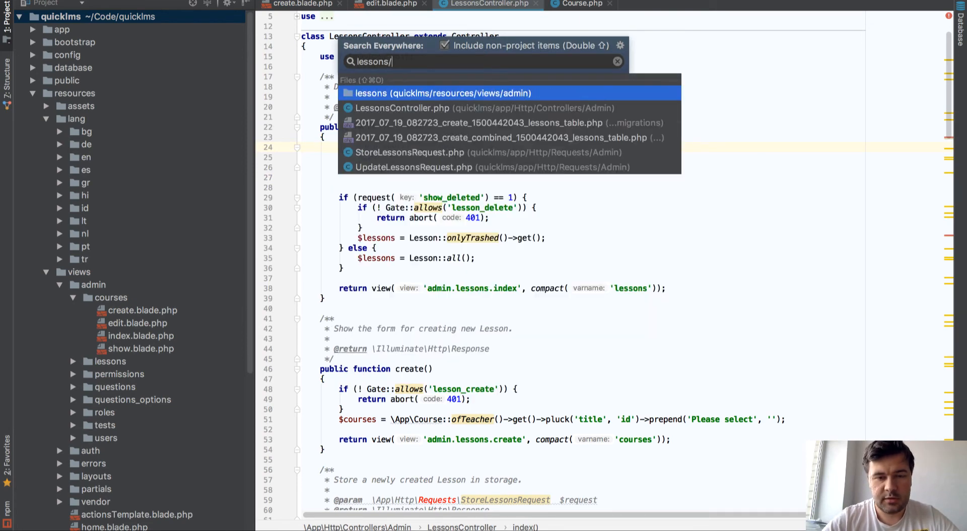
Step: In admin/lessons/index.blade.php, delete the slug, image, text and files header and body cells
left_click(443, 93)
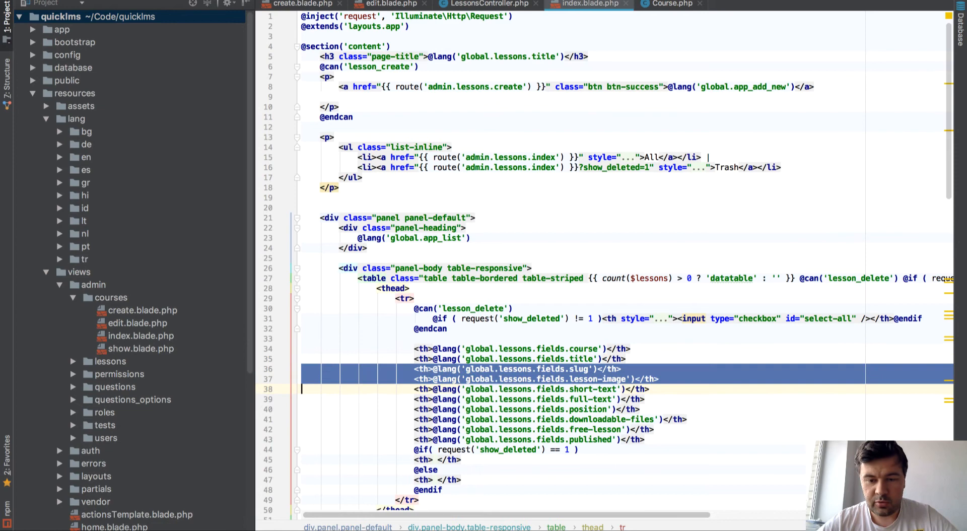
key("Delete")
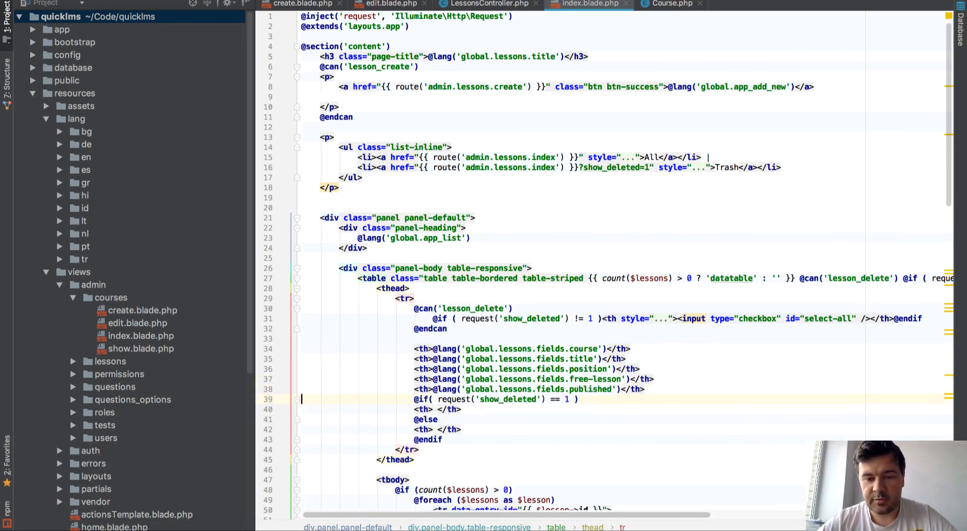
scroll("down", 3)
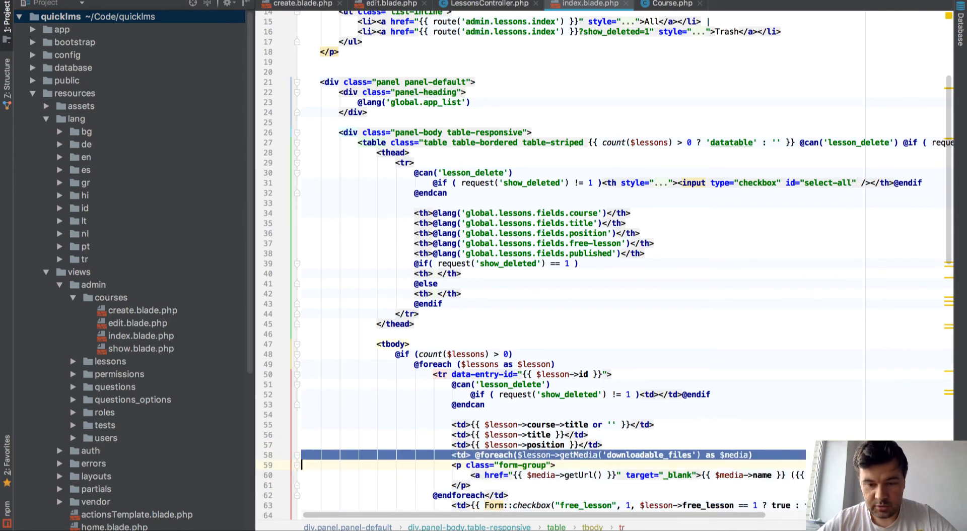
scroll("down", 3)
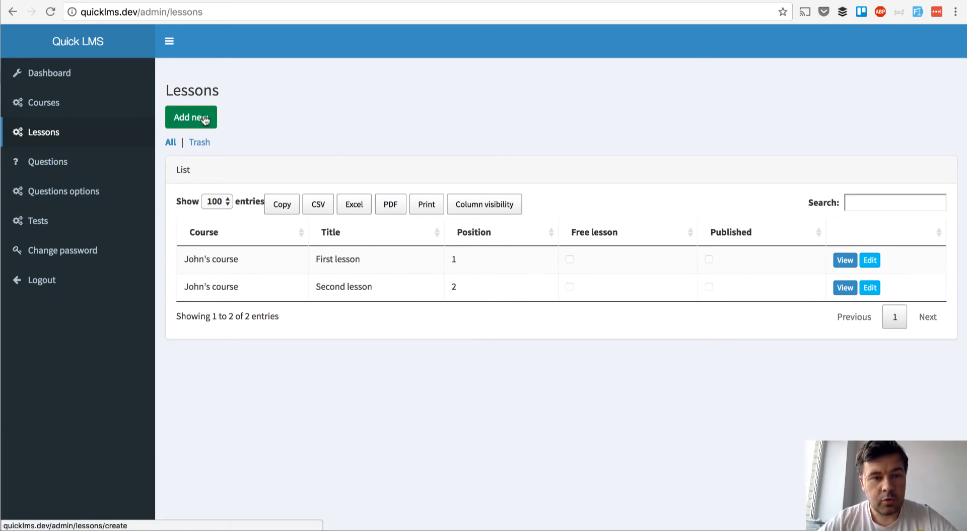
Step: Create 'Another course first lesson' for John's second course and save it
left_click(190, 117)
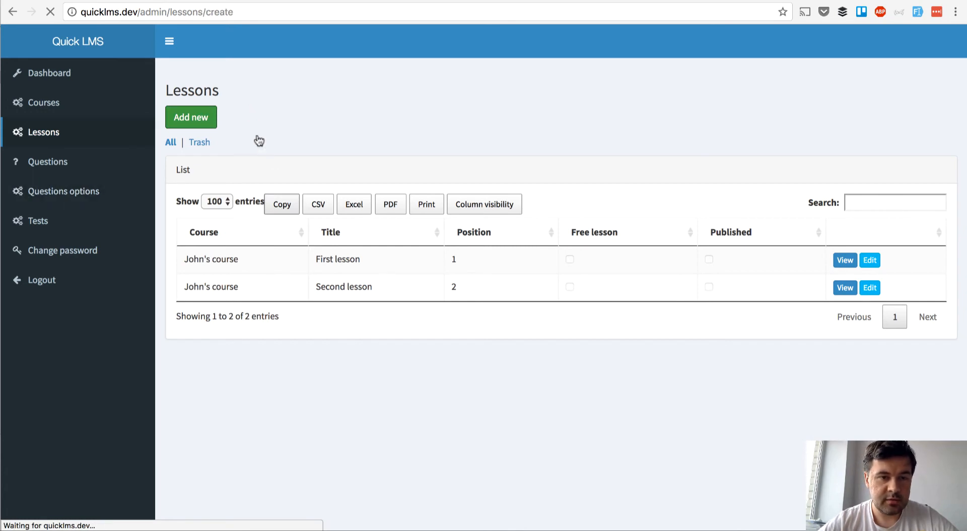
left_click(190, 117)
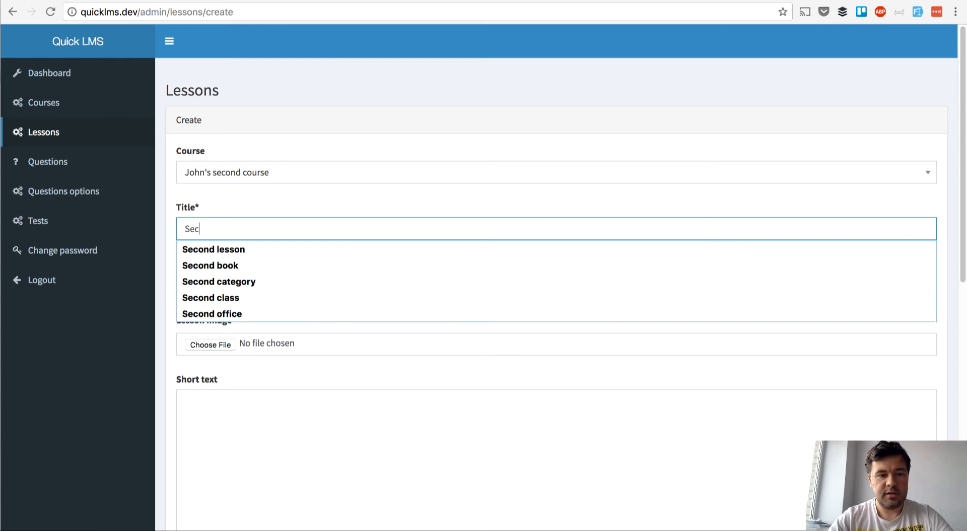
type("oAno")
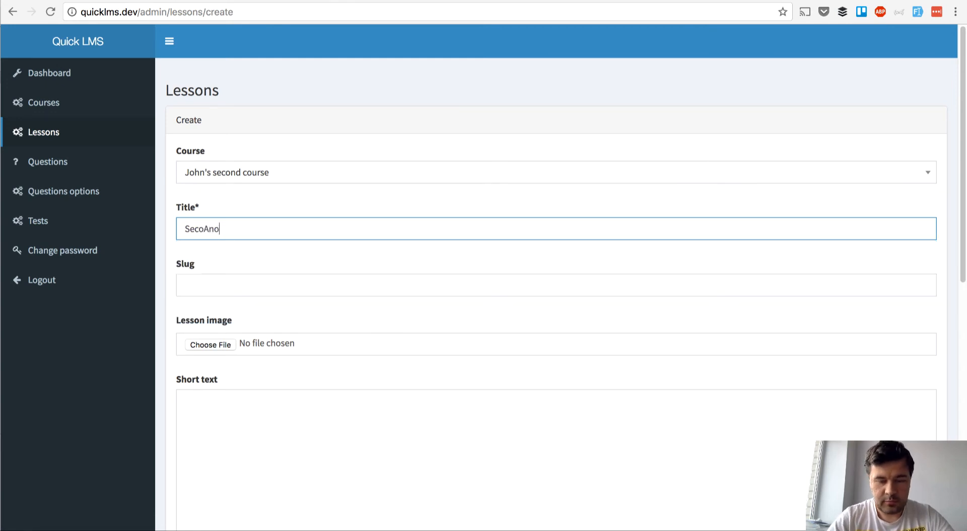
type("Another c")
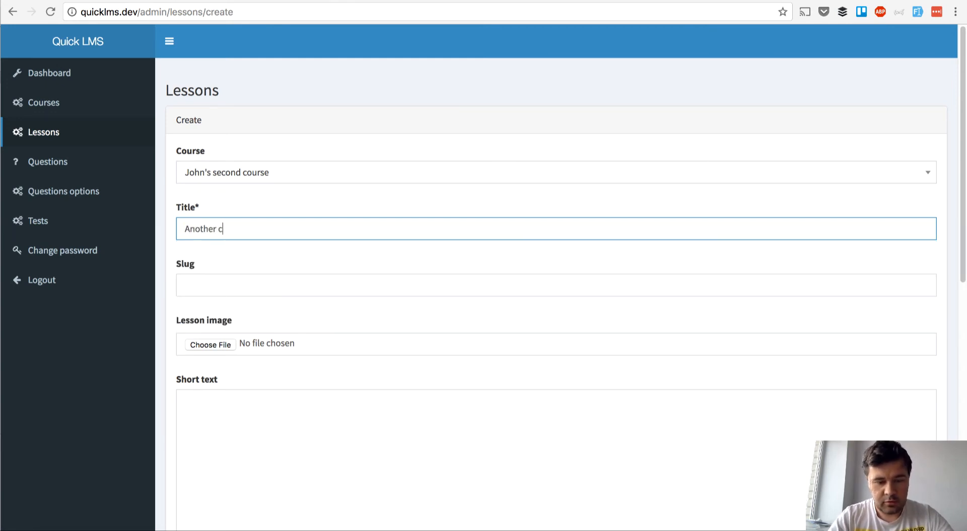
type("ourse first les")
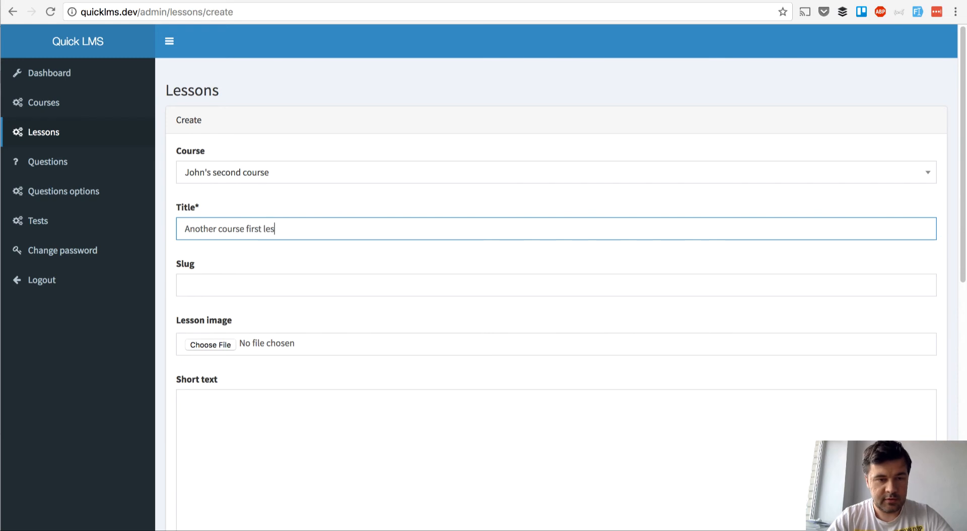
scroll("down", 3)
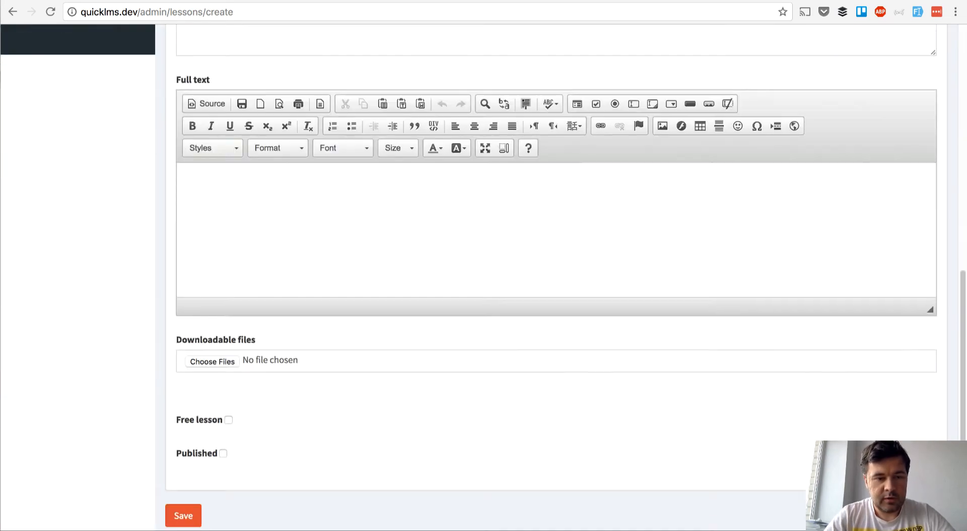
left_click(183, 515)
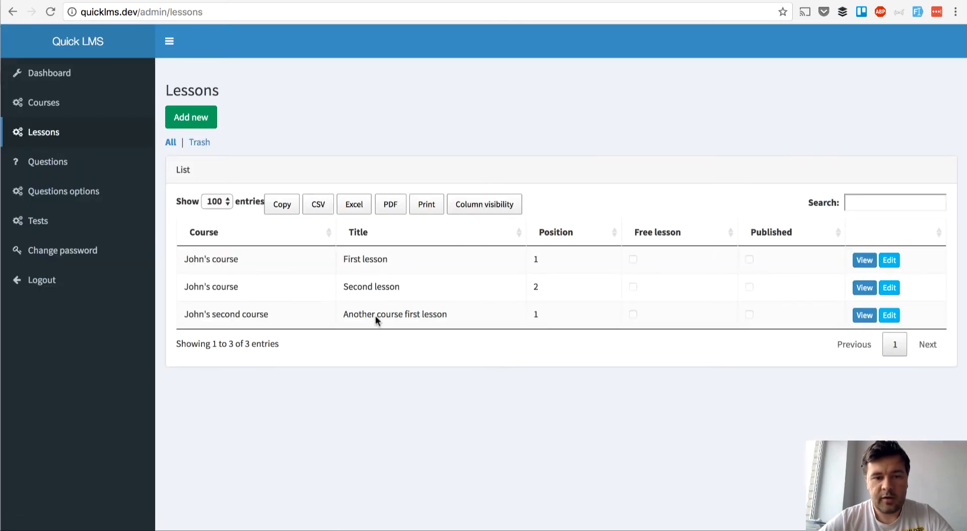
mouse_move(475, 480)
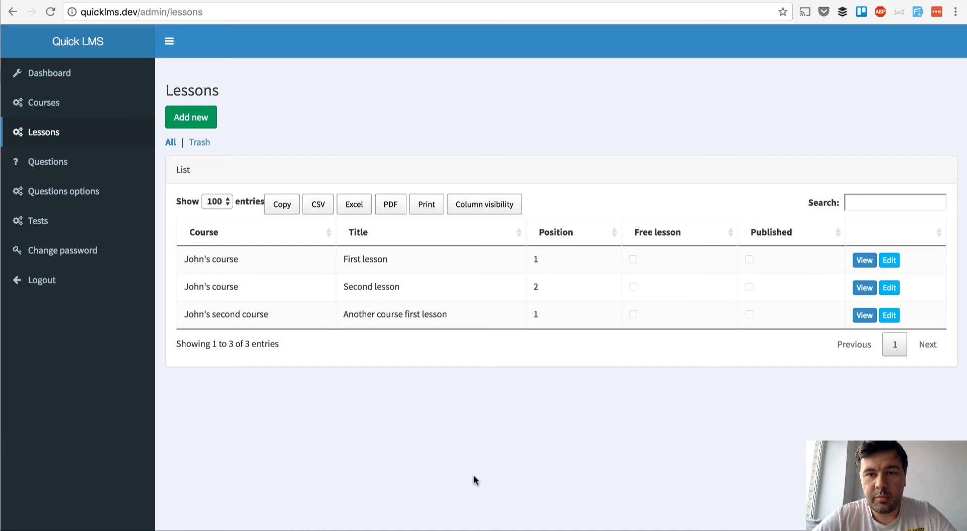
mouse_move(251, 316)
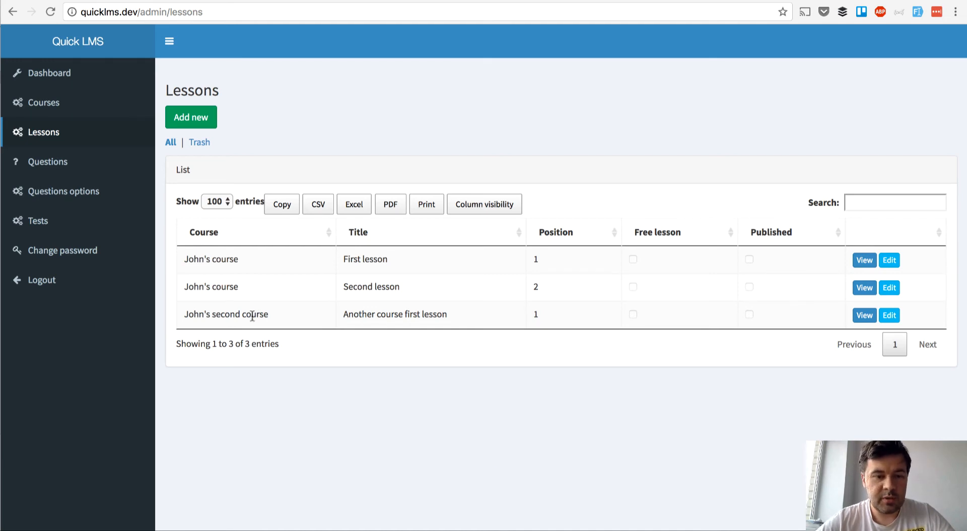
mouse_move(441, 430)
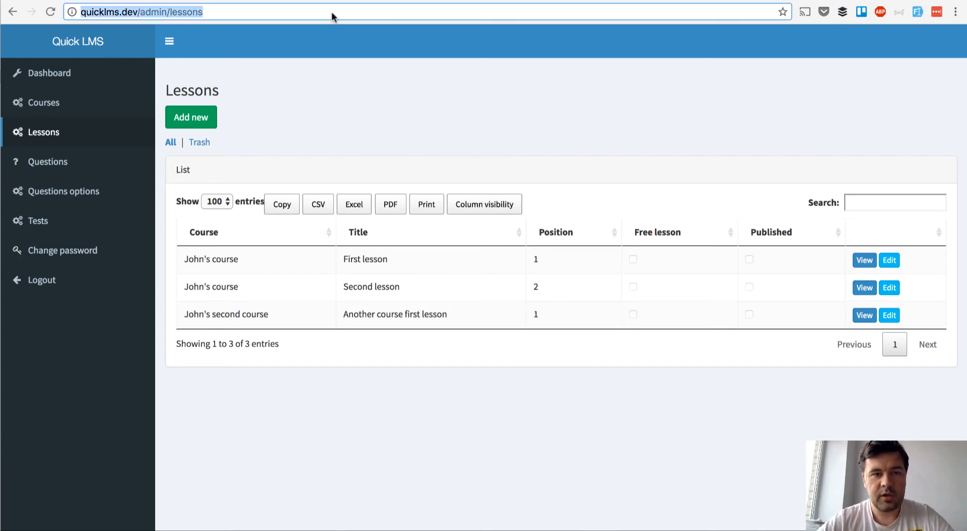
Step: Append ?course_id= to the lessons URL as a filter sketch, then switch to the editor
type("?course_id=X")
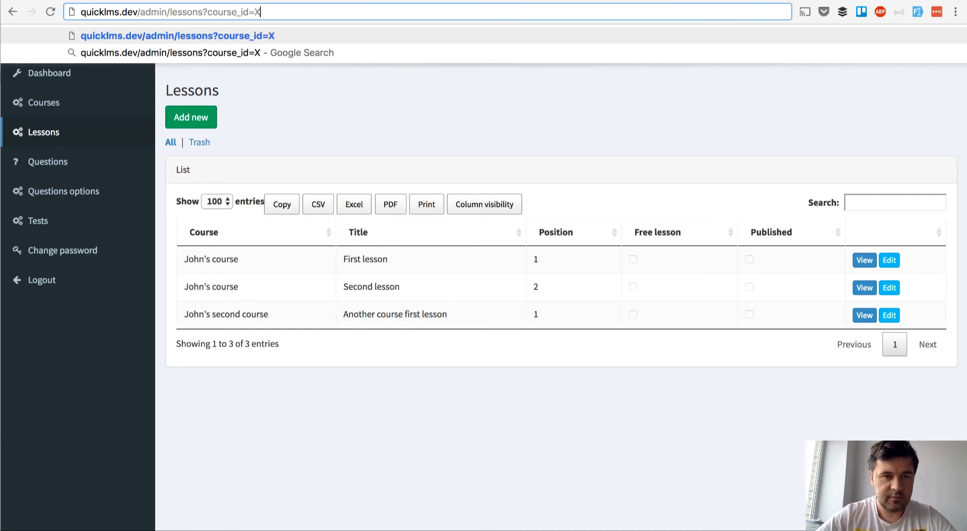
double_click(215, 11)
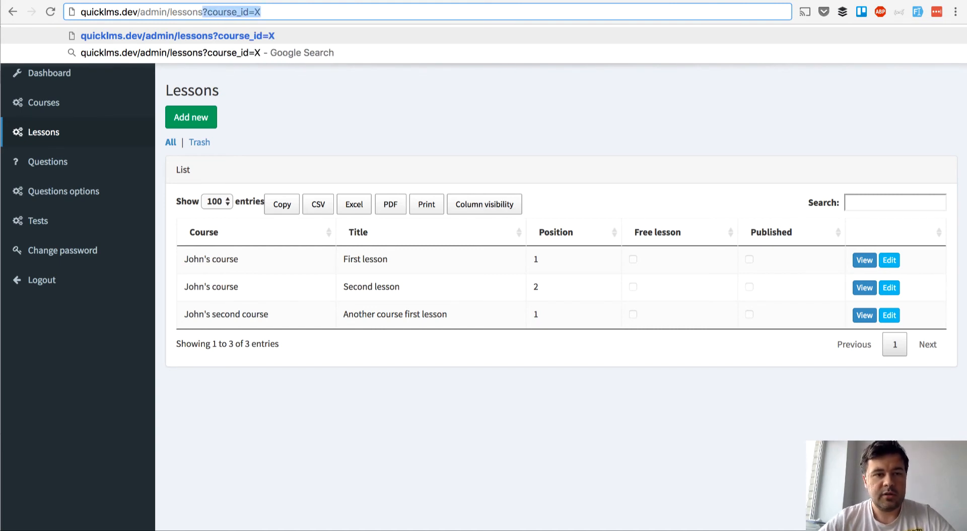
key("alt+tab")
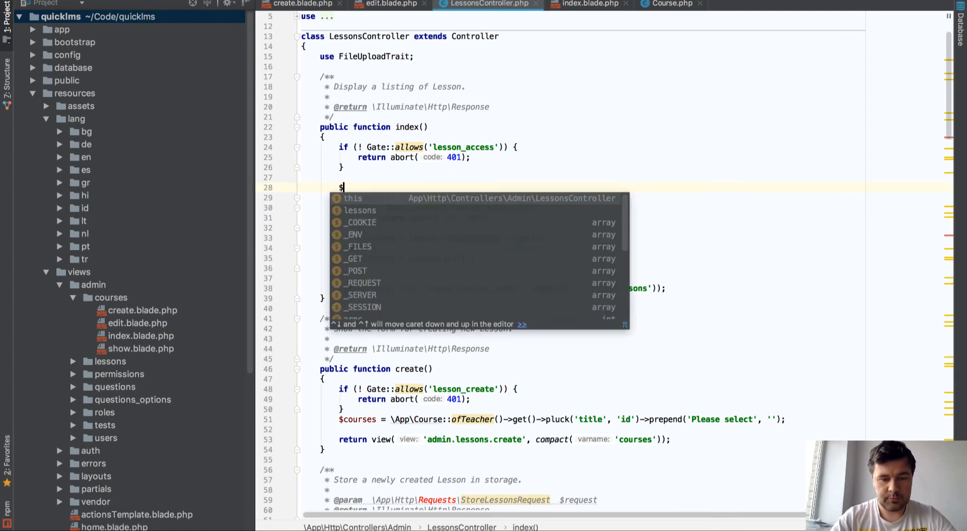
Step: Add $lessons = new Lesson(); at the start of the index() query logic
type("lessons =")
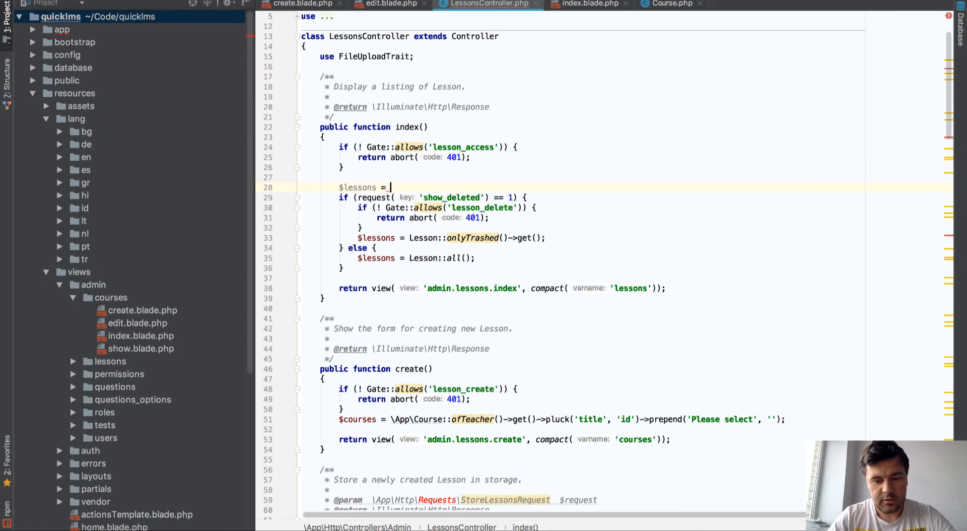
type("new L")
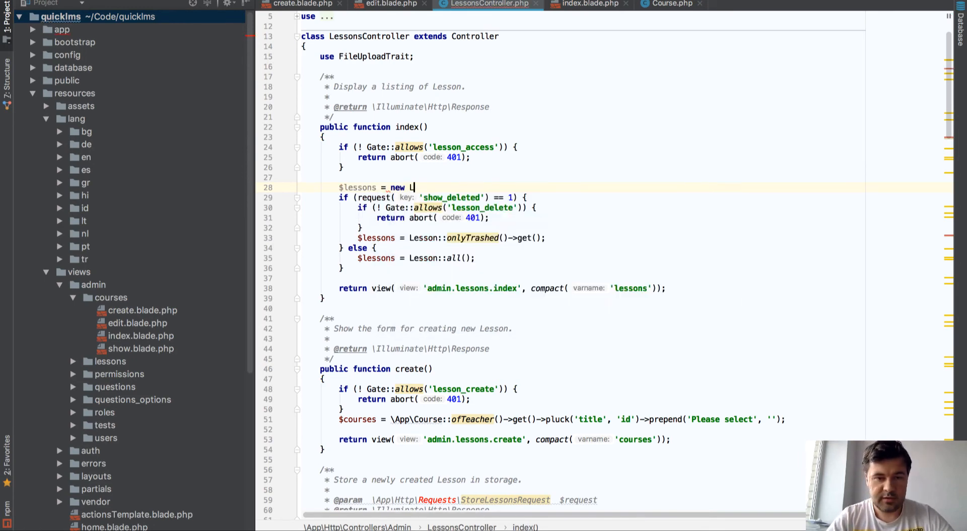
type("esson();")
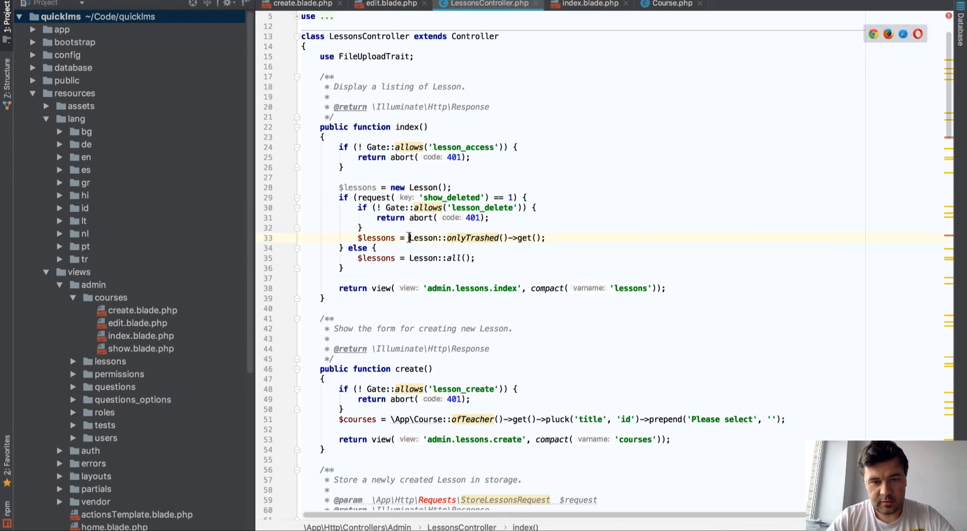
Step: Replace the static Lesson:: calls for onlyTrashed() and all() with $lessons->
double_click(425, 238)
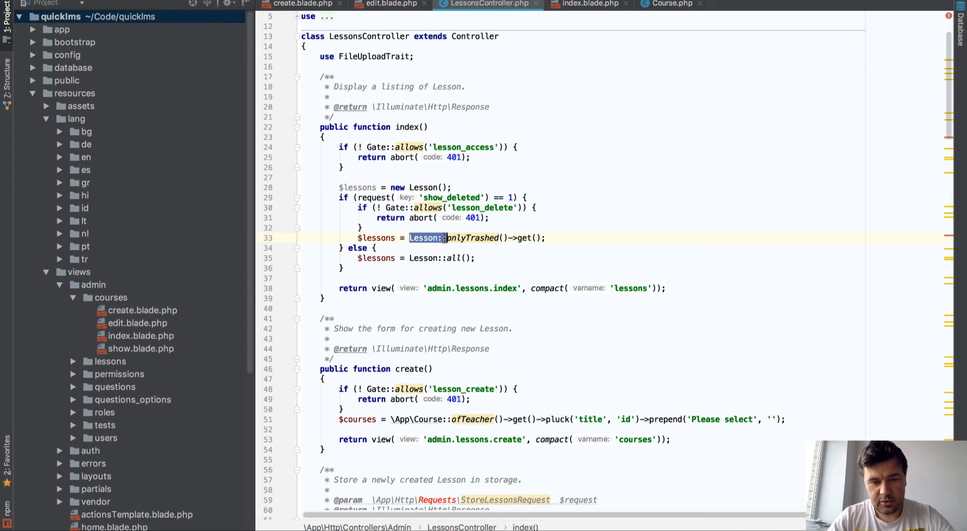
type("$l")
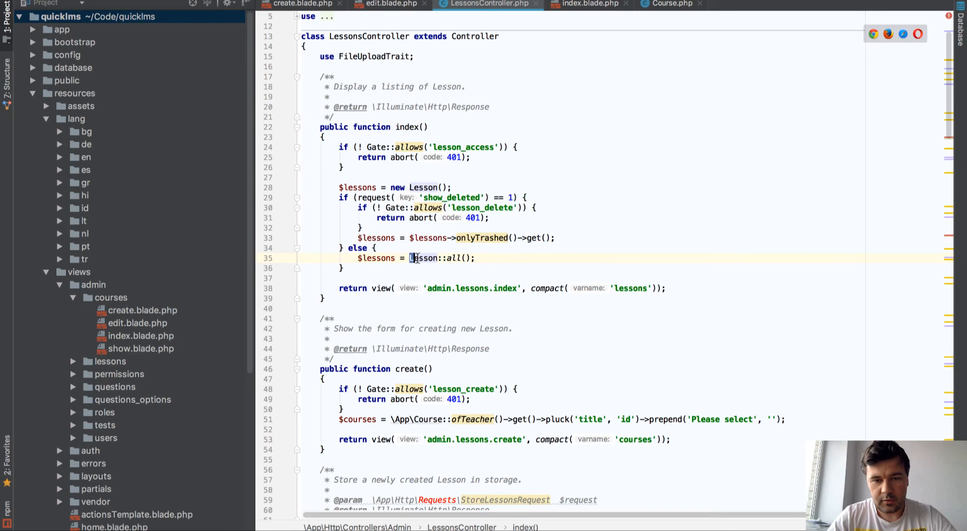
type("le")
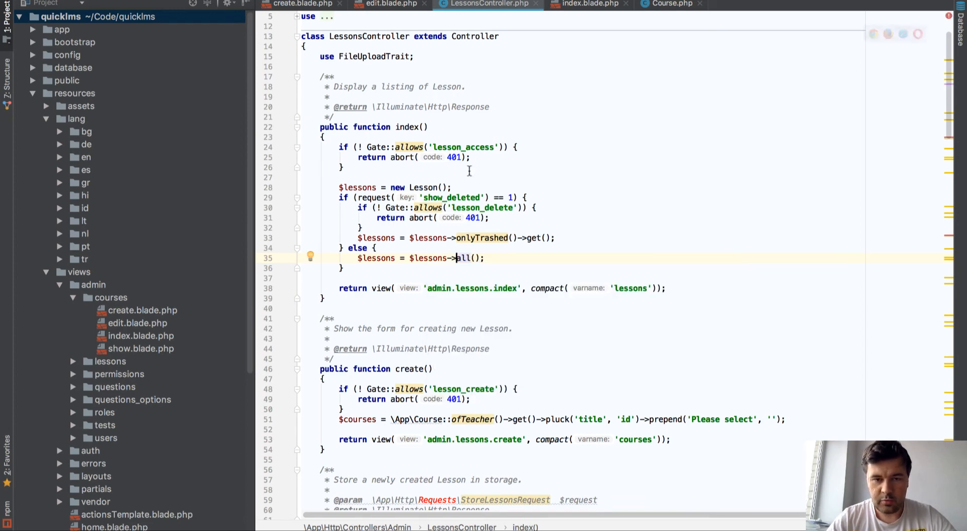
left_click(401, 188)
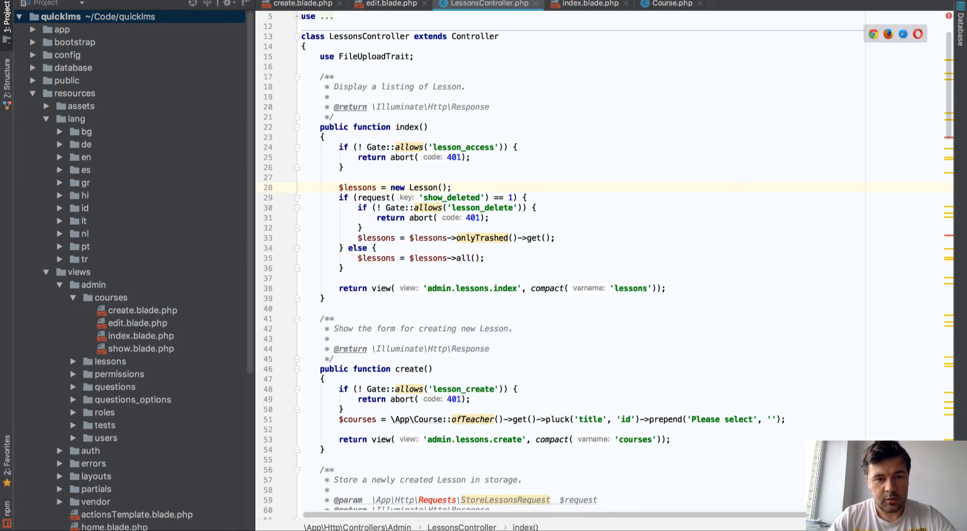
Step: Add $lessons = $lessons->where('course_id', $request->input('course_id')) inside the course_id check
type("$lessons")
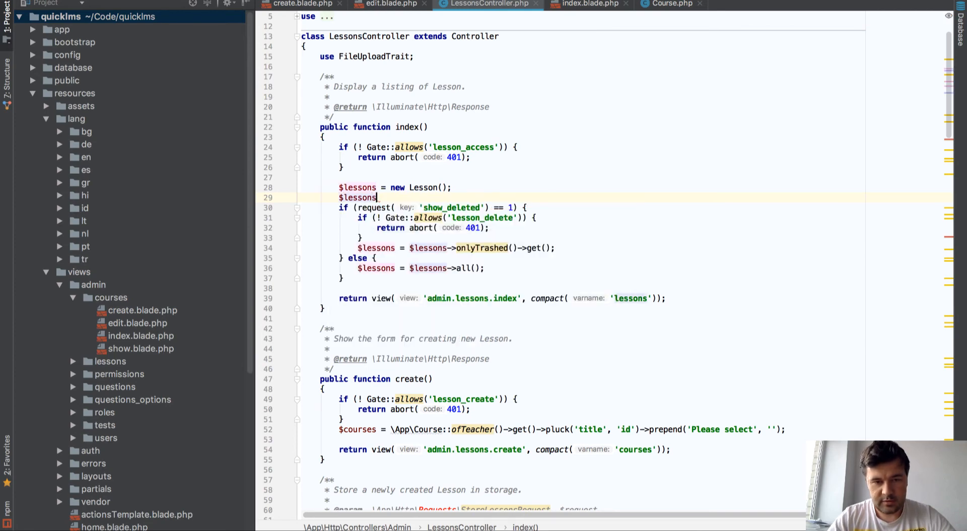
type("->where()")
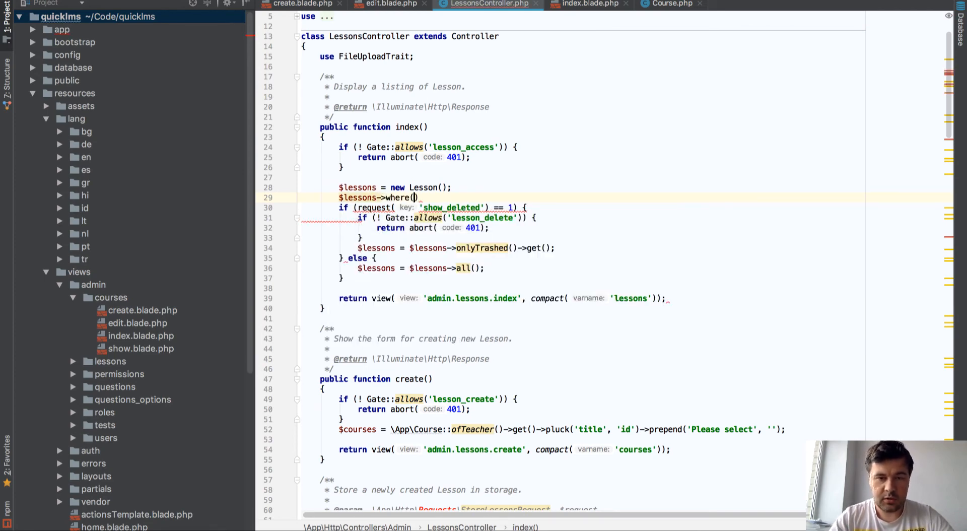
type("''")
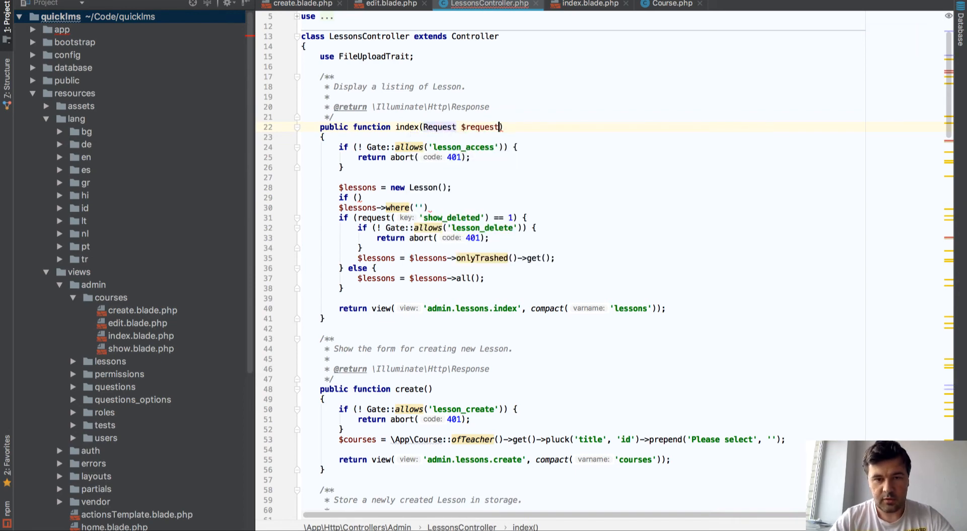
type("$request->input('")
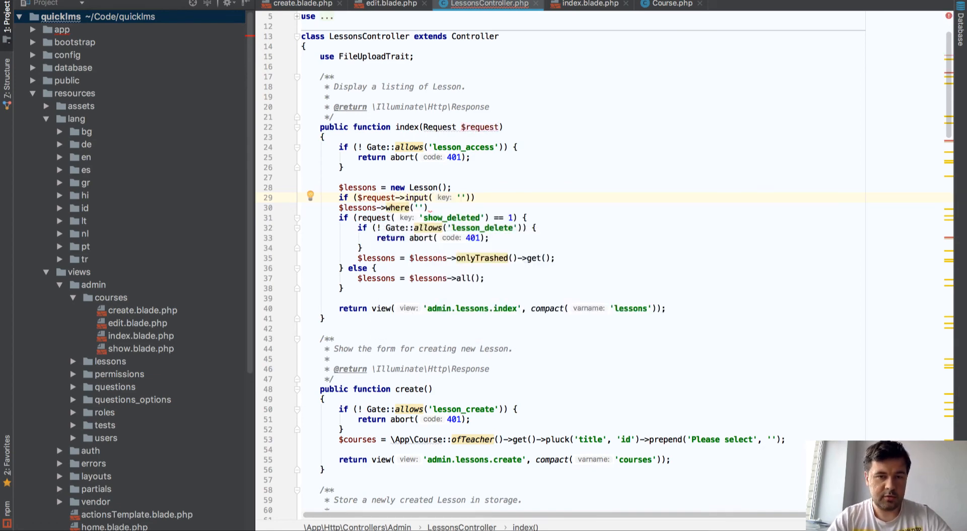
type("course_id")
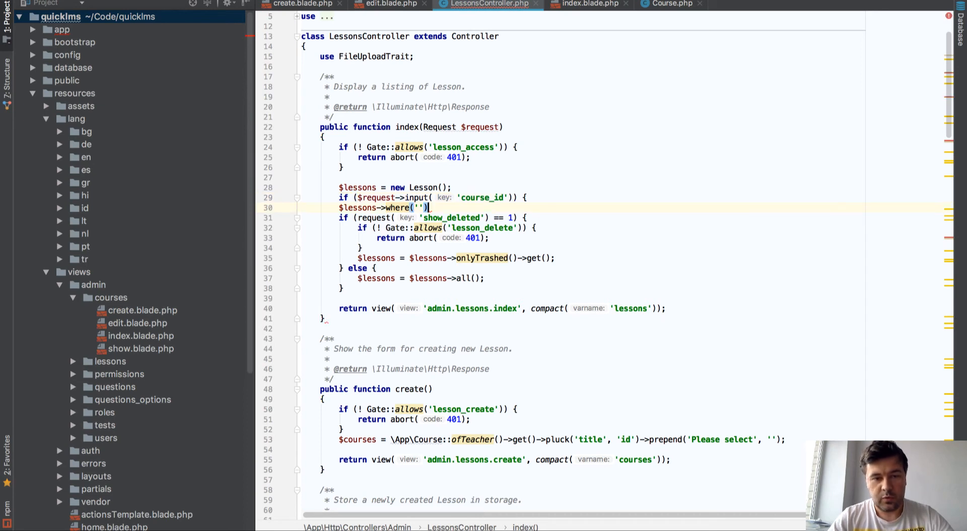
key("enter")
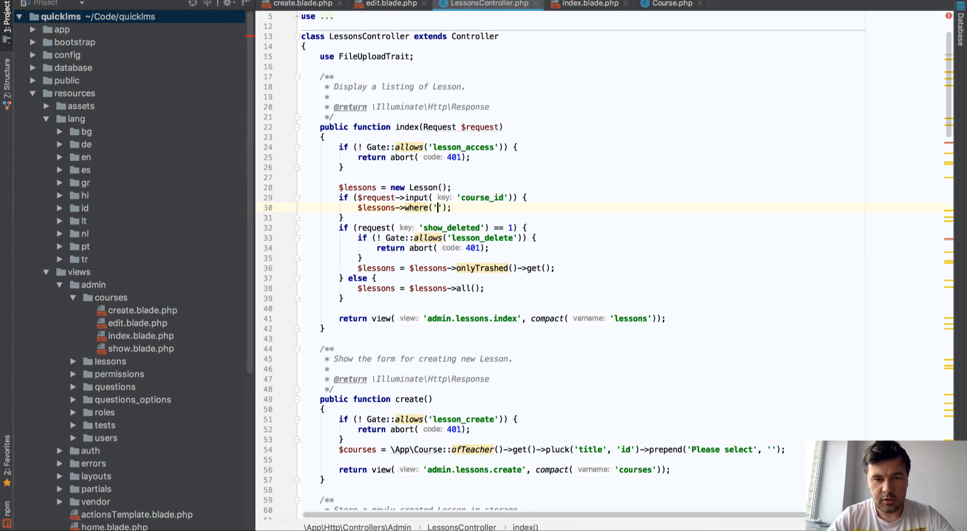
type("course_id', $request->input(")
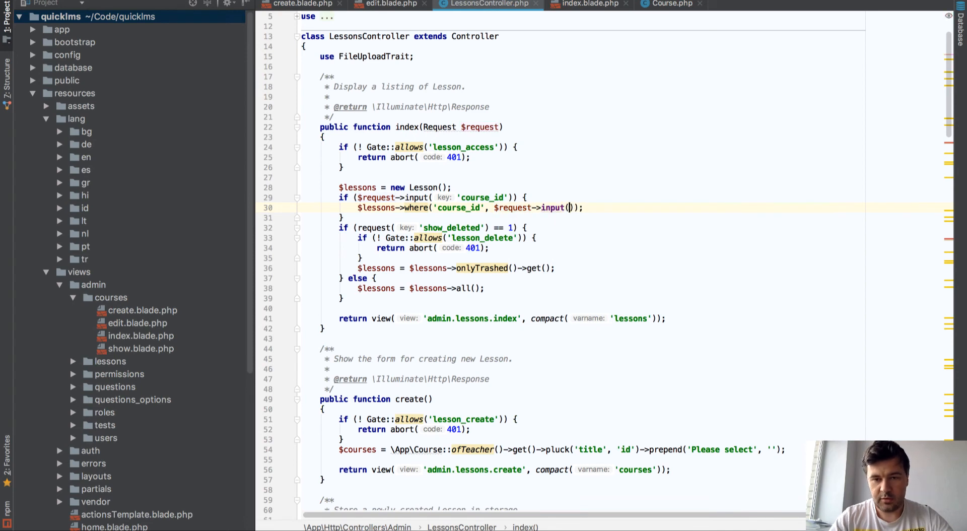
type("key: ''course")
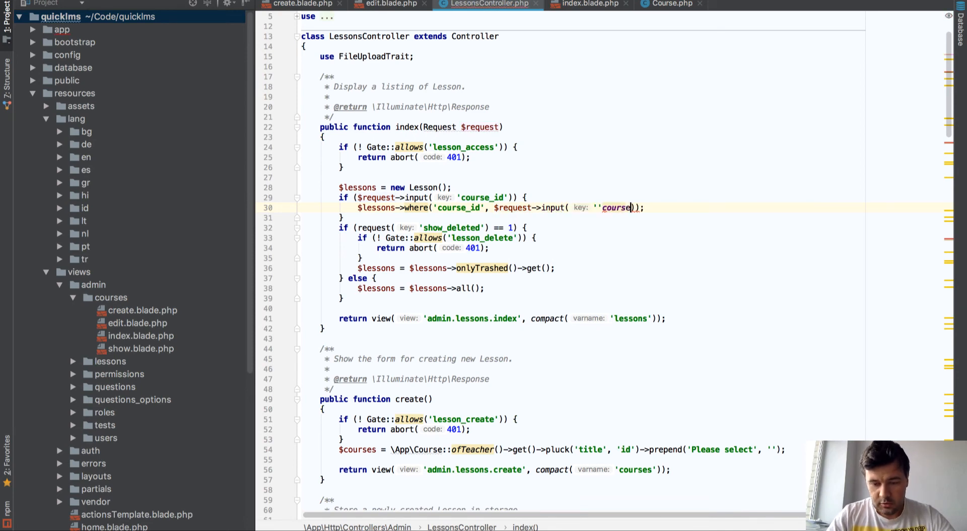
type("_id")
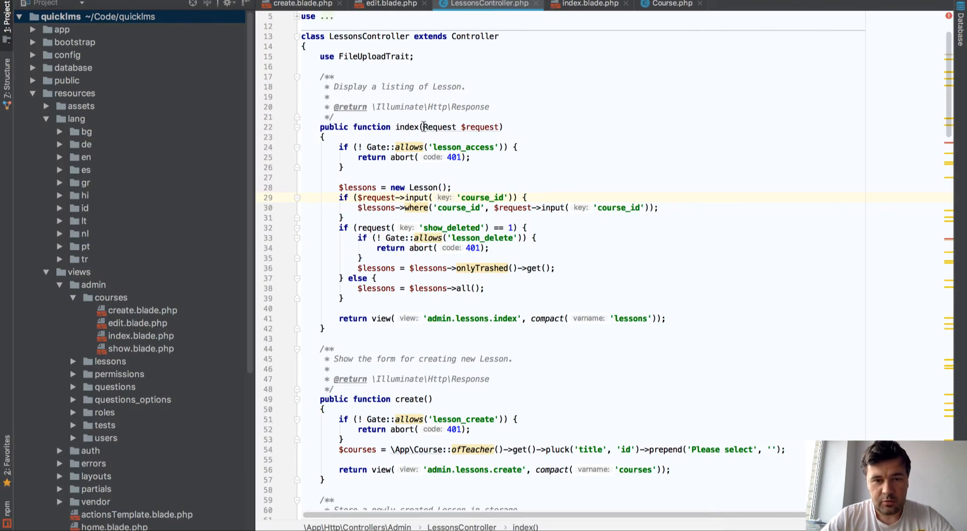
mouse_move(416, 207)
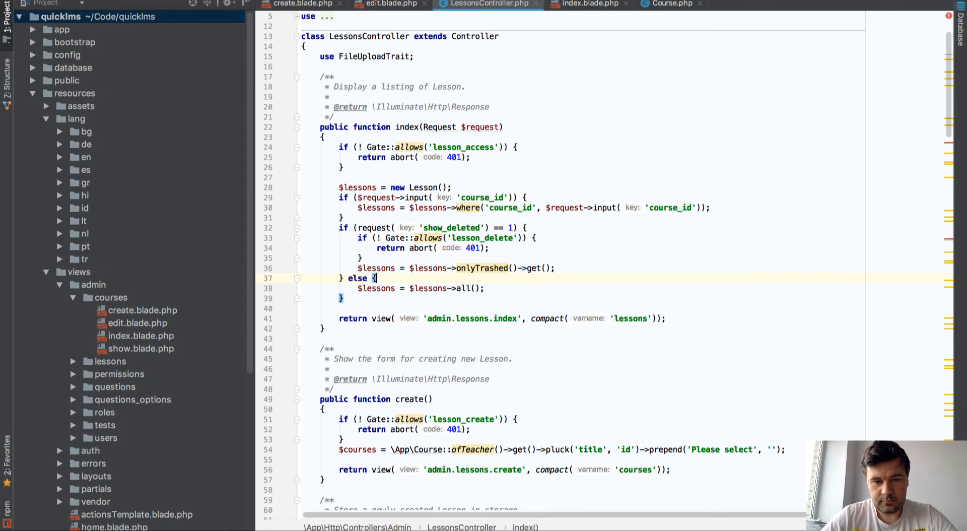
Step: Change the lessons query's all() to get() so the course_id filter applies
type("ge")
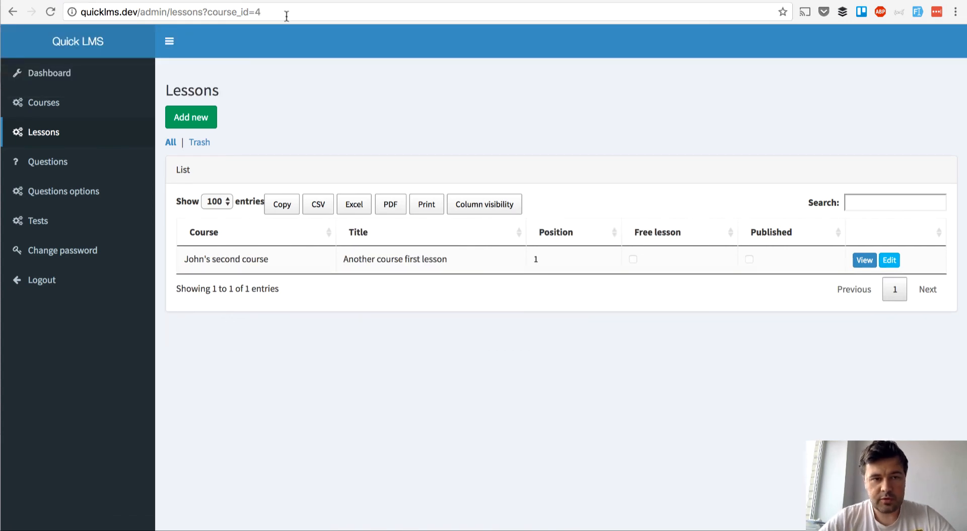
mouse_move(302, 98)
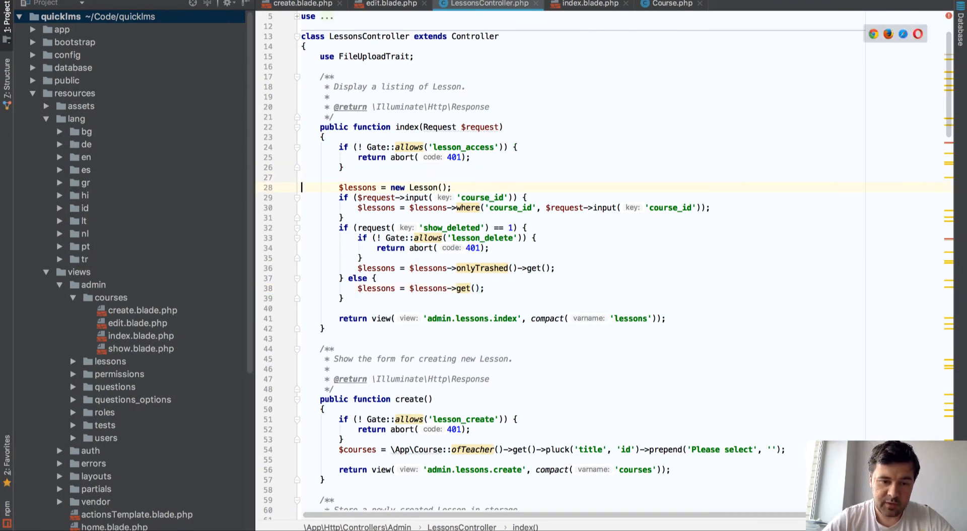
Step: Scroll down the lessons list filtered to course_id 4 showing Another course first lesson
scroll("down", 3)
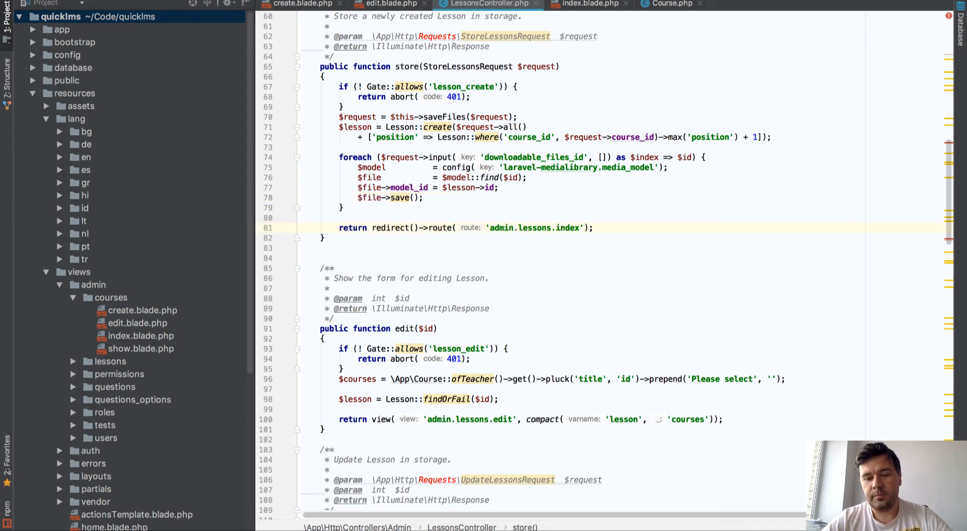
Step: Pass ['course_id' => $request->course_id] to the admin.lessons.index redirect in store()
type(", ['']")
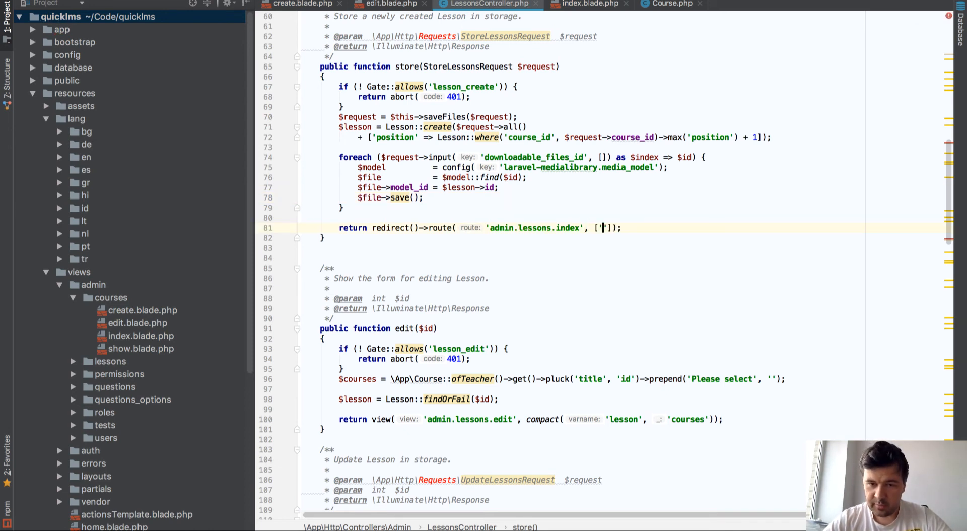
type("course_id")
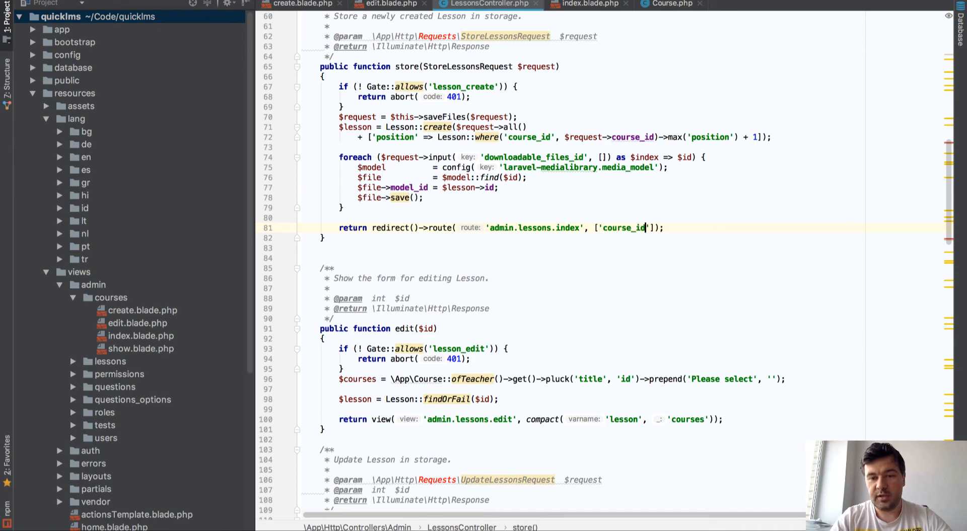
type("=> $")
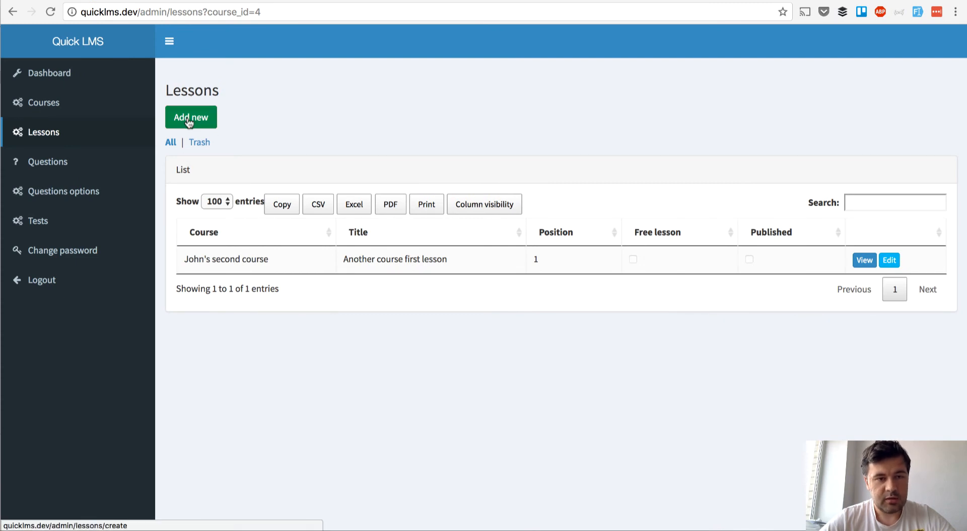
Step: Add a new lesson titled Third lesson and save it, landing on the course_id 2 list
left_click(190, 116)
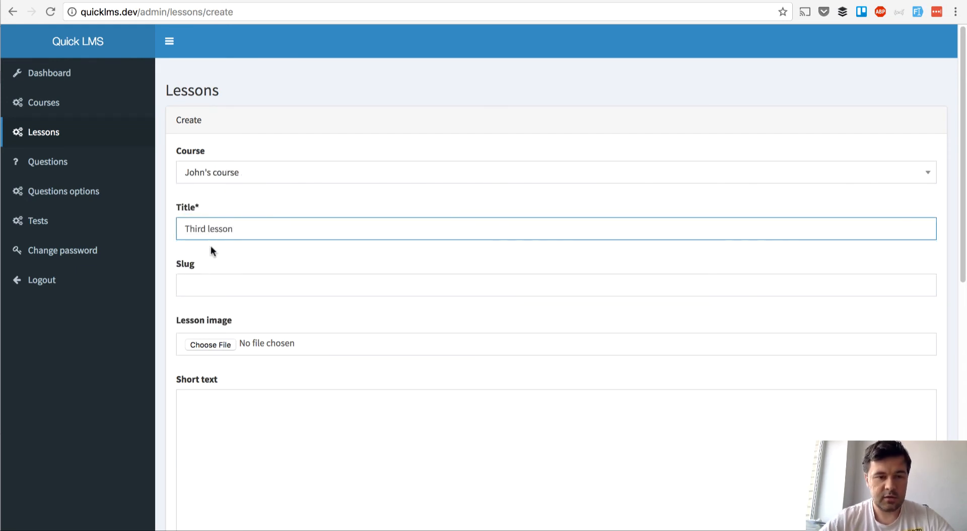
scroll("down", 3)
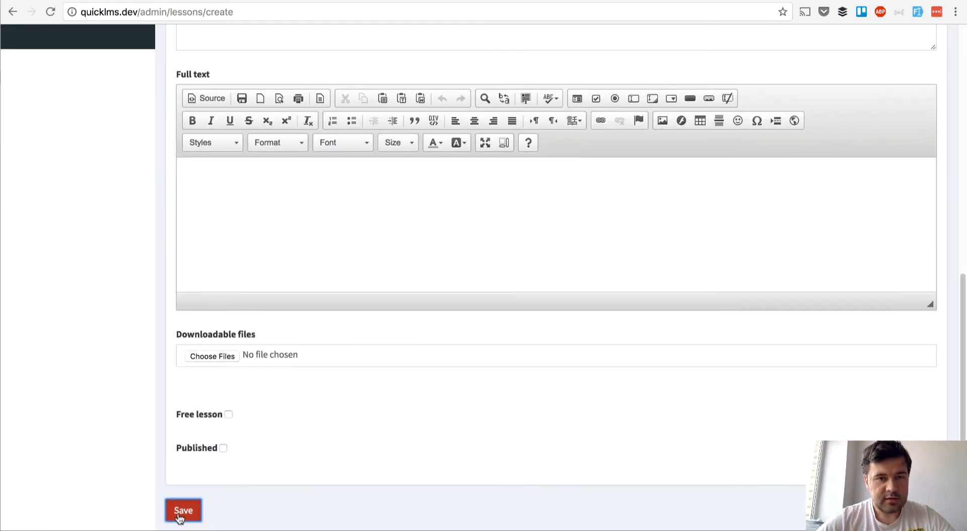
left_click(182, 510)
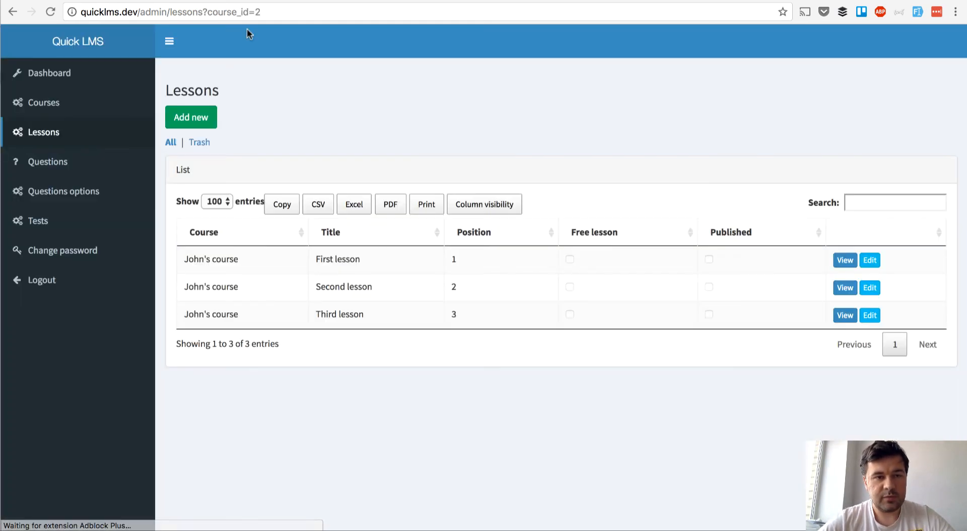
mouse_move(317, 114)
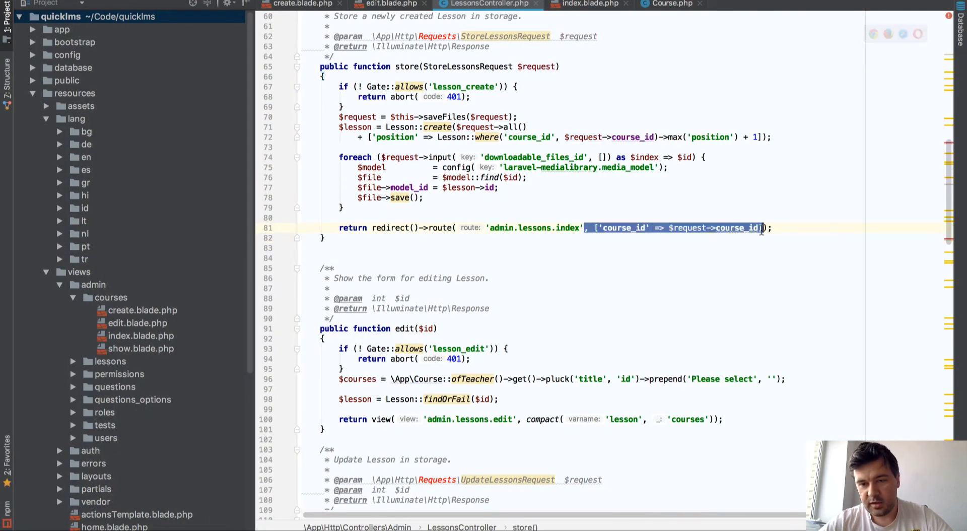
Step: Scroll to update() to give its redirect the same course_id argument as store()
scroll("down", 3)
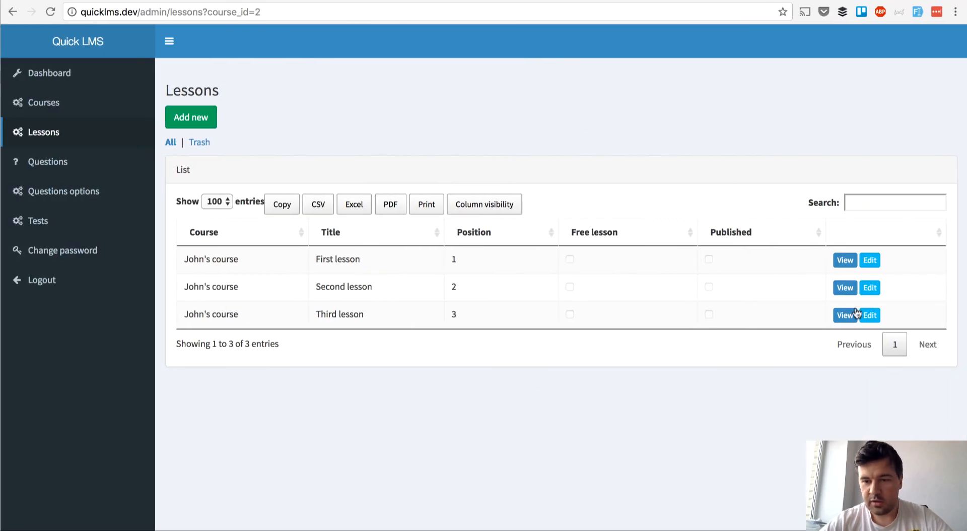
Step: Edit Third lesson into Third lesson 2, save, then go to the Courses list
left_click(869, 315)
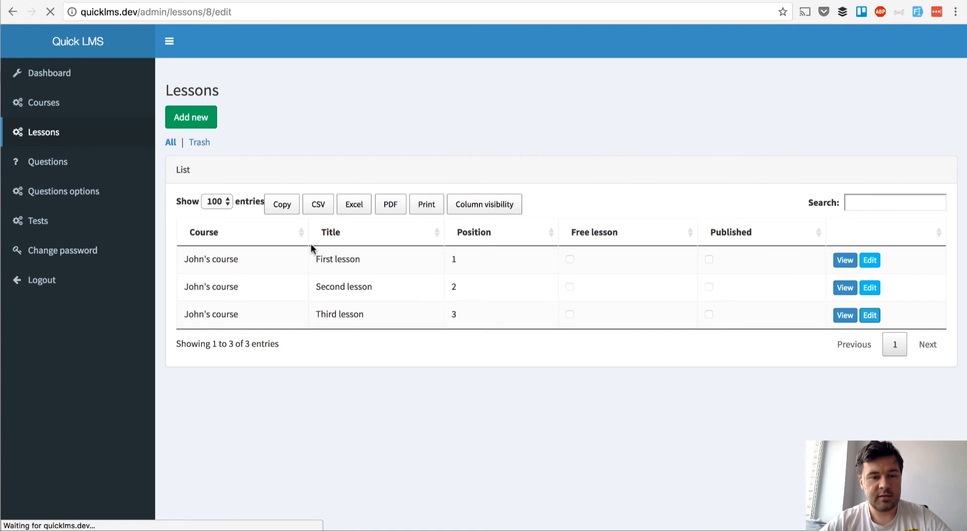
left_click(869, 315)
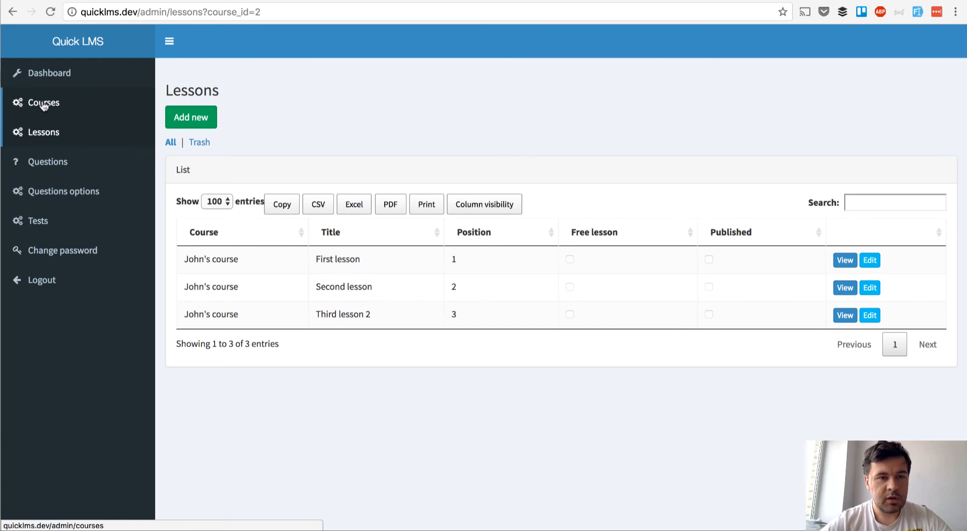
left_click(43, 103)
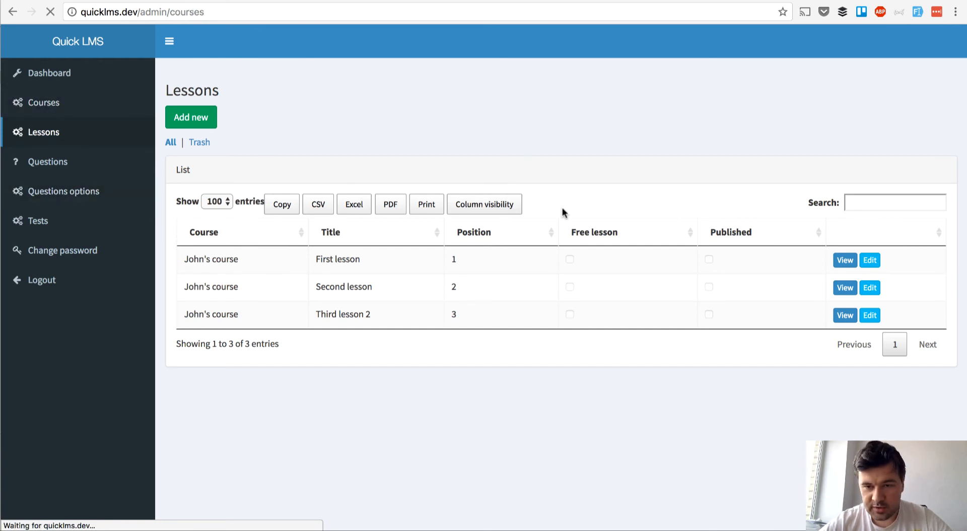
left_click(44, 103)
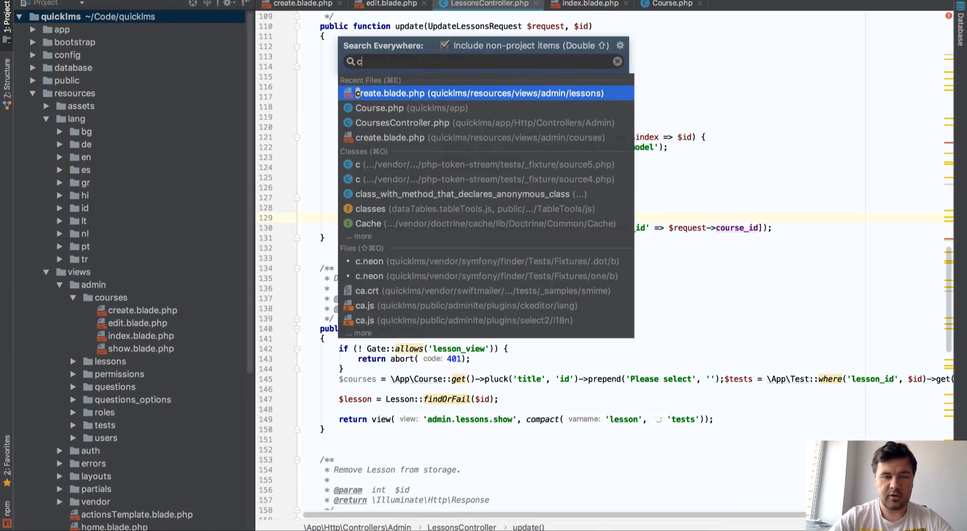
type("ourses/inde")
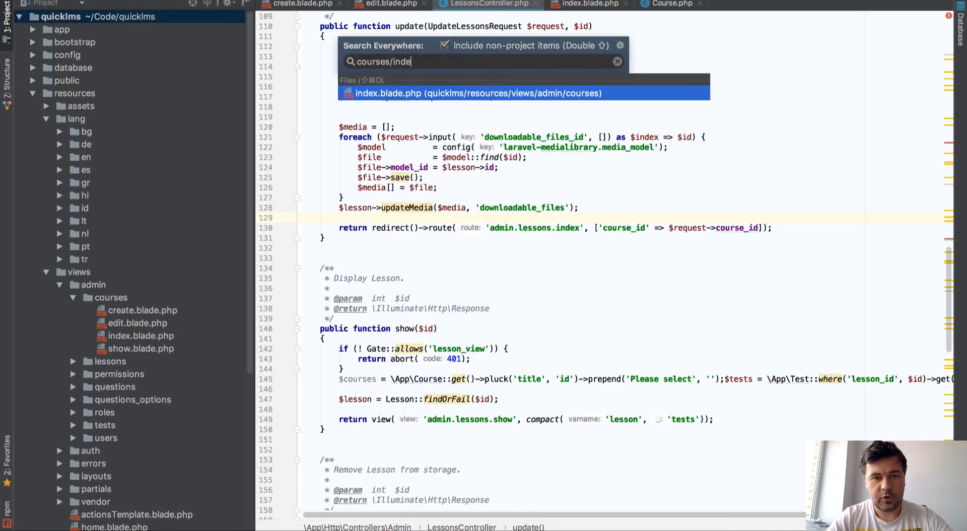
left_click(477, 92)
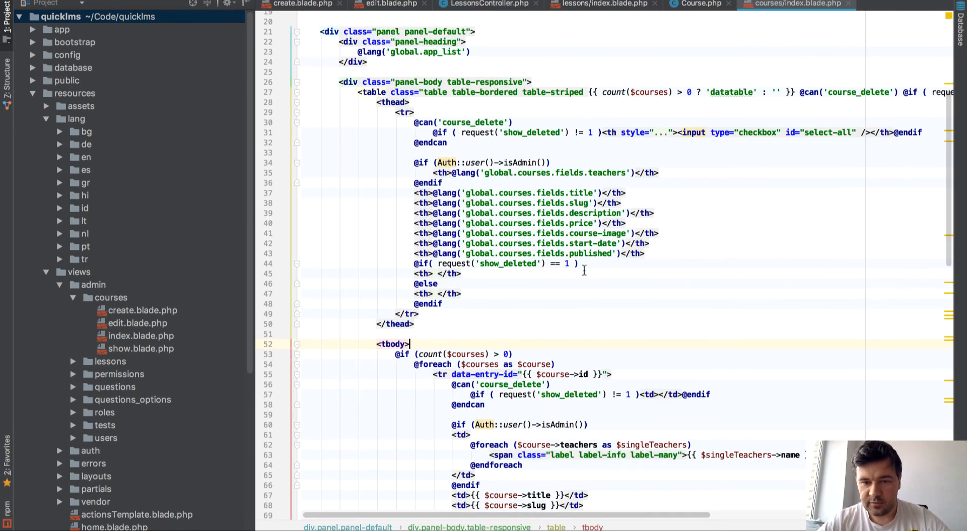
scroll("down", 3)
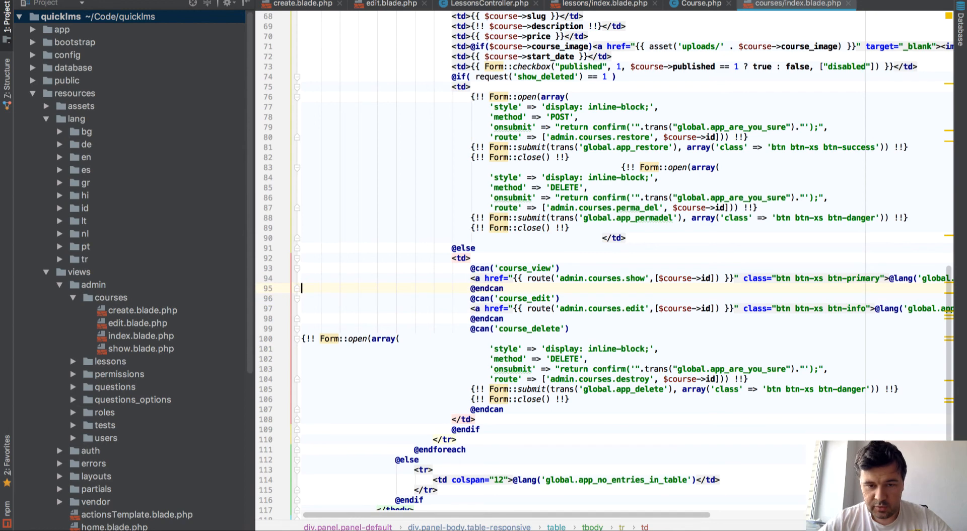
left_click(617, 278)
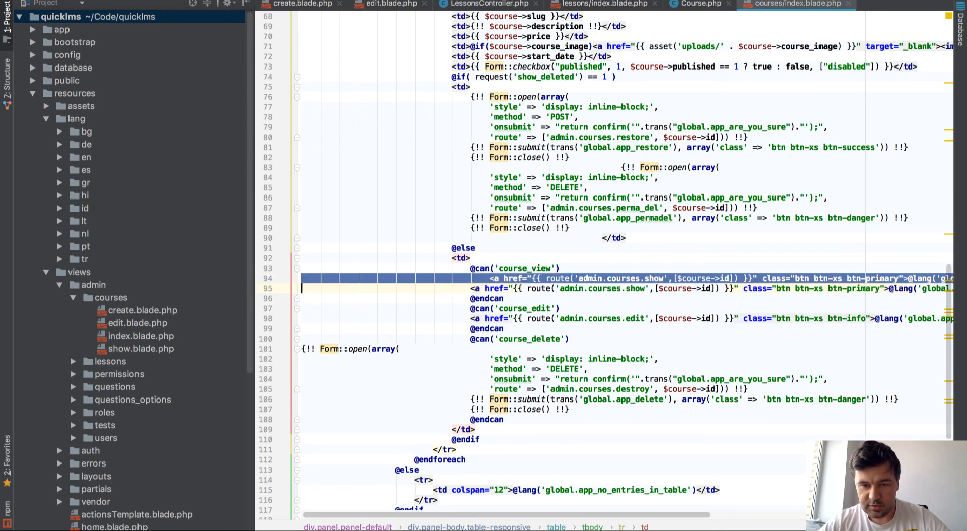
double_click(604, 278)
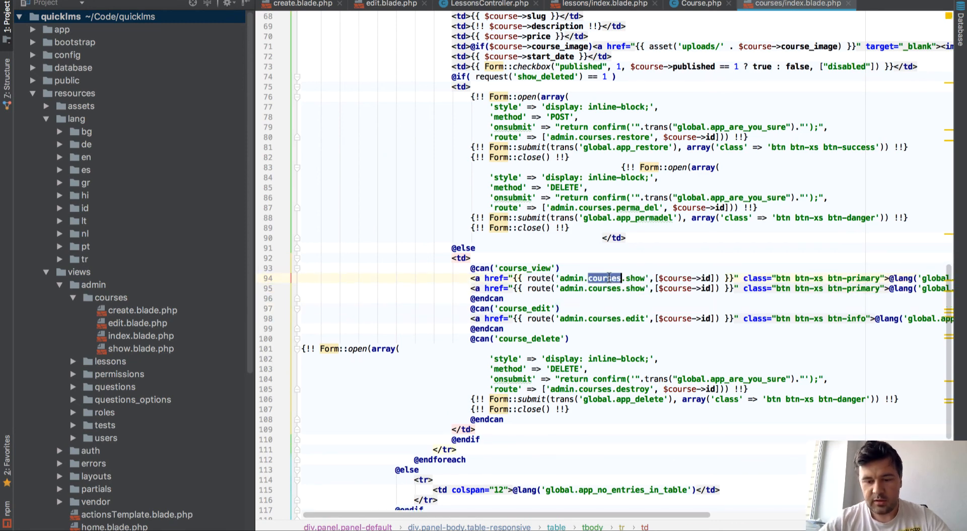
type("lessons")
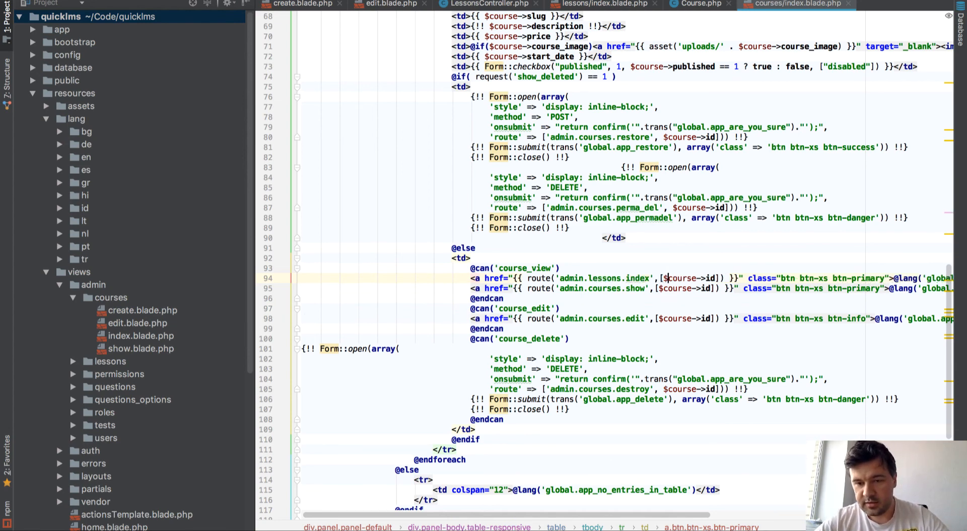
left_click(302, 288)
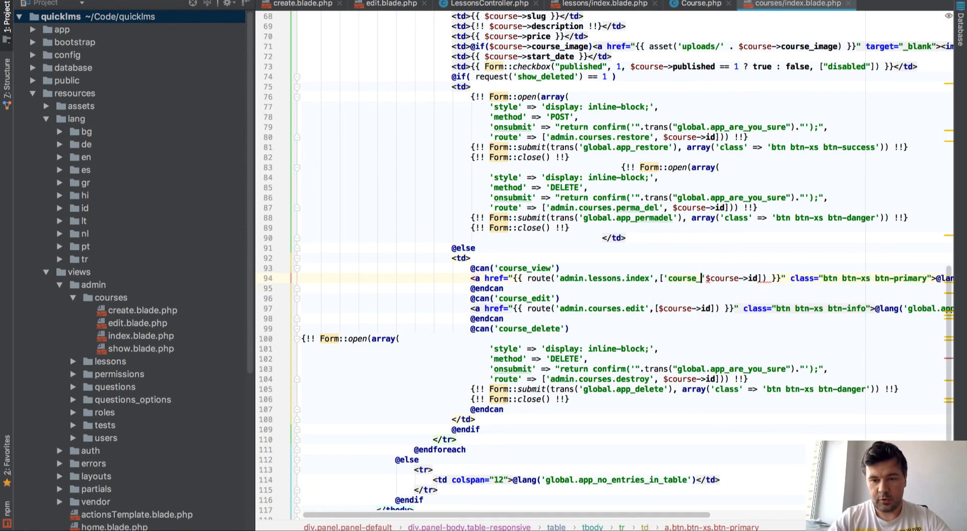
type("_id' =>")
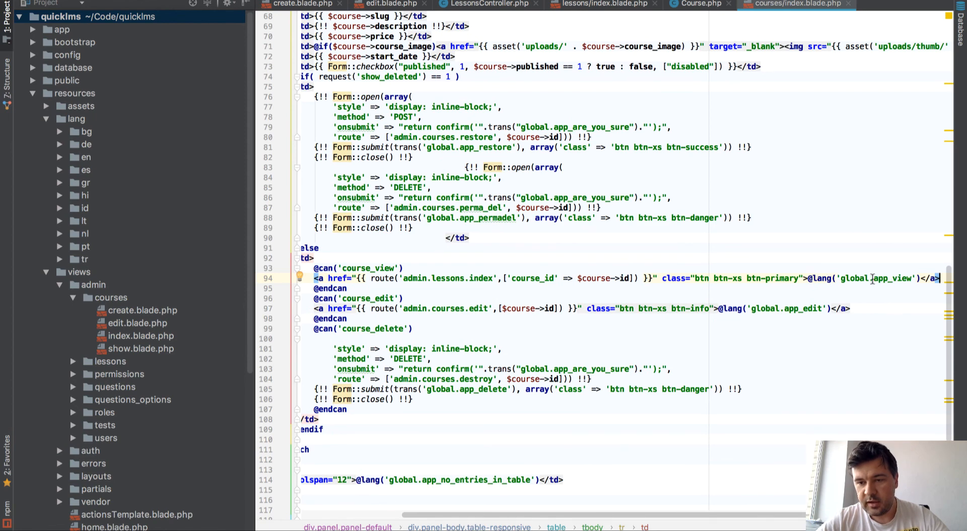
left_click(405, 268)
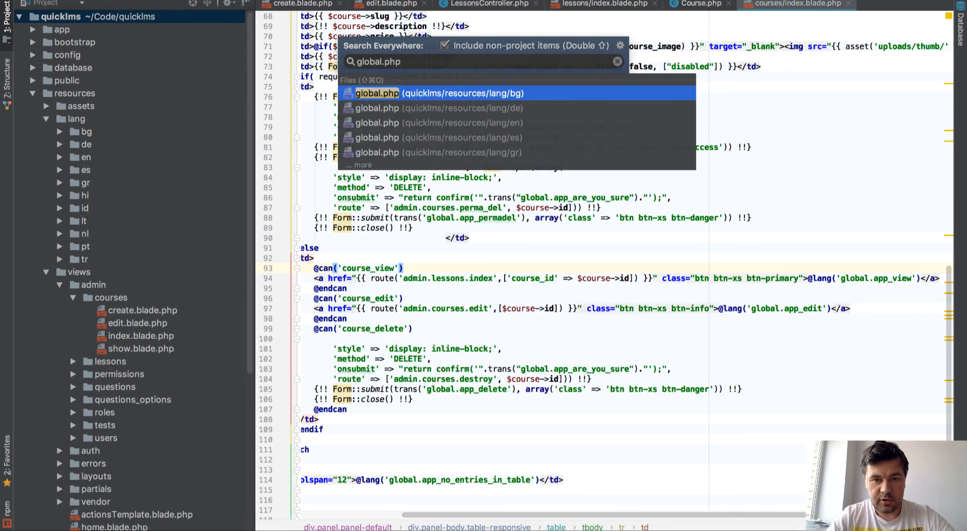
left_click(439, 92)
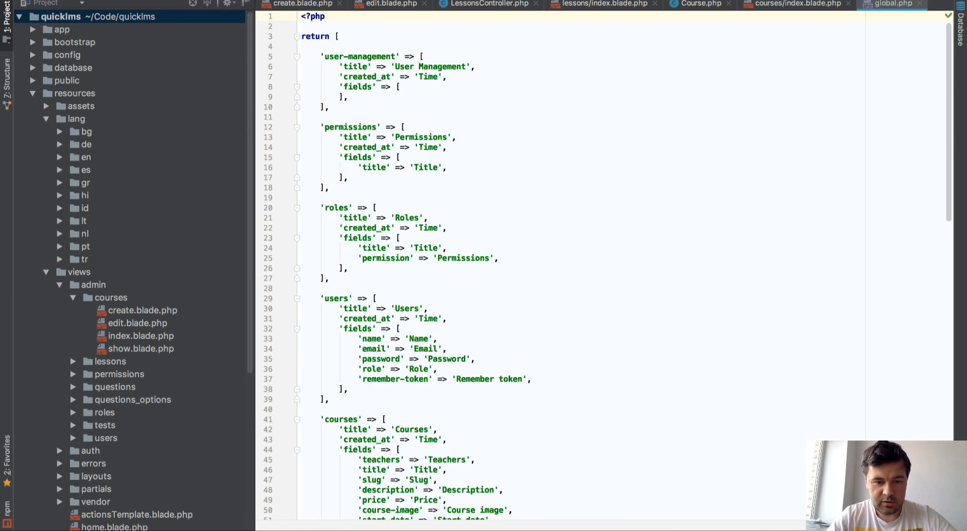
scroll("down", 3)
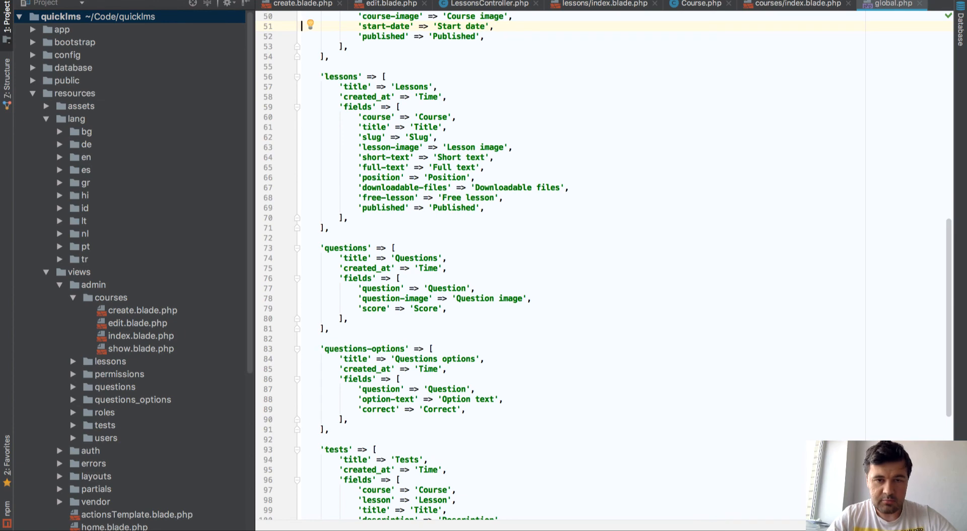
left_click(796, 4)
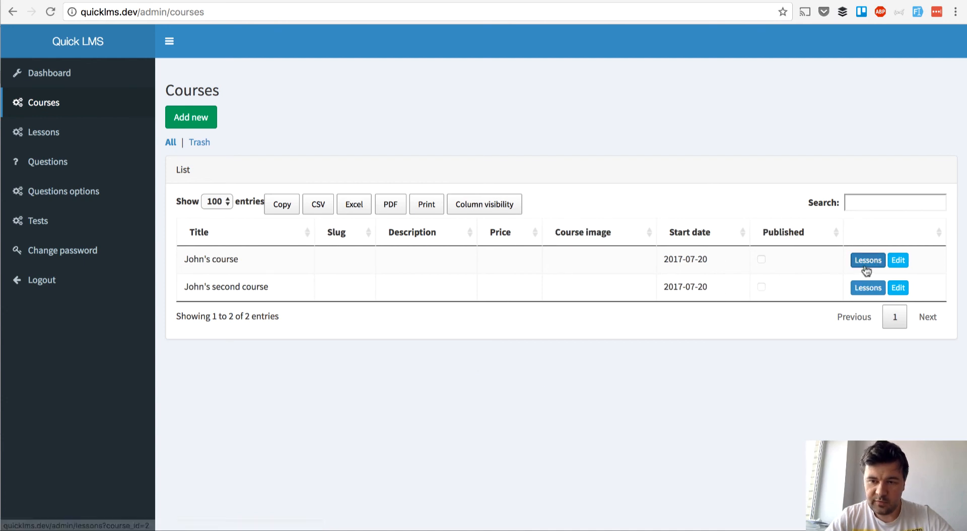
Step: View each course's filtered lessons via its Lessons button, then show all four lessons unfiltered
left_click(866, 260)
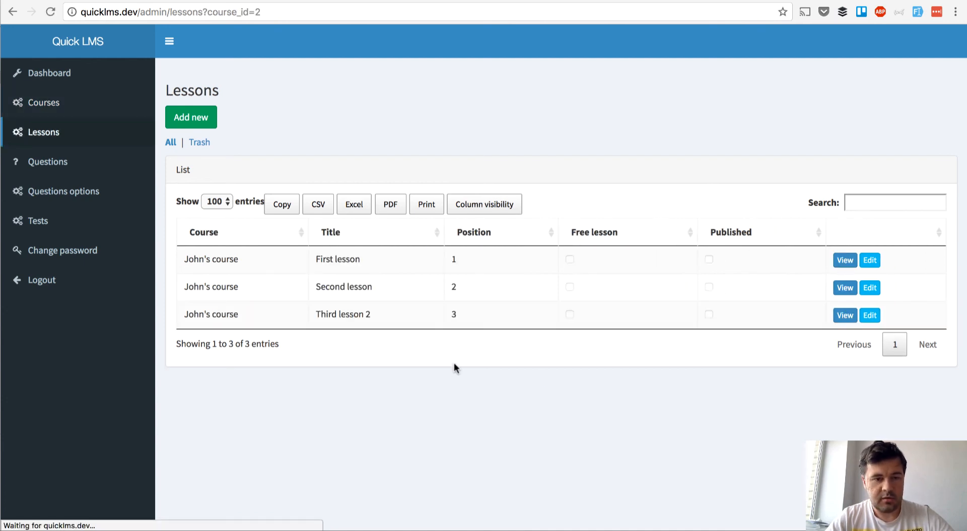
left_click(43, 103)
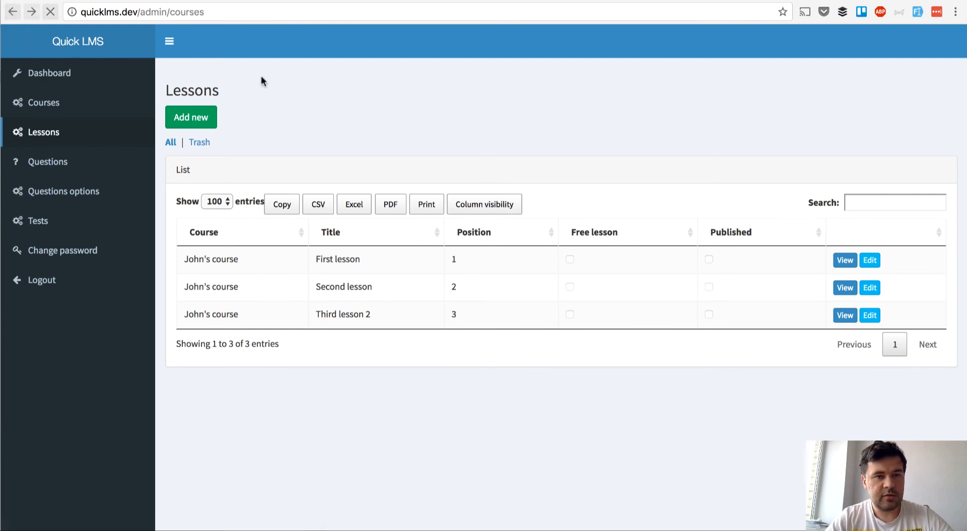
left_click(43, 103)
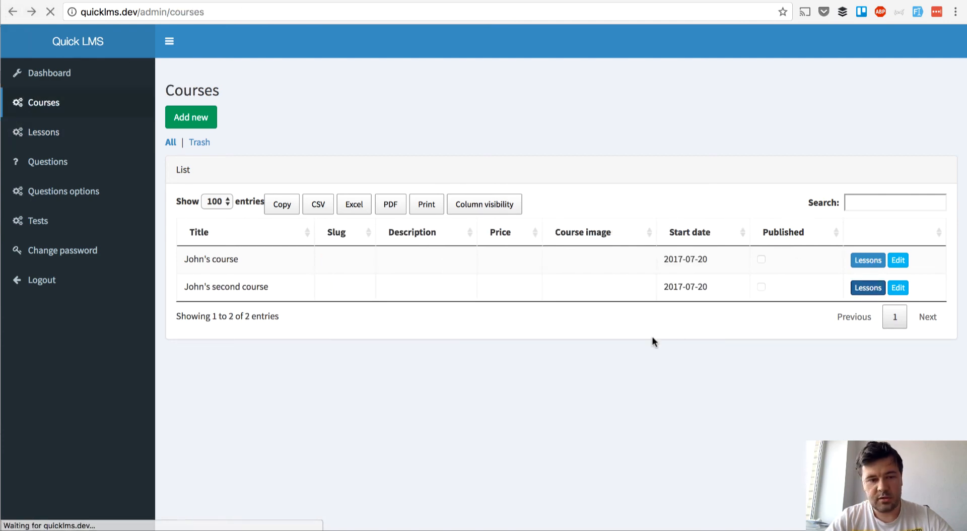
left_click(867, 287)
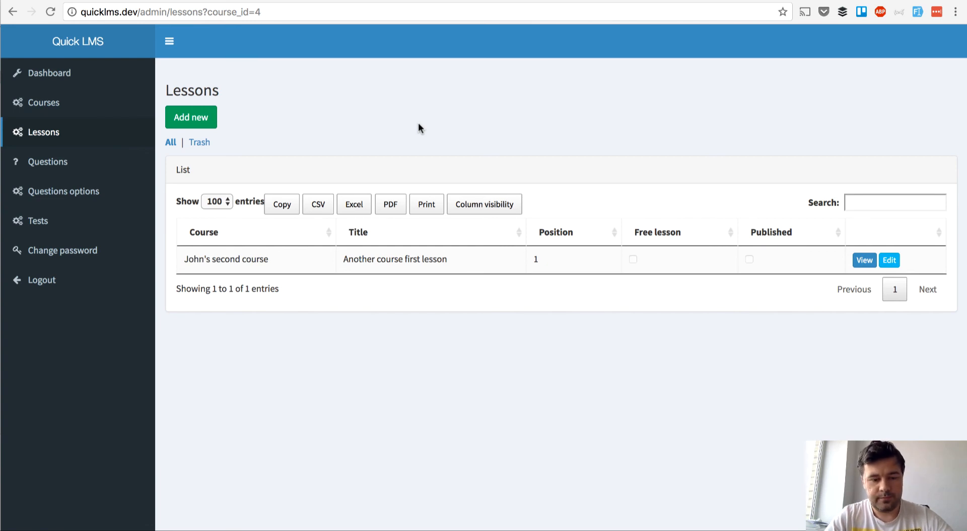
left_click(170, 142)
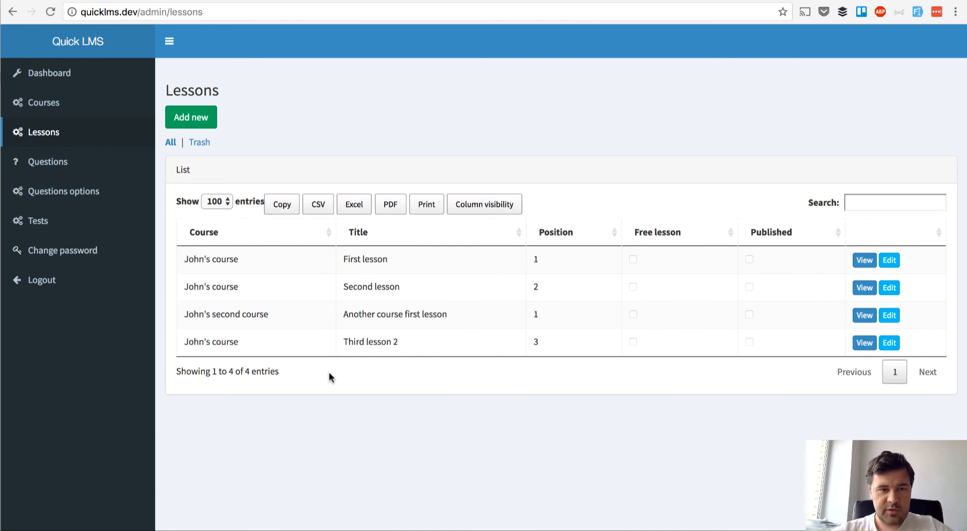
mouse_move(177, 415)
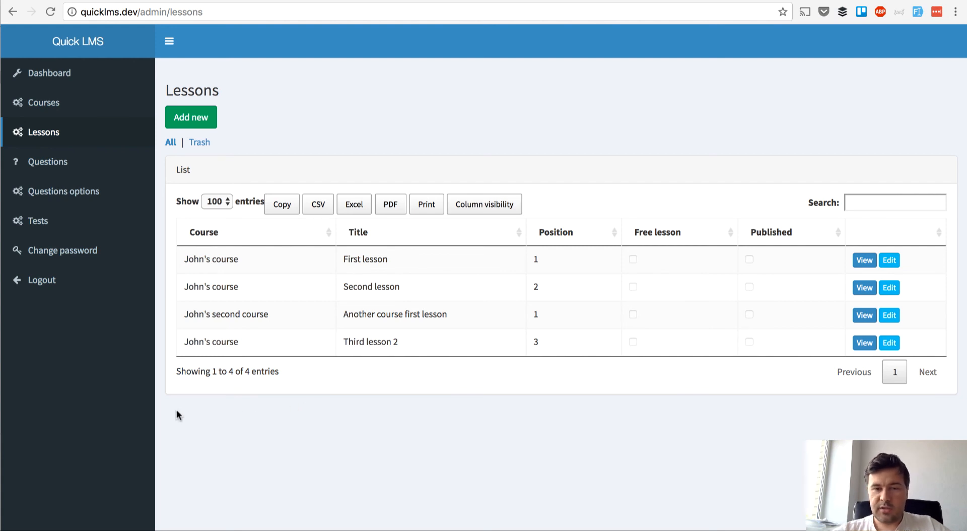
mouse_move(42, 280)
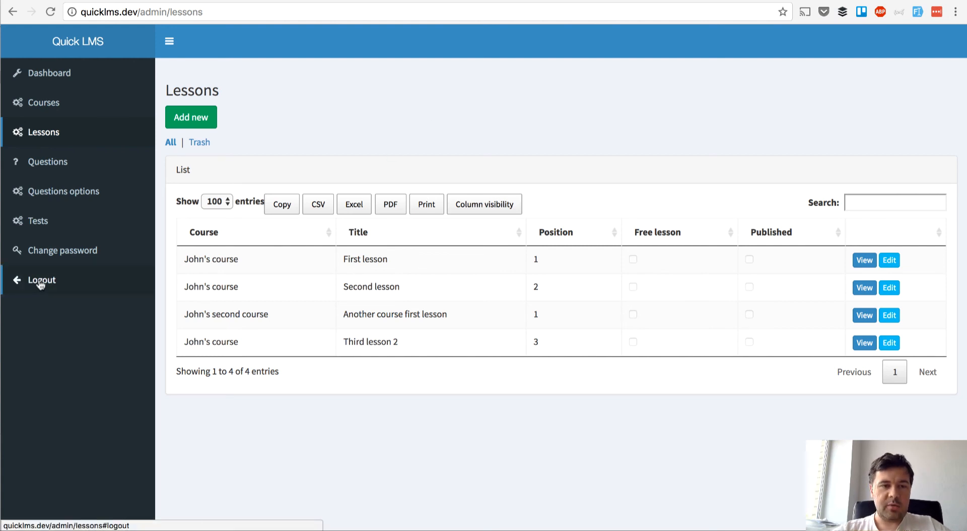
left_click(41, 279)
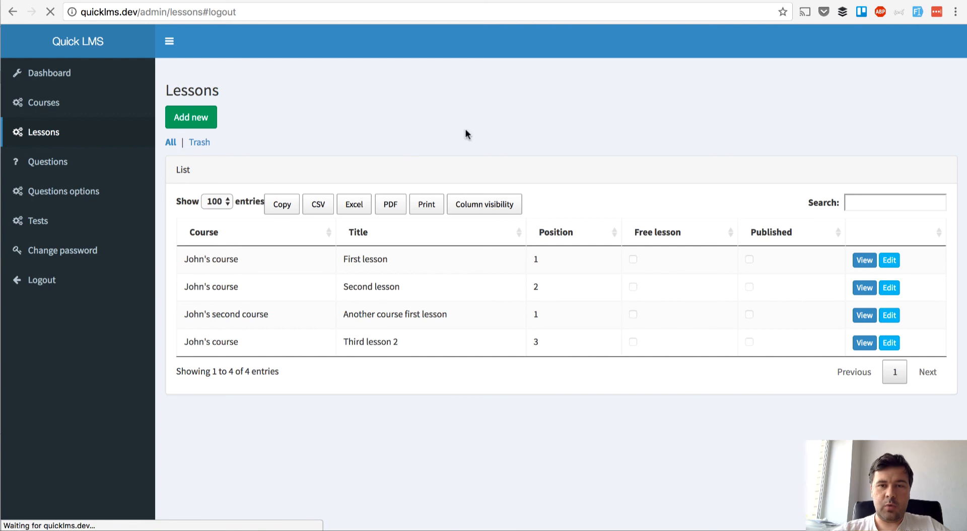
left_click(41, 280)
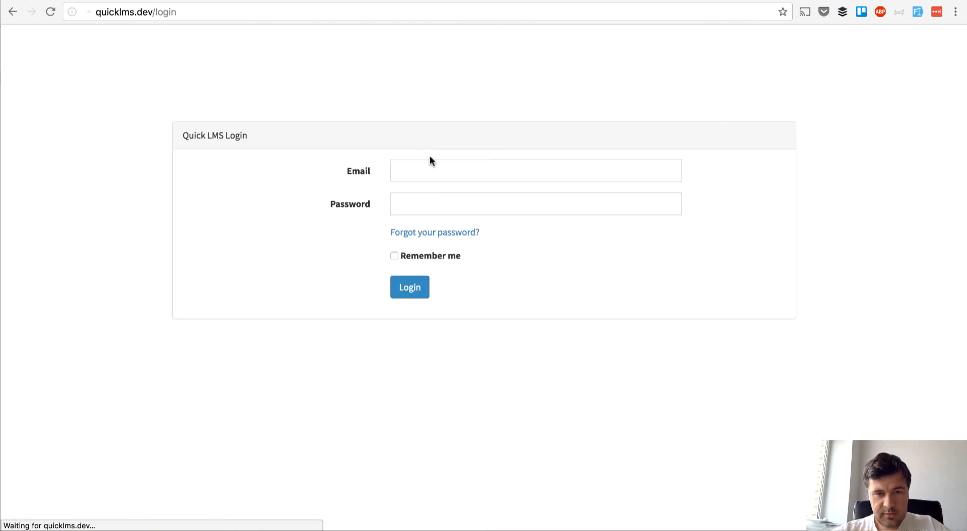
type("teacher2@teacher.com")
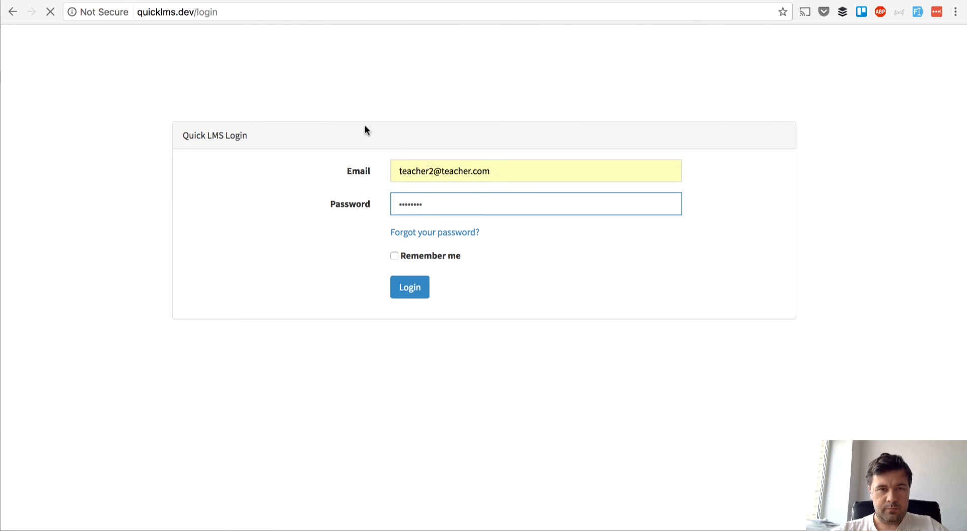
left_click(409, 287)
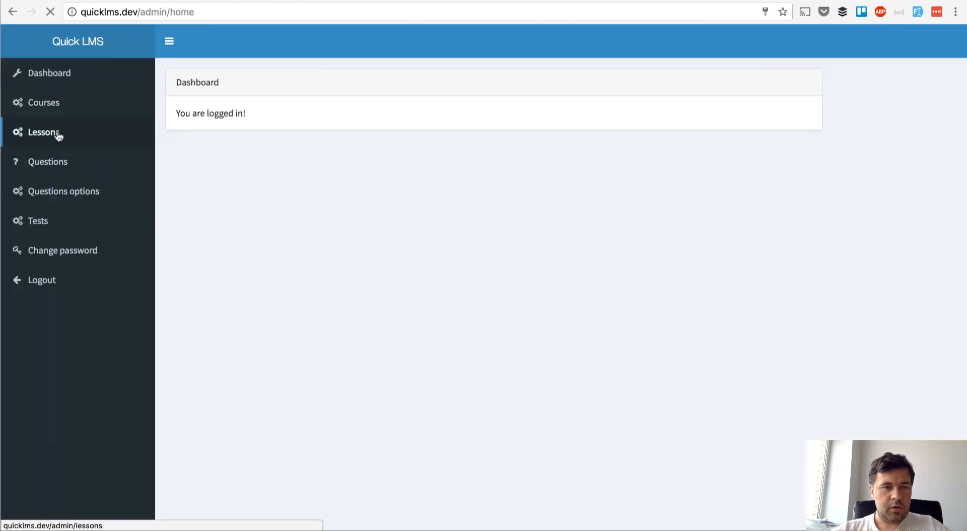
Step: Check Lessons, Courses and Lessons again: only Sally's course but still John's four lessons
left_click(43, 132)
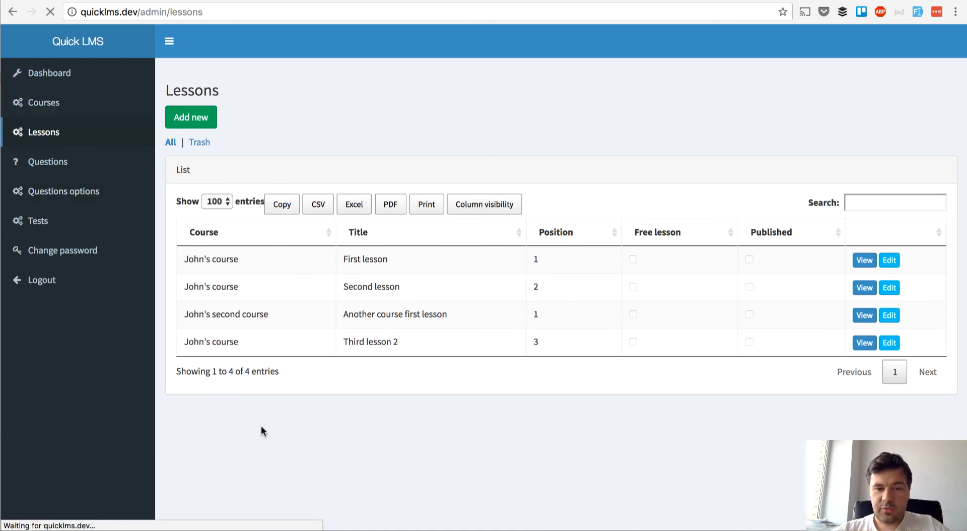
left_click(44, 103)
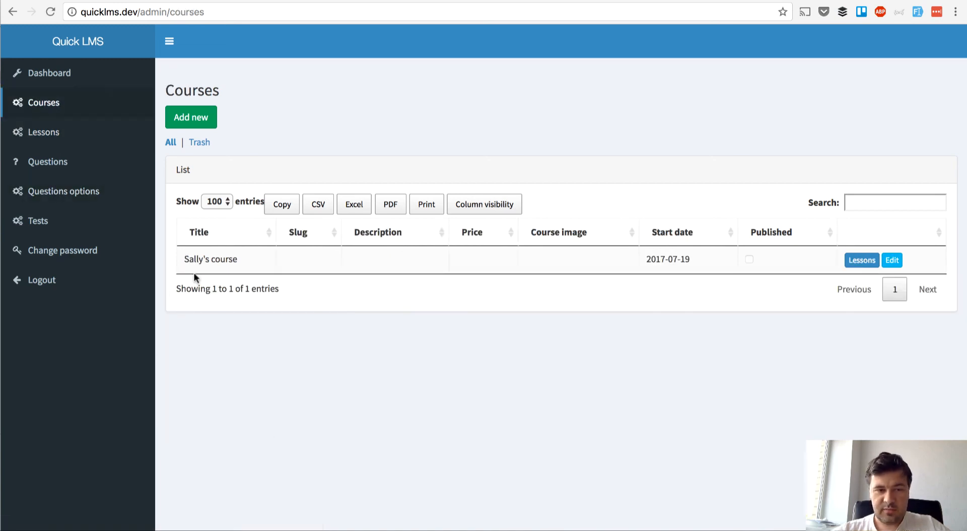
mouse_move(47, 161)
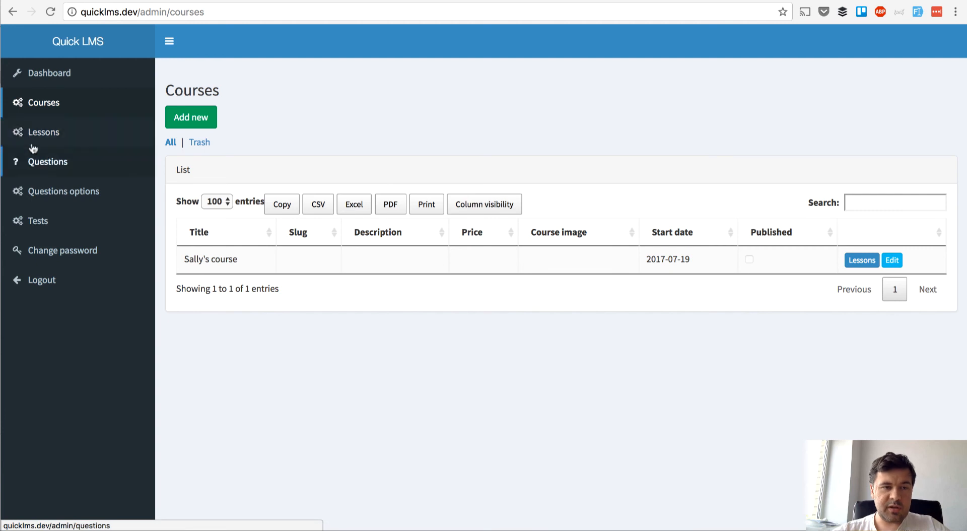
left_click(43, 132)
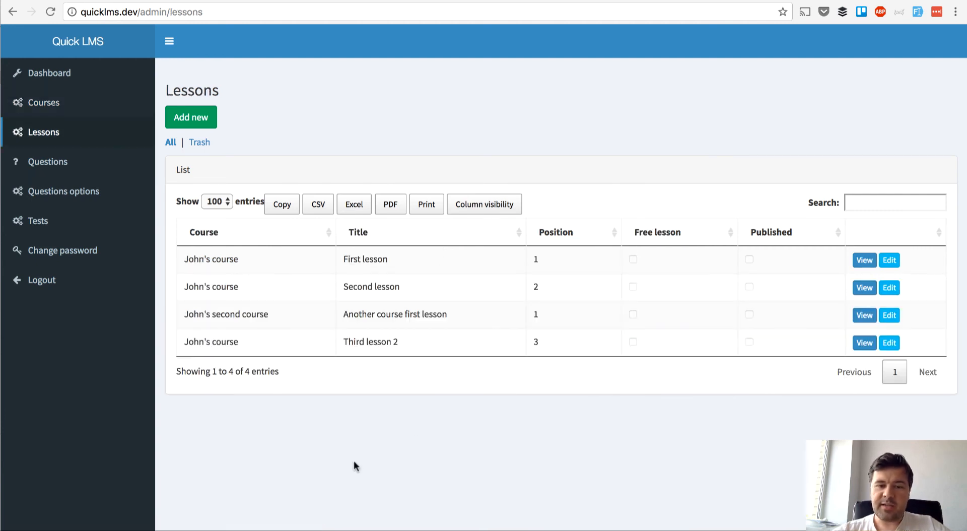
mouse_move(410, 468)
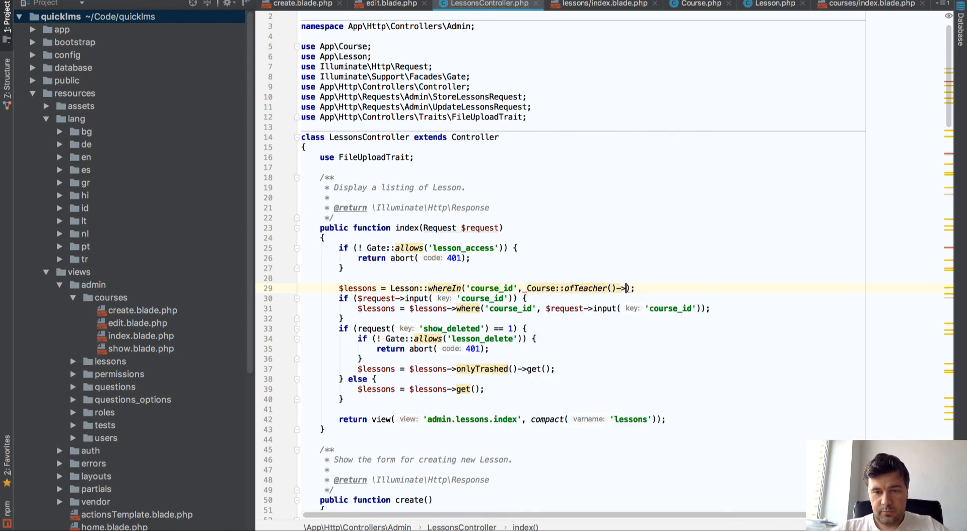
Step: Restrict the query to Lesson::whereIn('course_id', Course::ofTeacher()->pluck('id'))
type("pluck('")
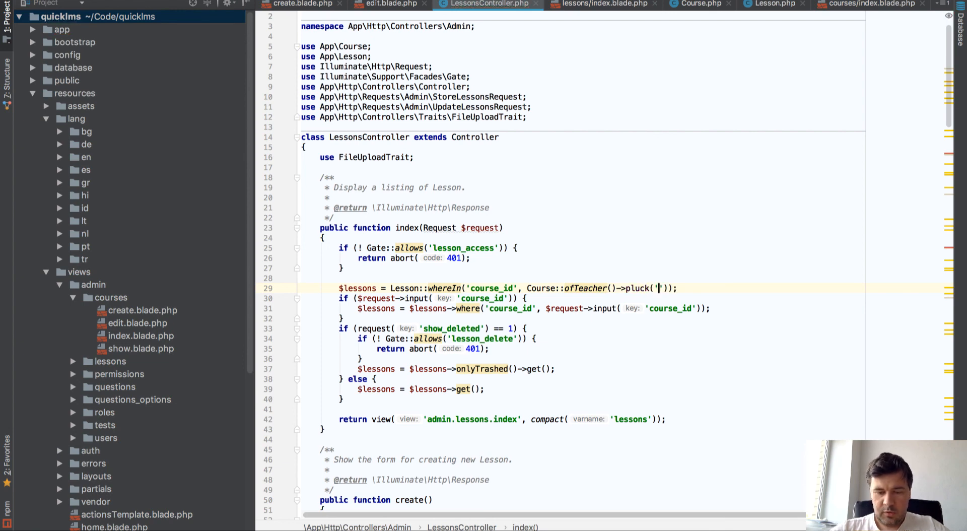
type("id")
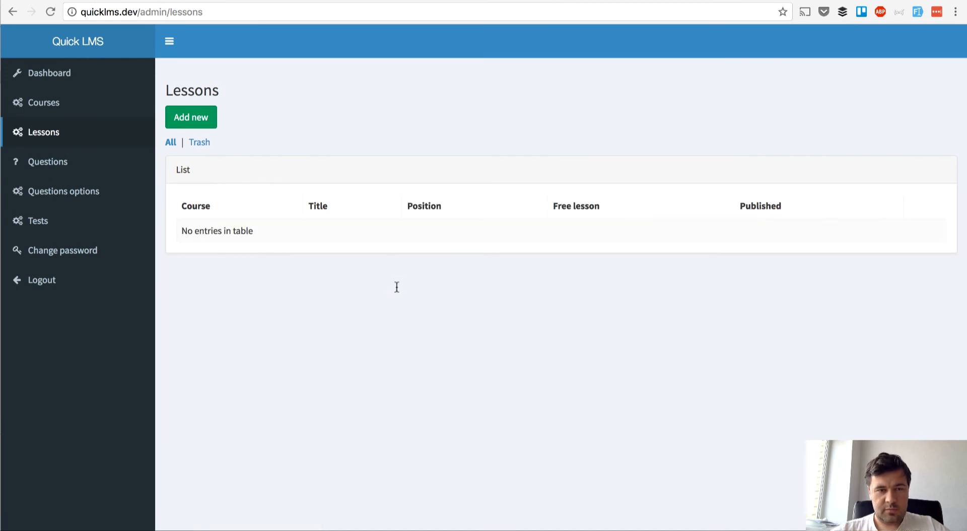
Step: Log out, sign back in as the first teacher, confirm their four lessons, and return to PhpStorm
left_click(42, 279)
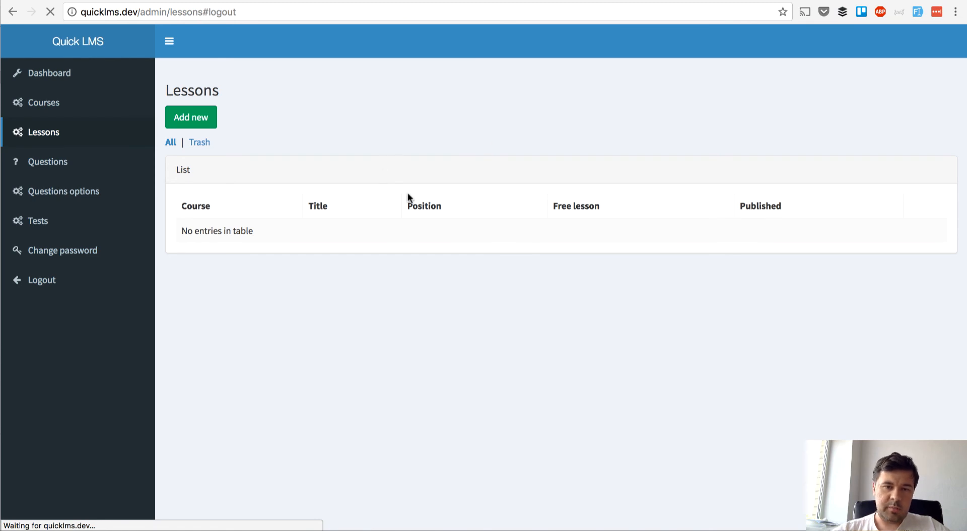
left_click(41, 279)
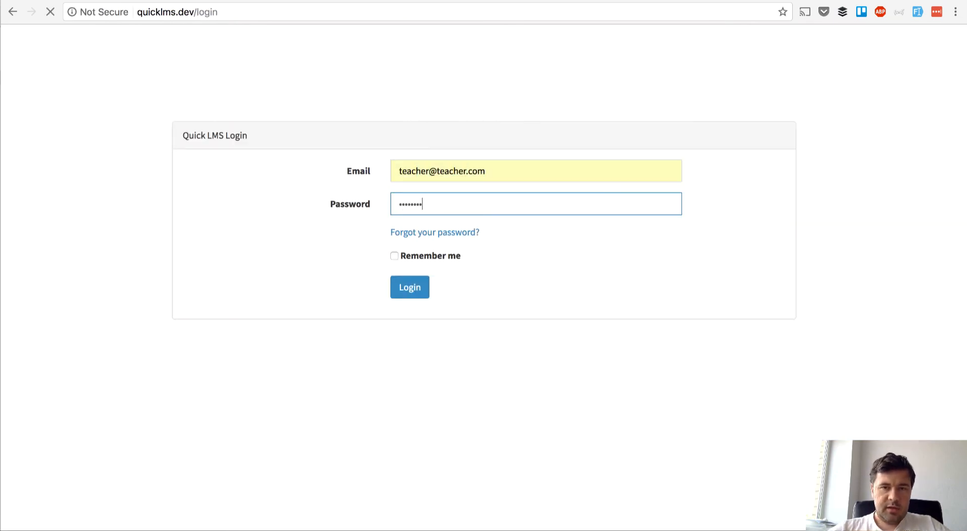
left_click(409, 288)
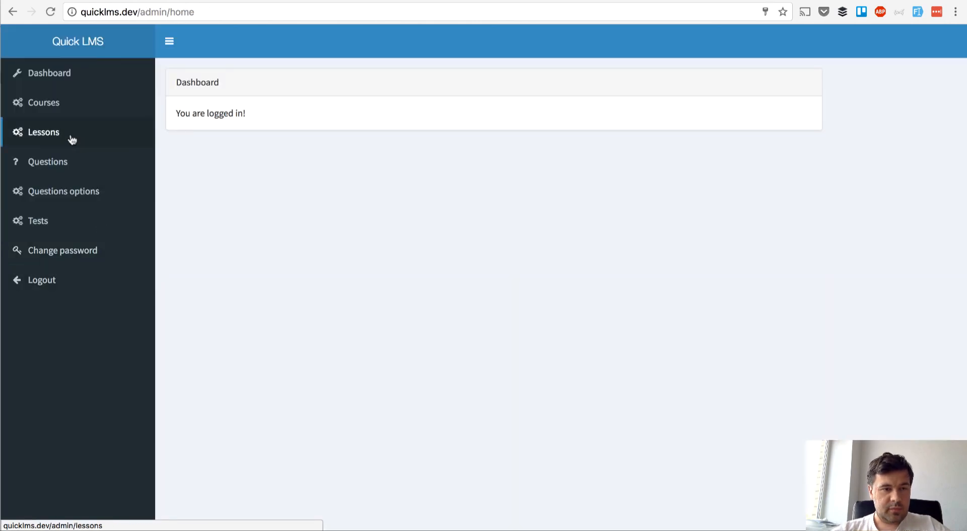
left_click(44, 132)
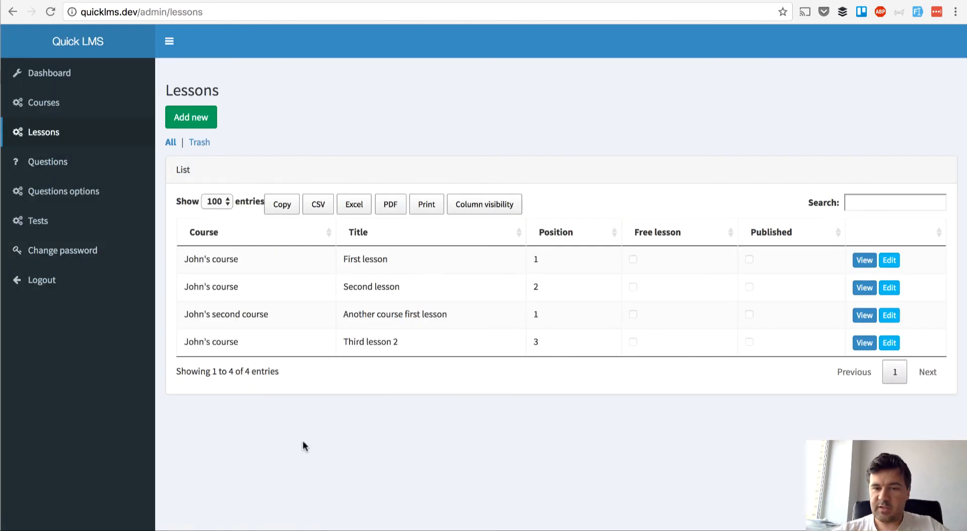
key("alt+tab")
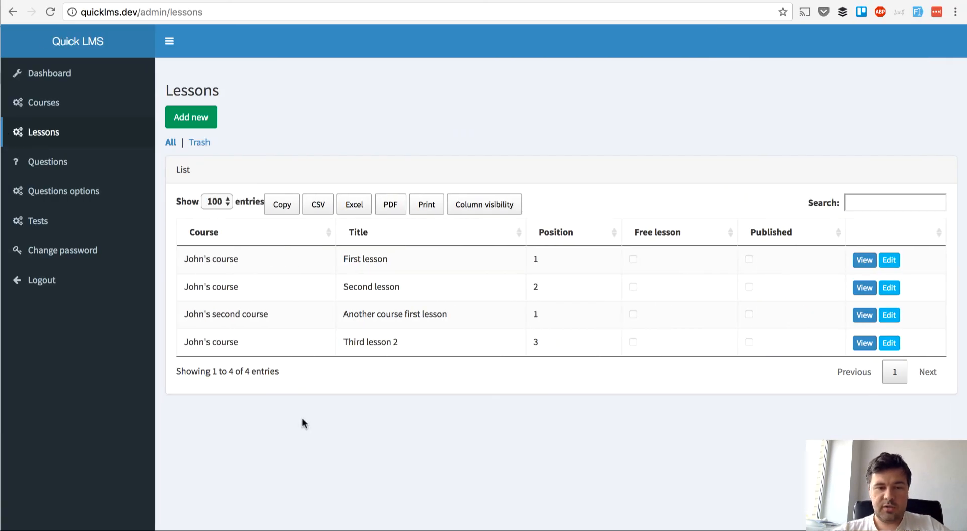
mouse_move(236, 426)
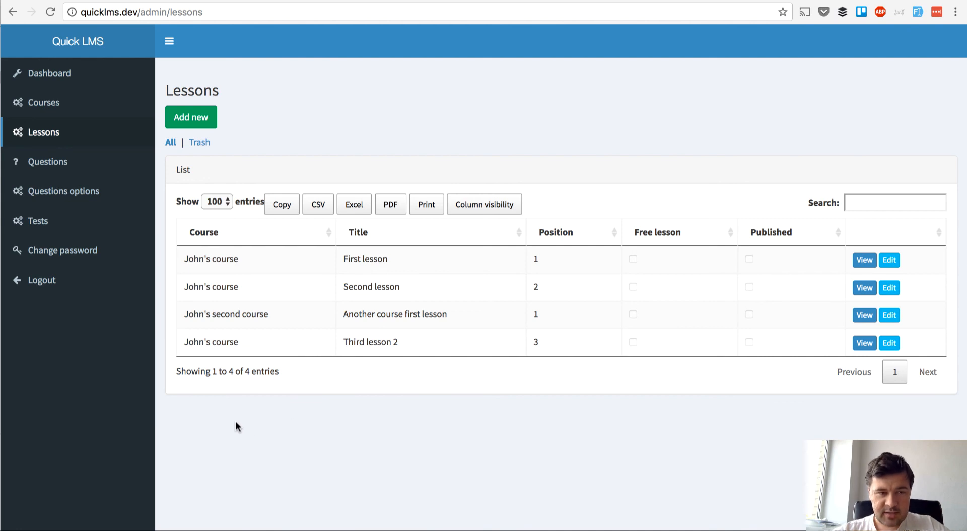